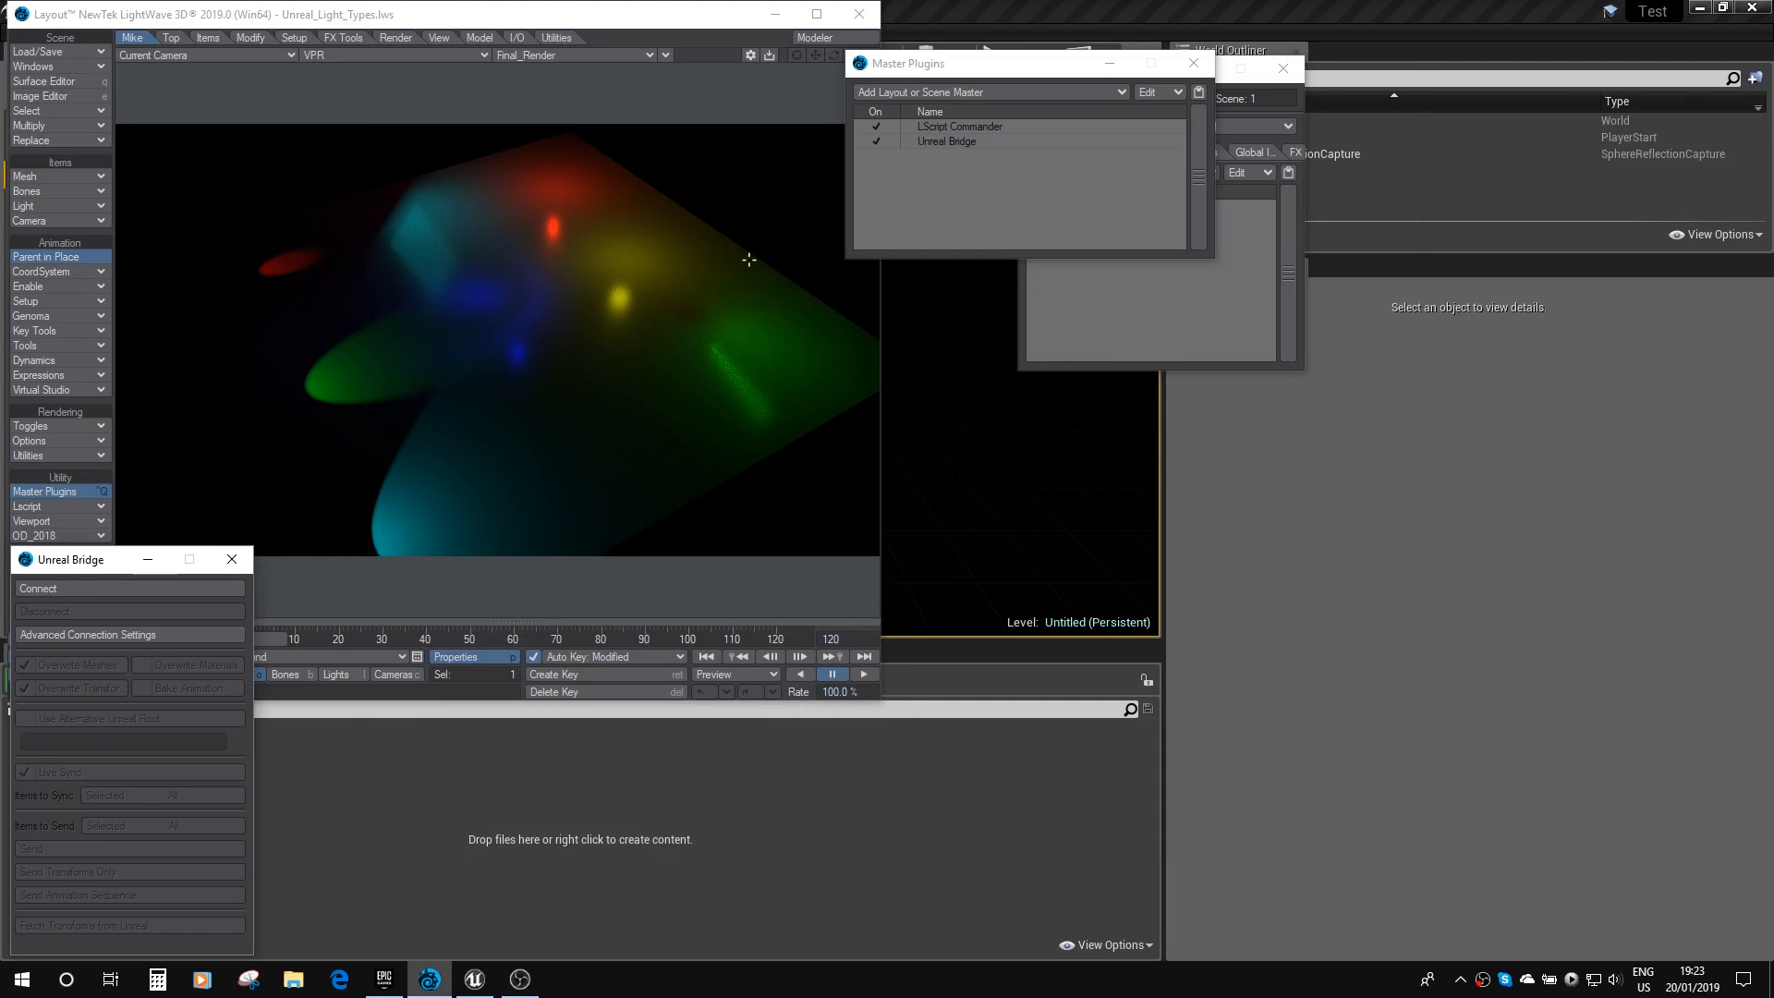
mouse_move(754, 203)
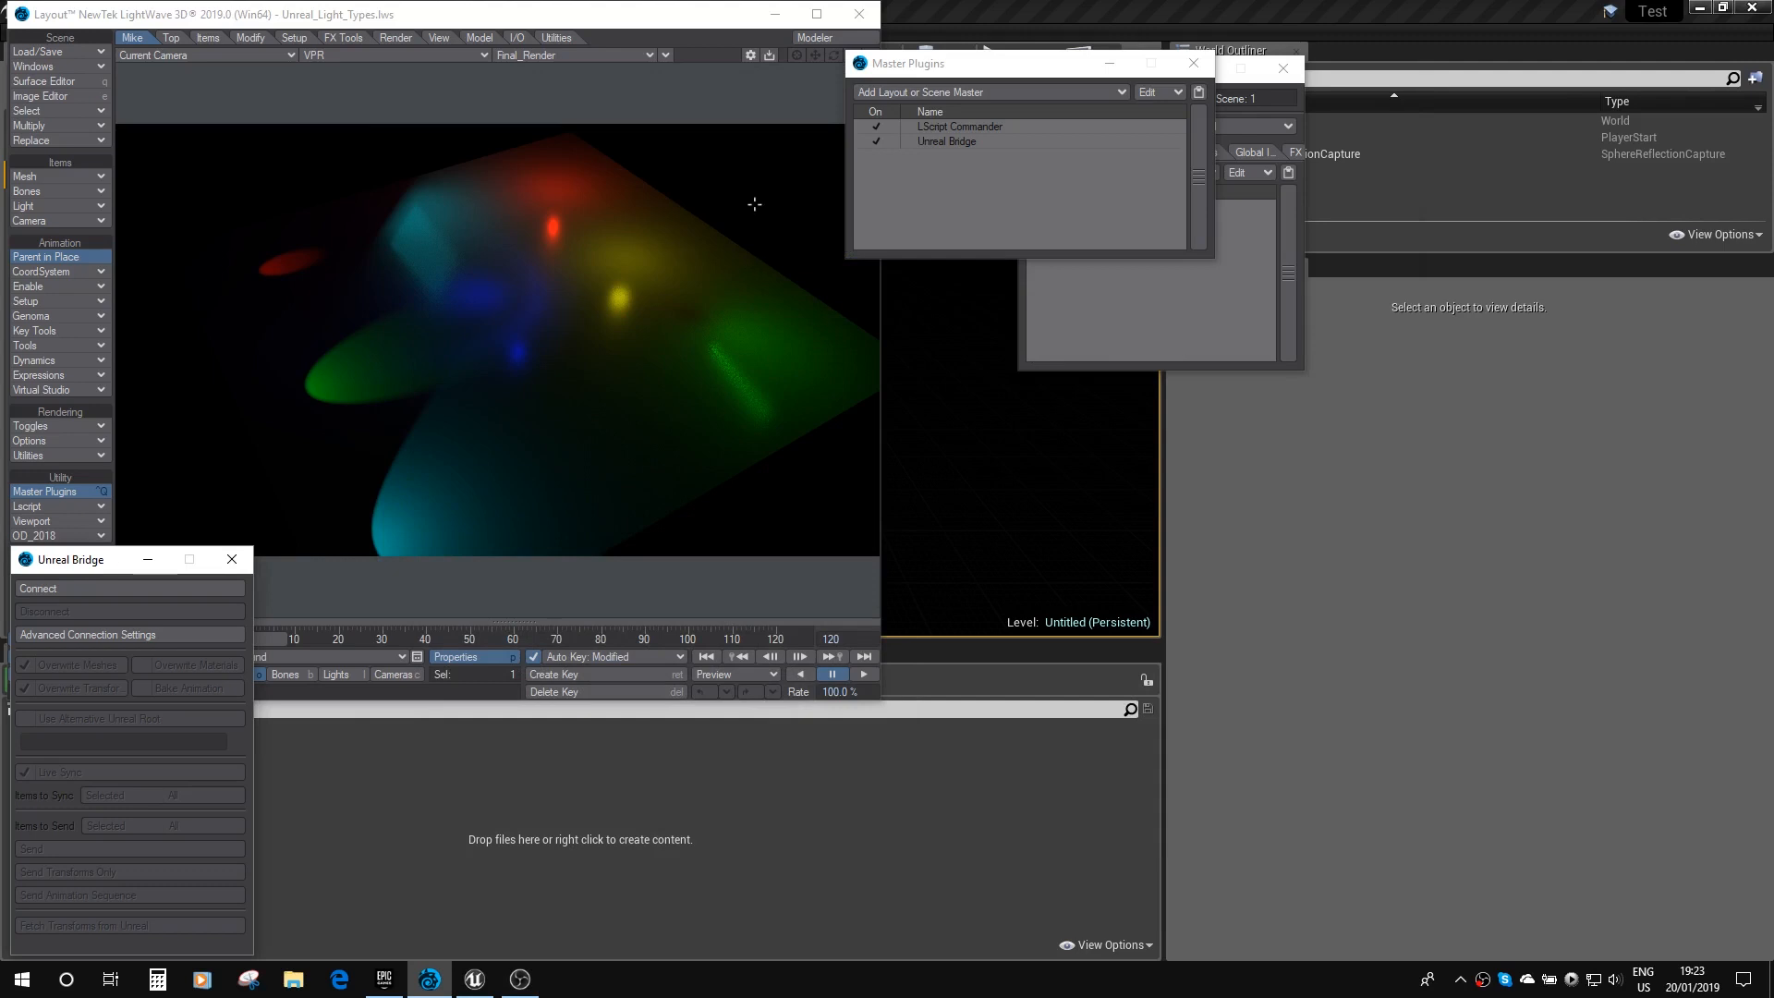
mouse_move(380, 65)
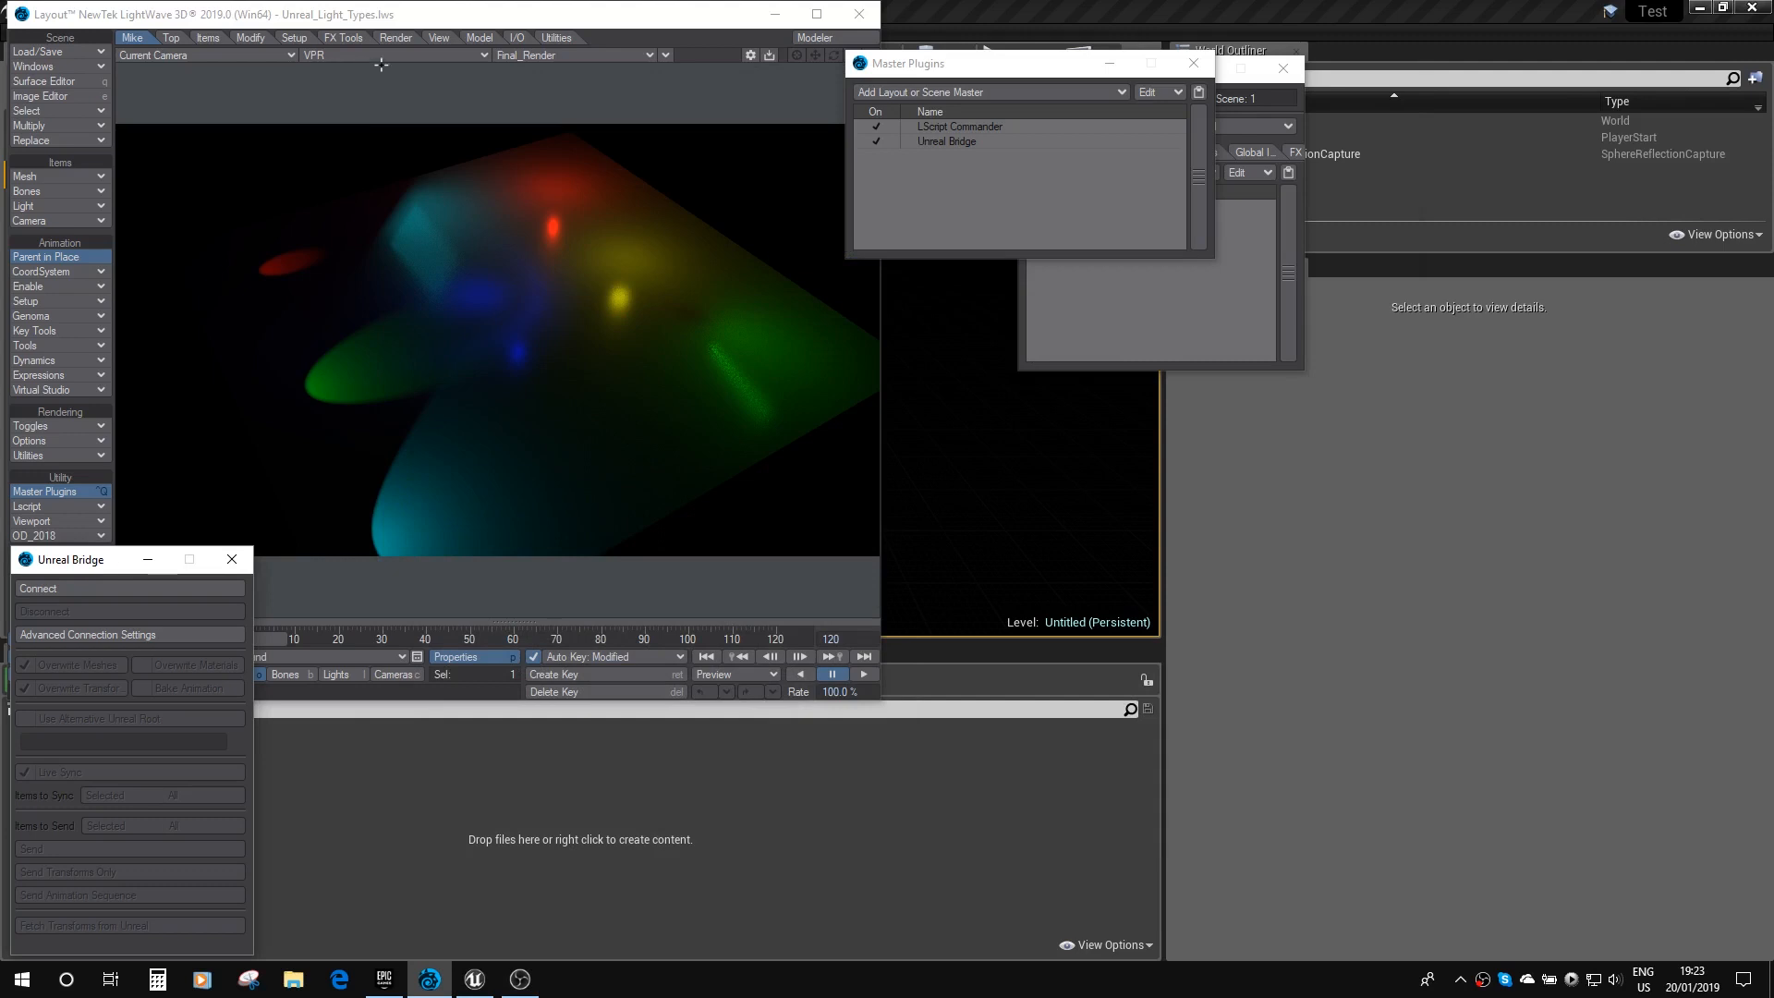
mouse_move(730, 81)
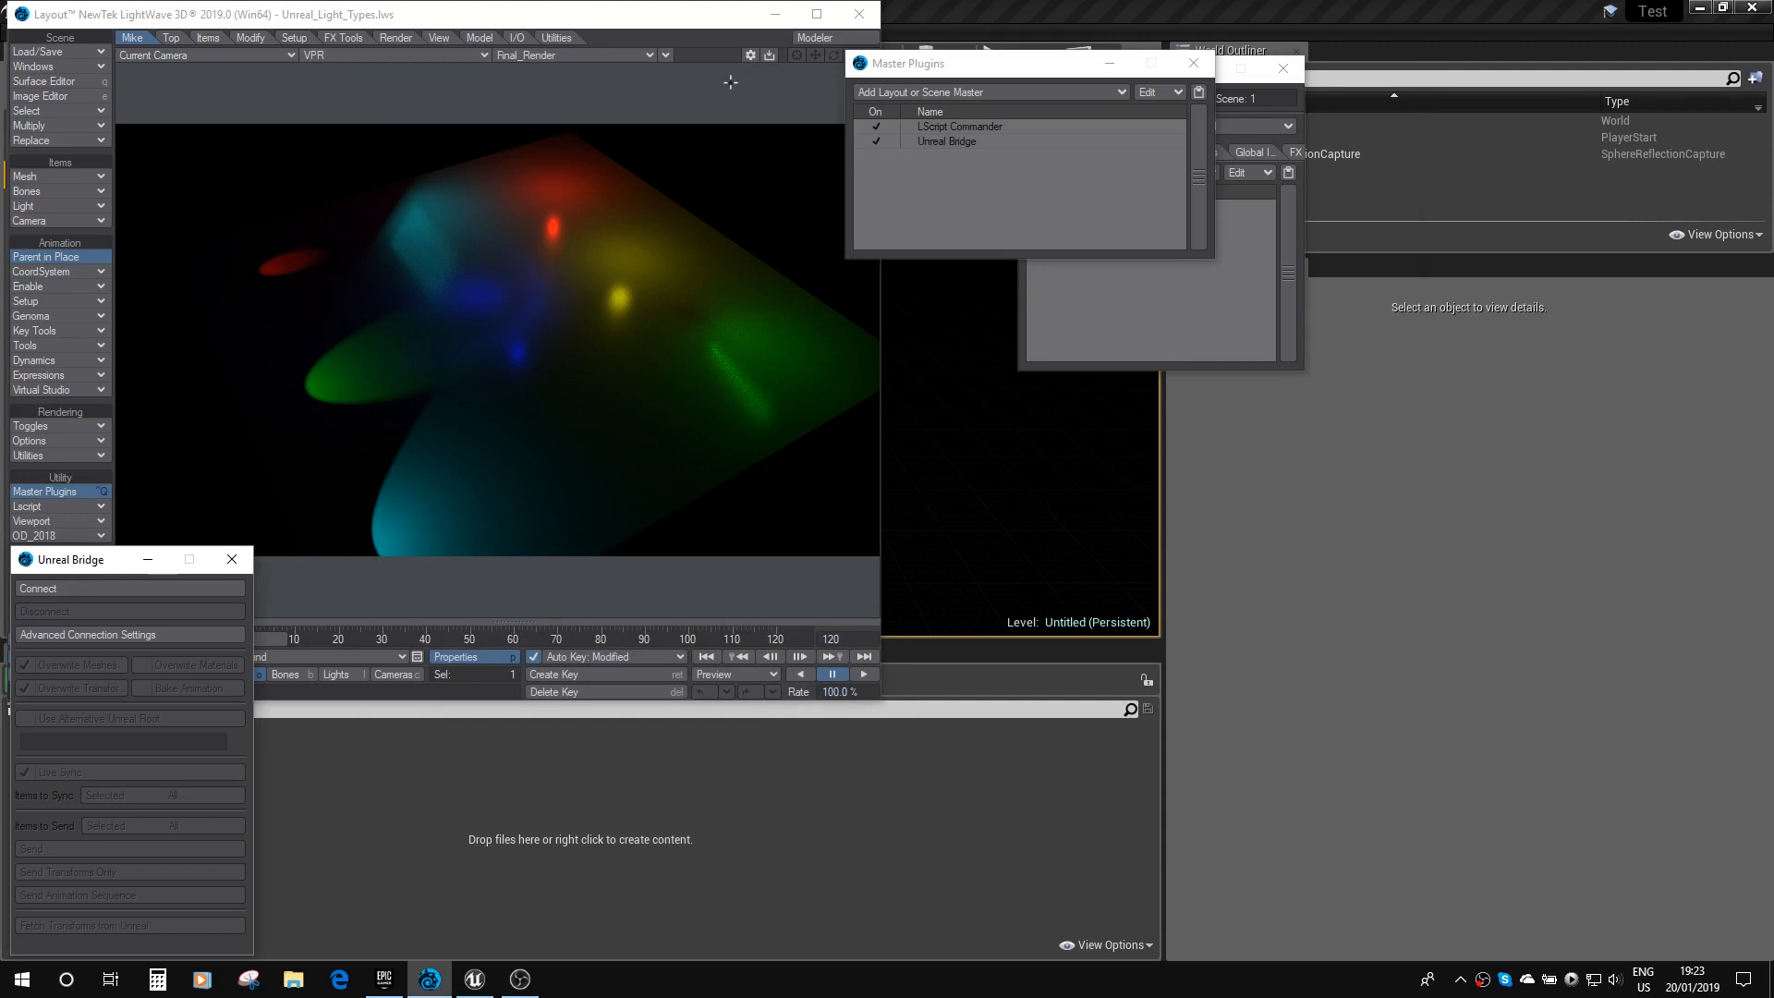
mouse_move(379, 312)
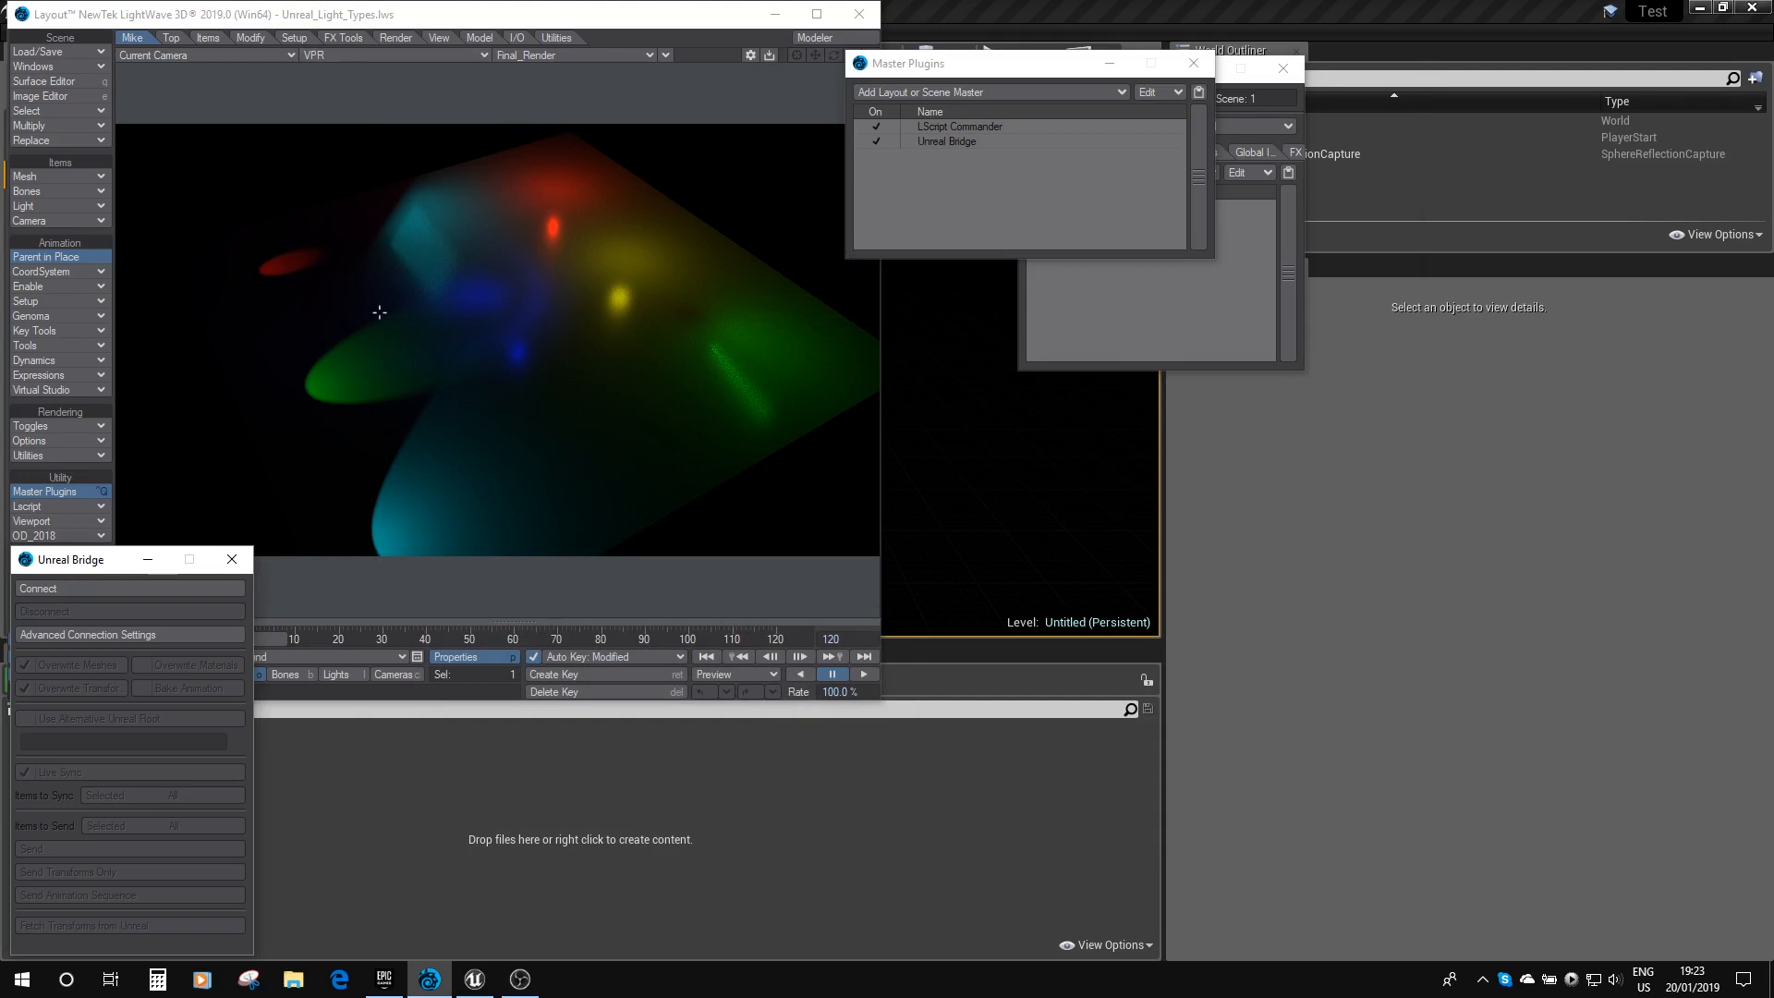
Step: Show the viewport as Textured Shaded Solid and review the Light_NGon light in Light Properties
left_click(392, 54)
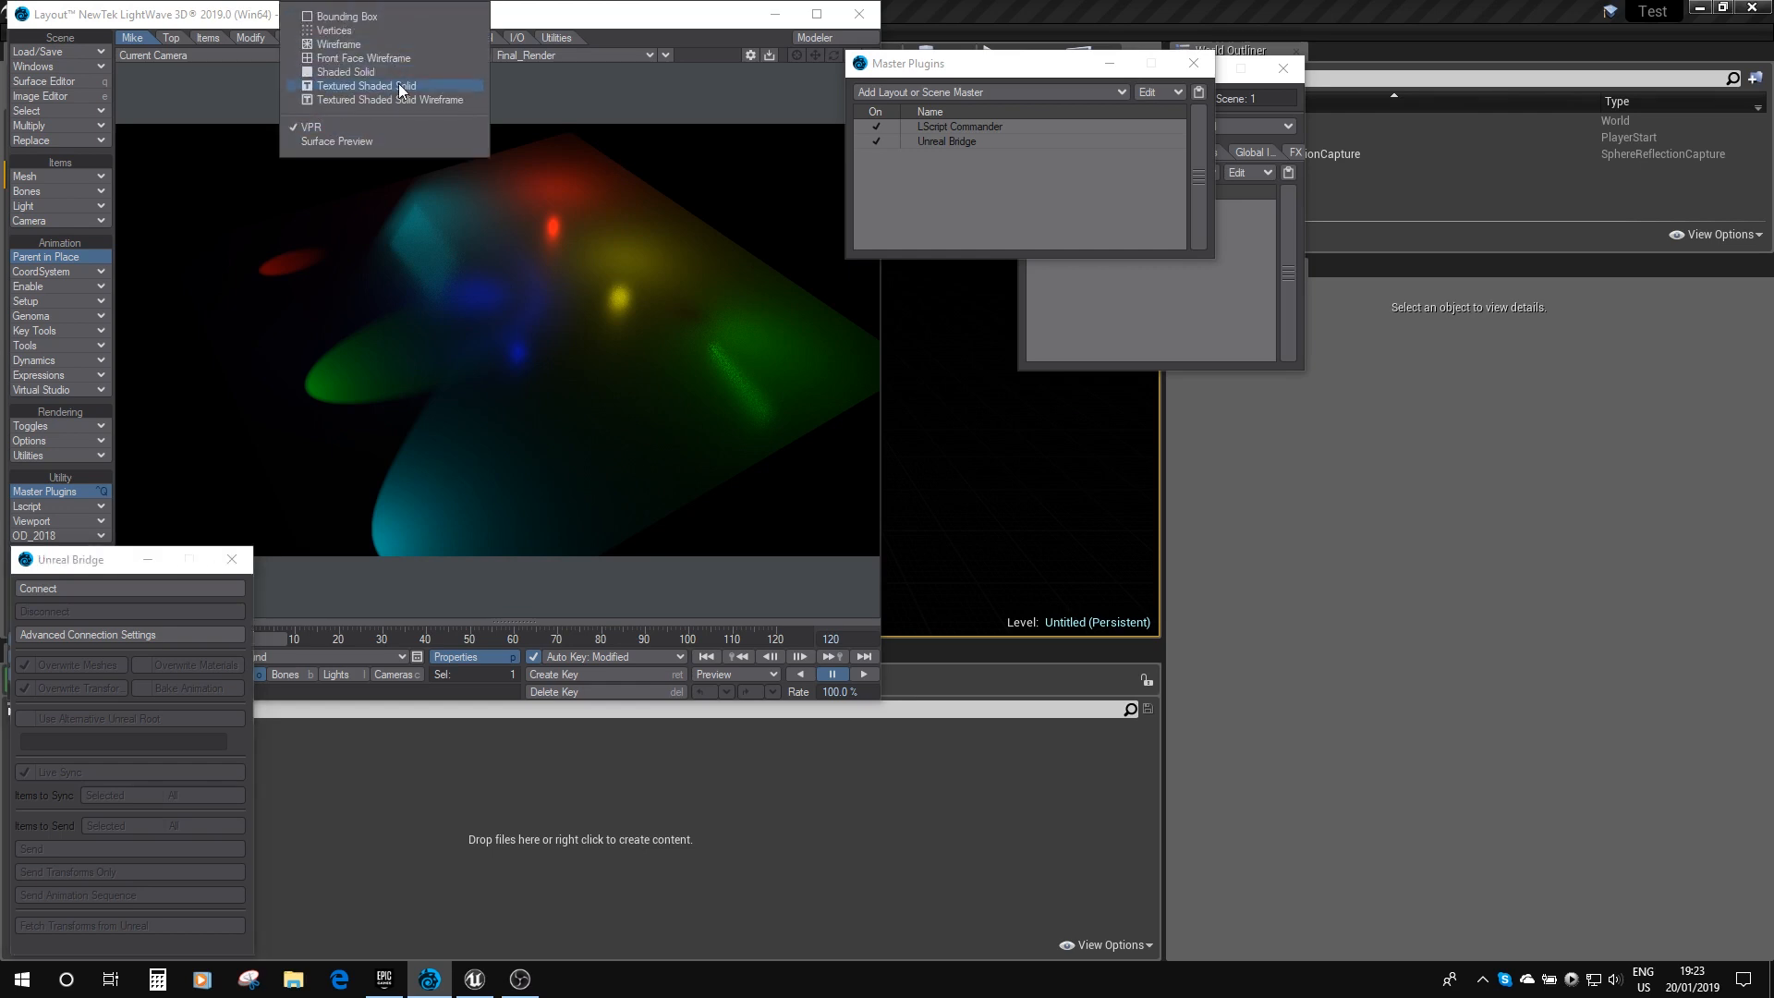
left_click(364, 85)
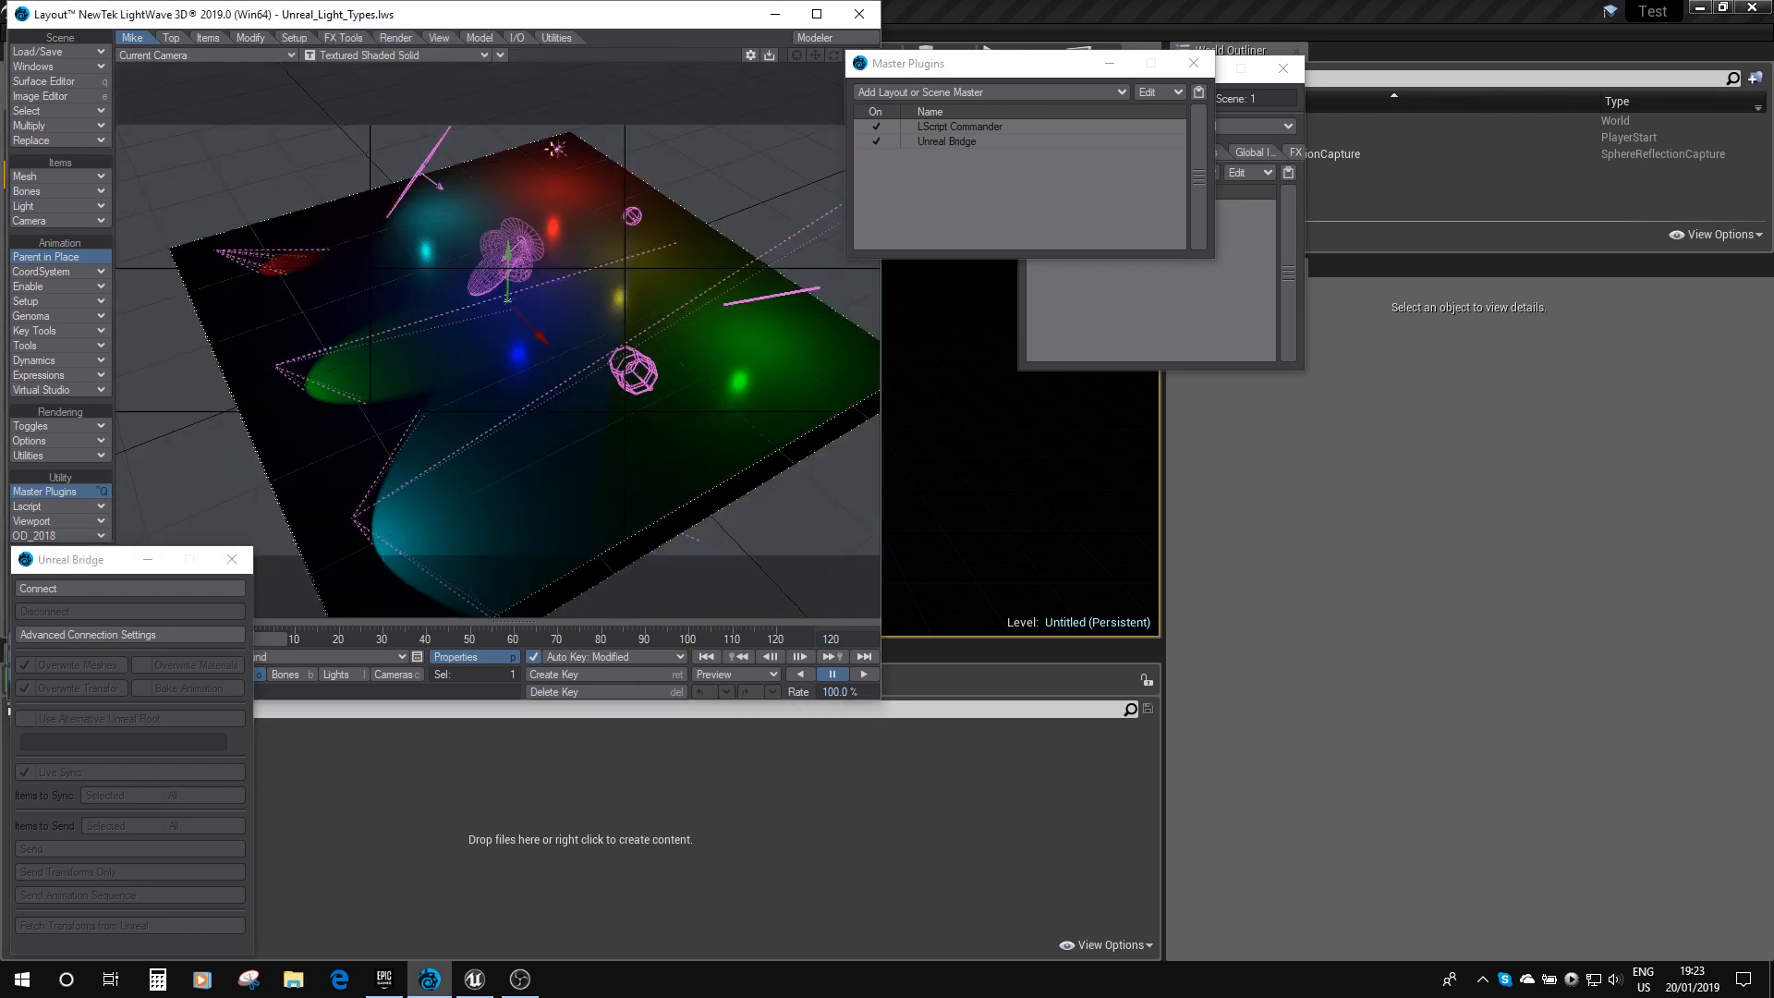
left_click(632, 214)
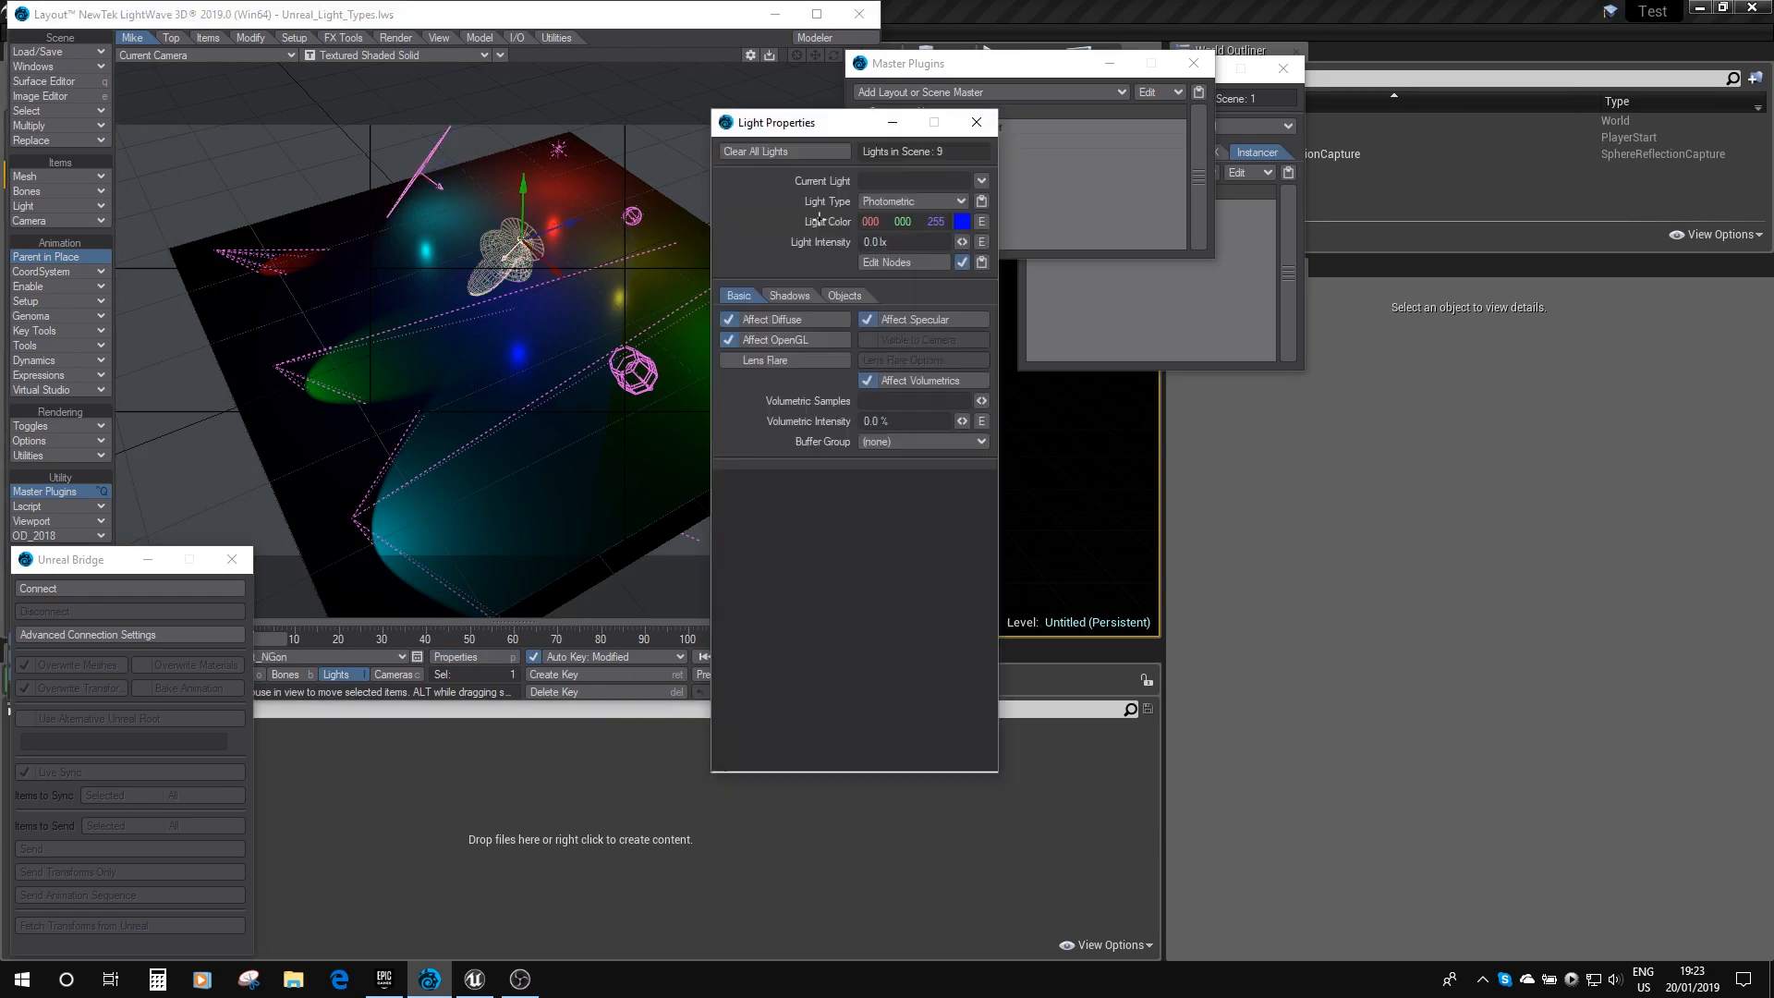
left_click(917, 179)
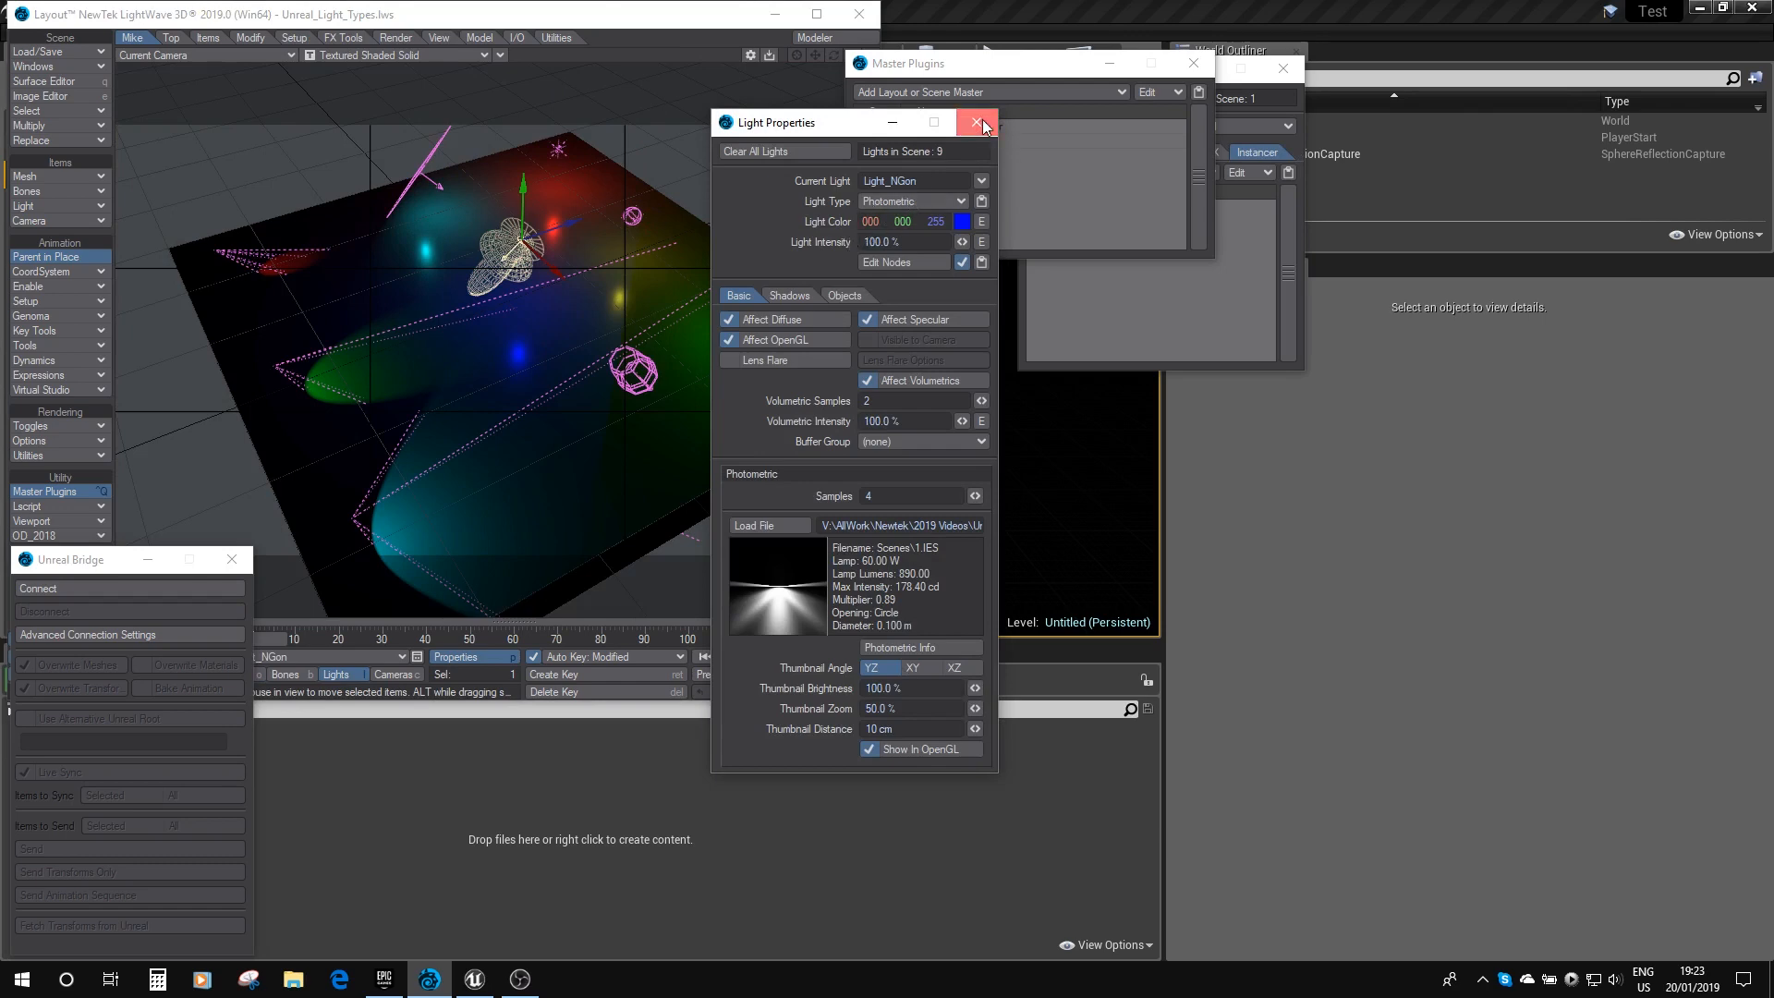
left_click(977, 122)
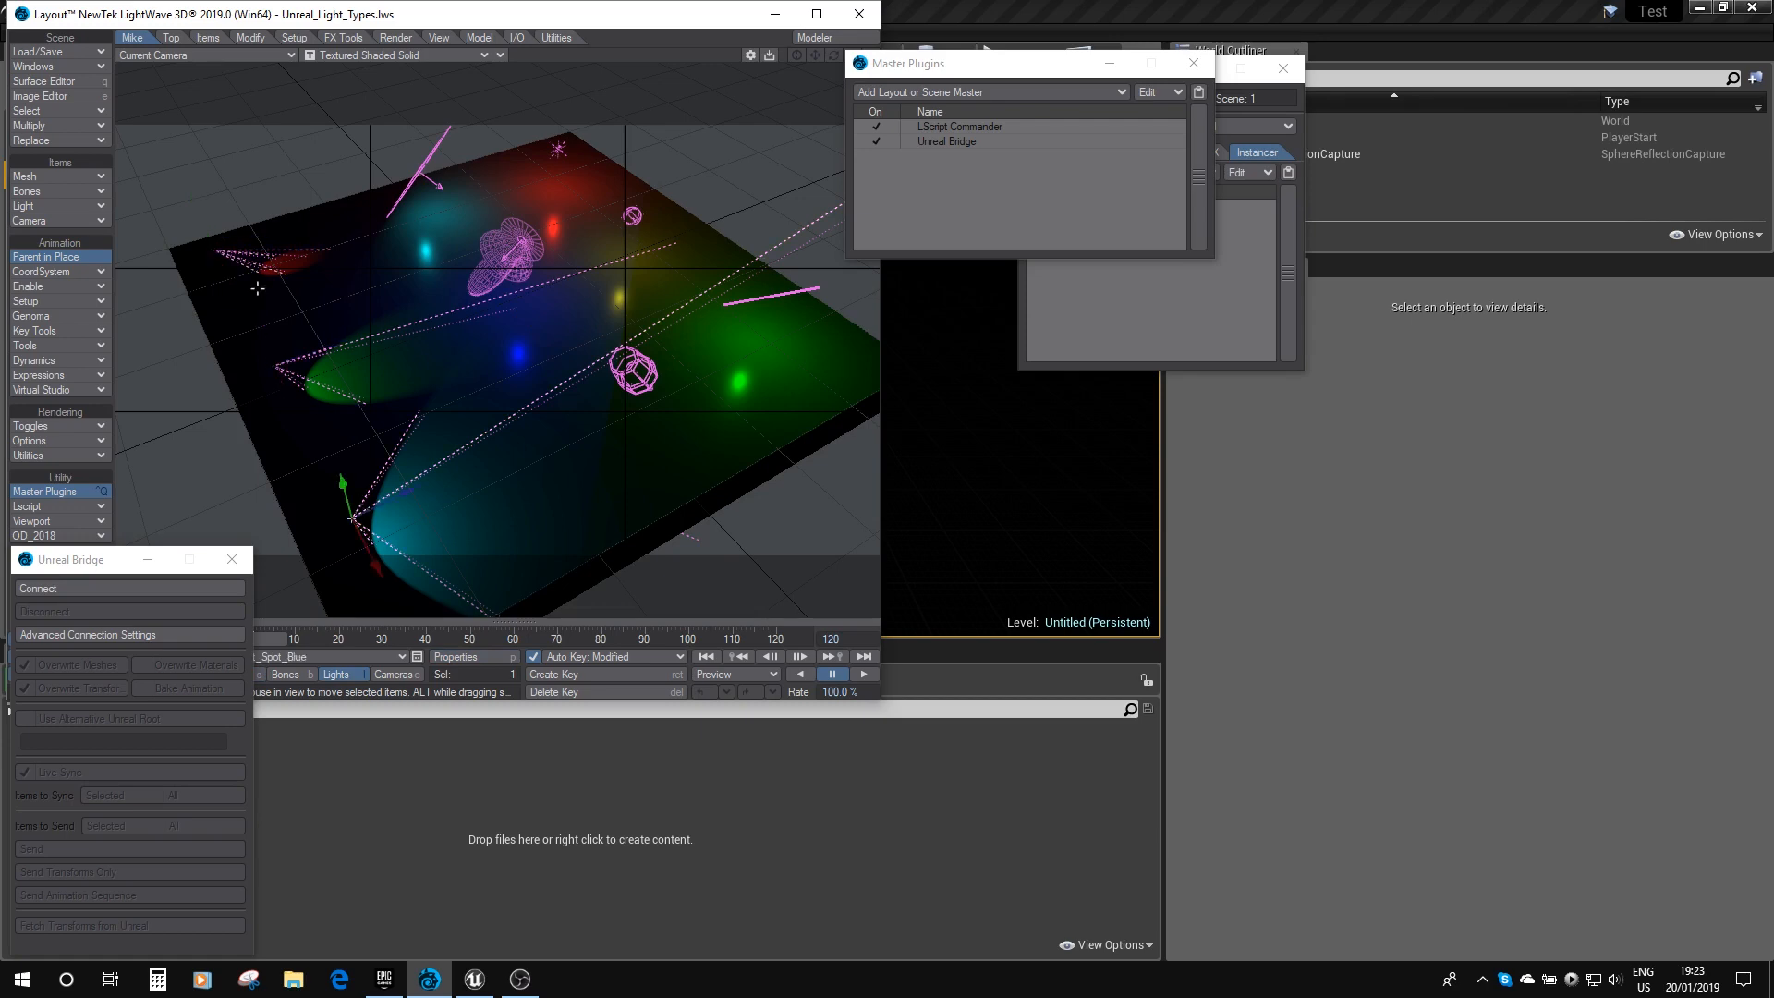
mouse_move(277, 284)
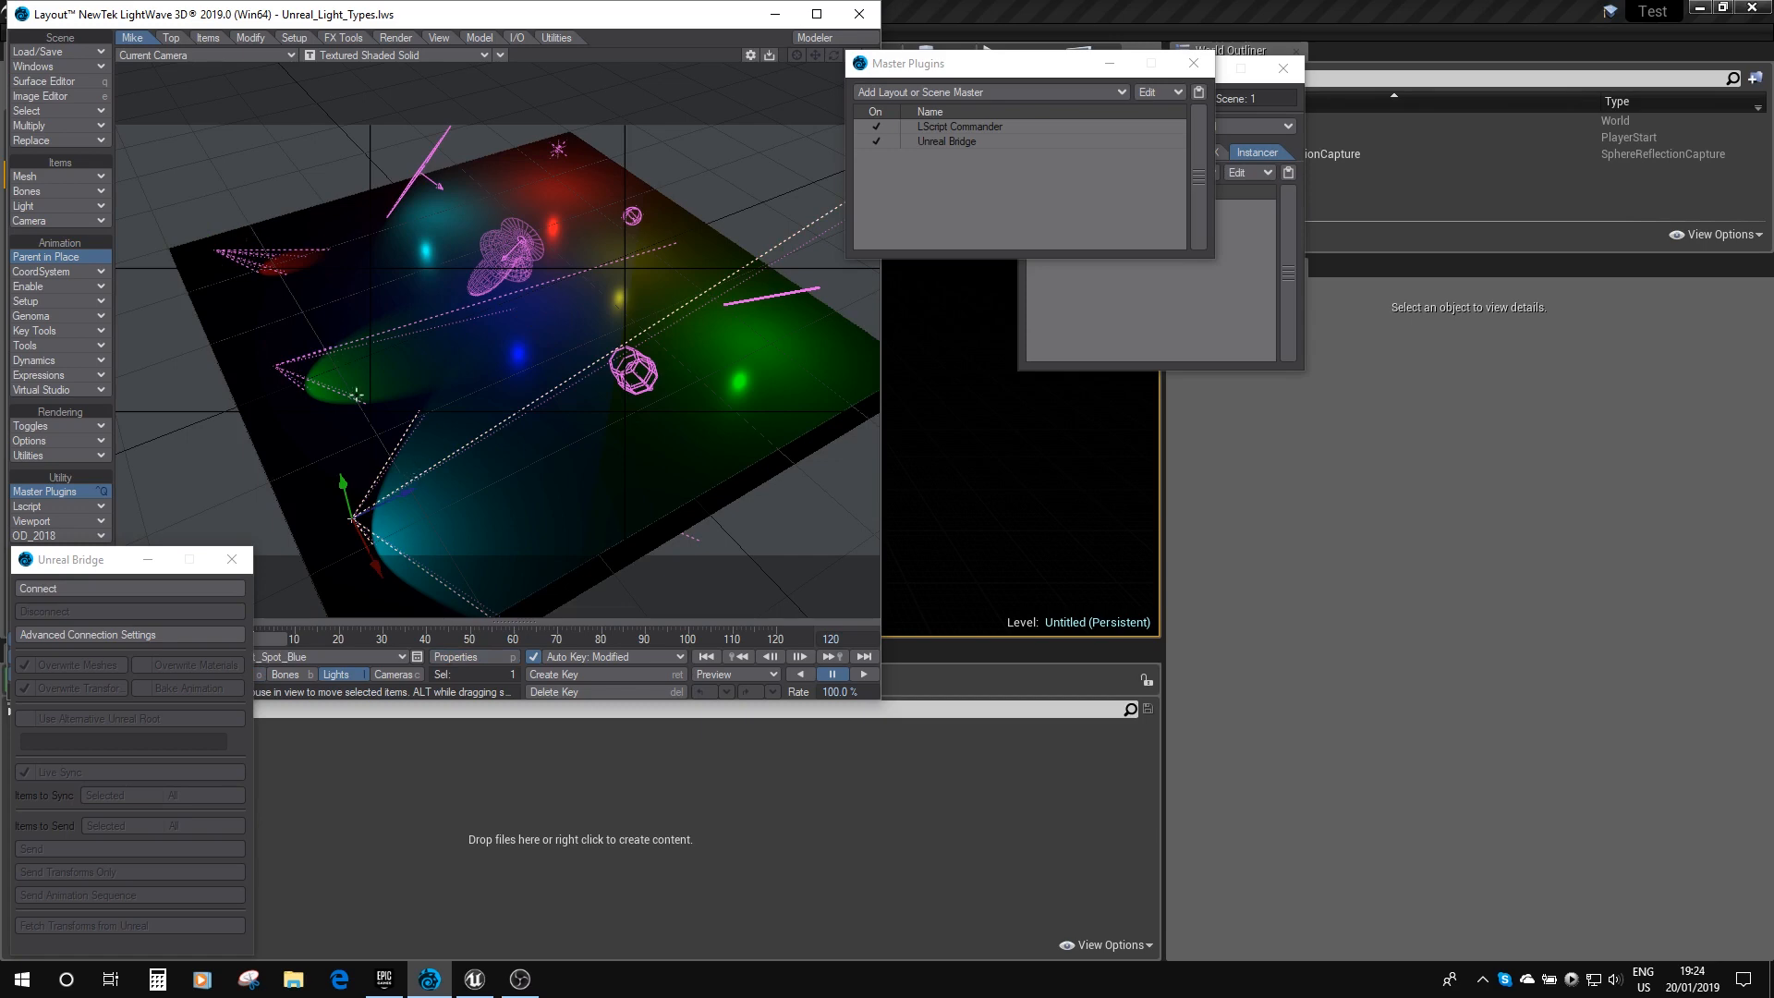
mouse_move(392, 429)
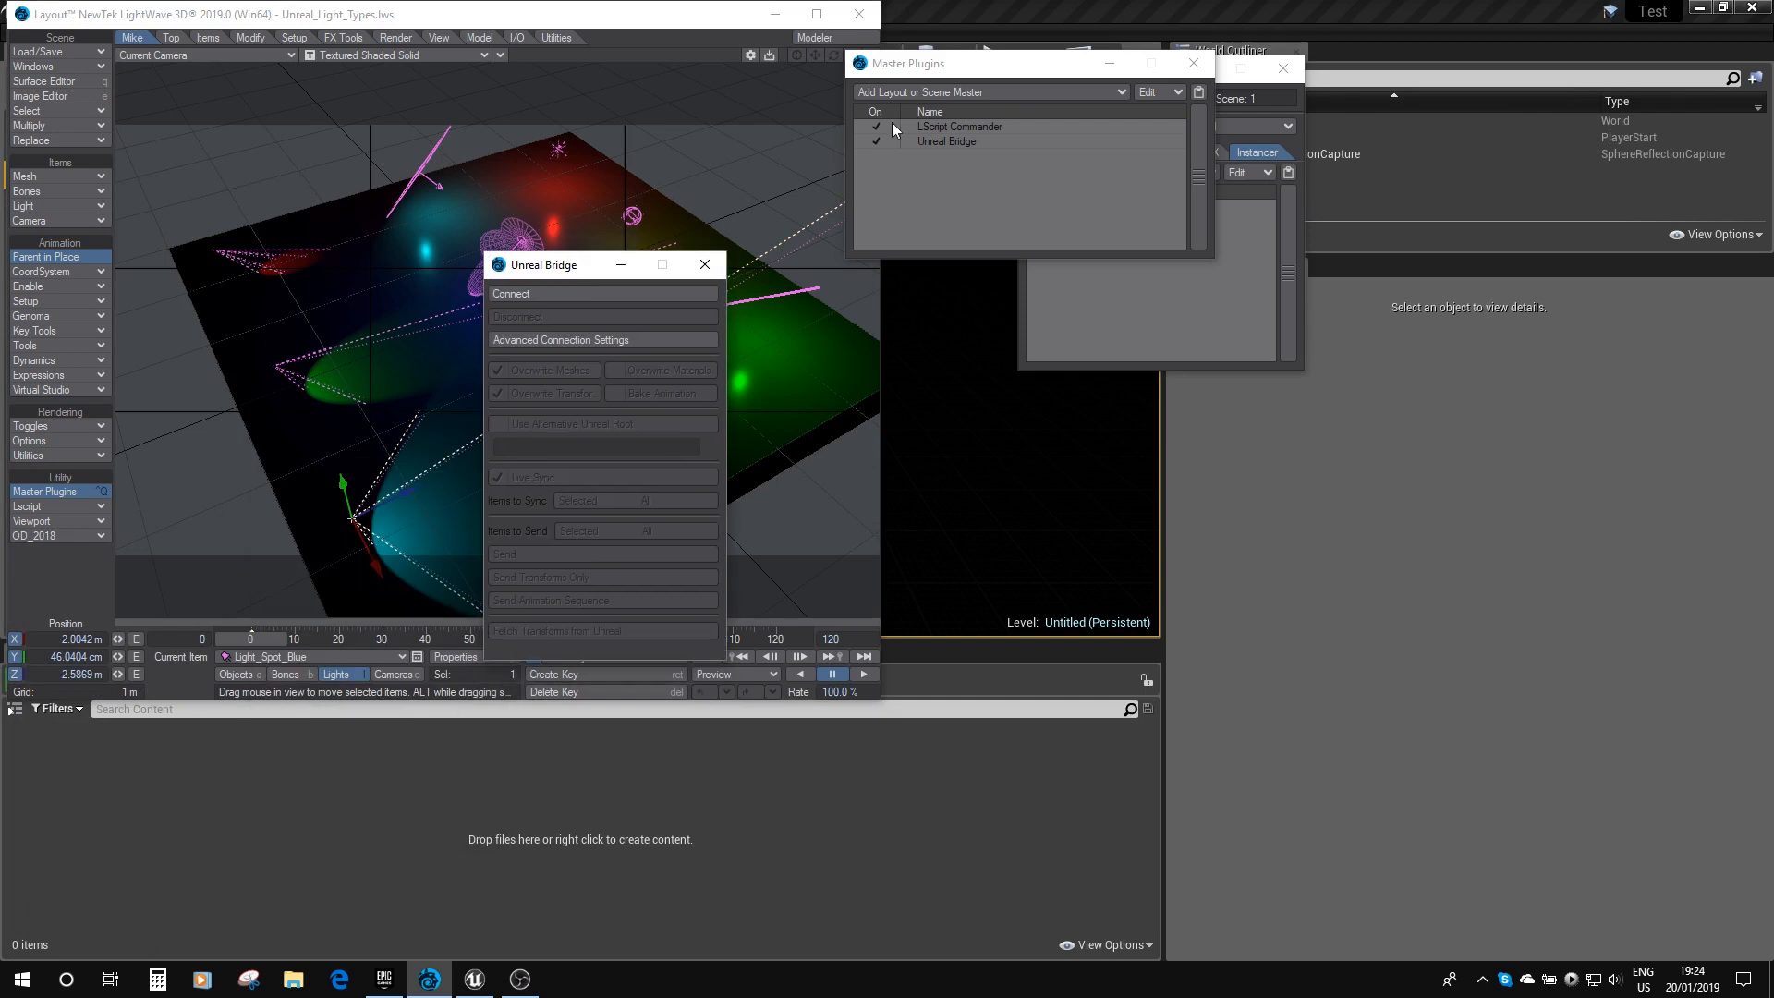
Step: Connect Unreal Bridge to Unreal Editor and send the scene's lights across
left_click_drag(906, 63, 930, 74)
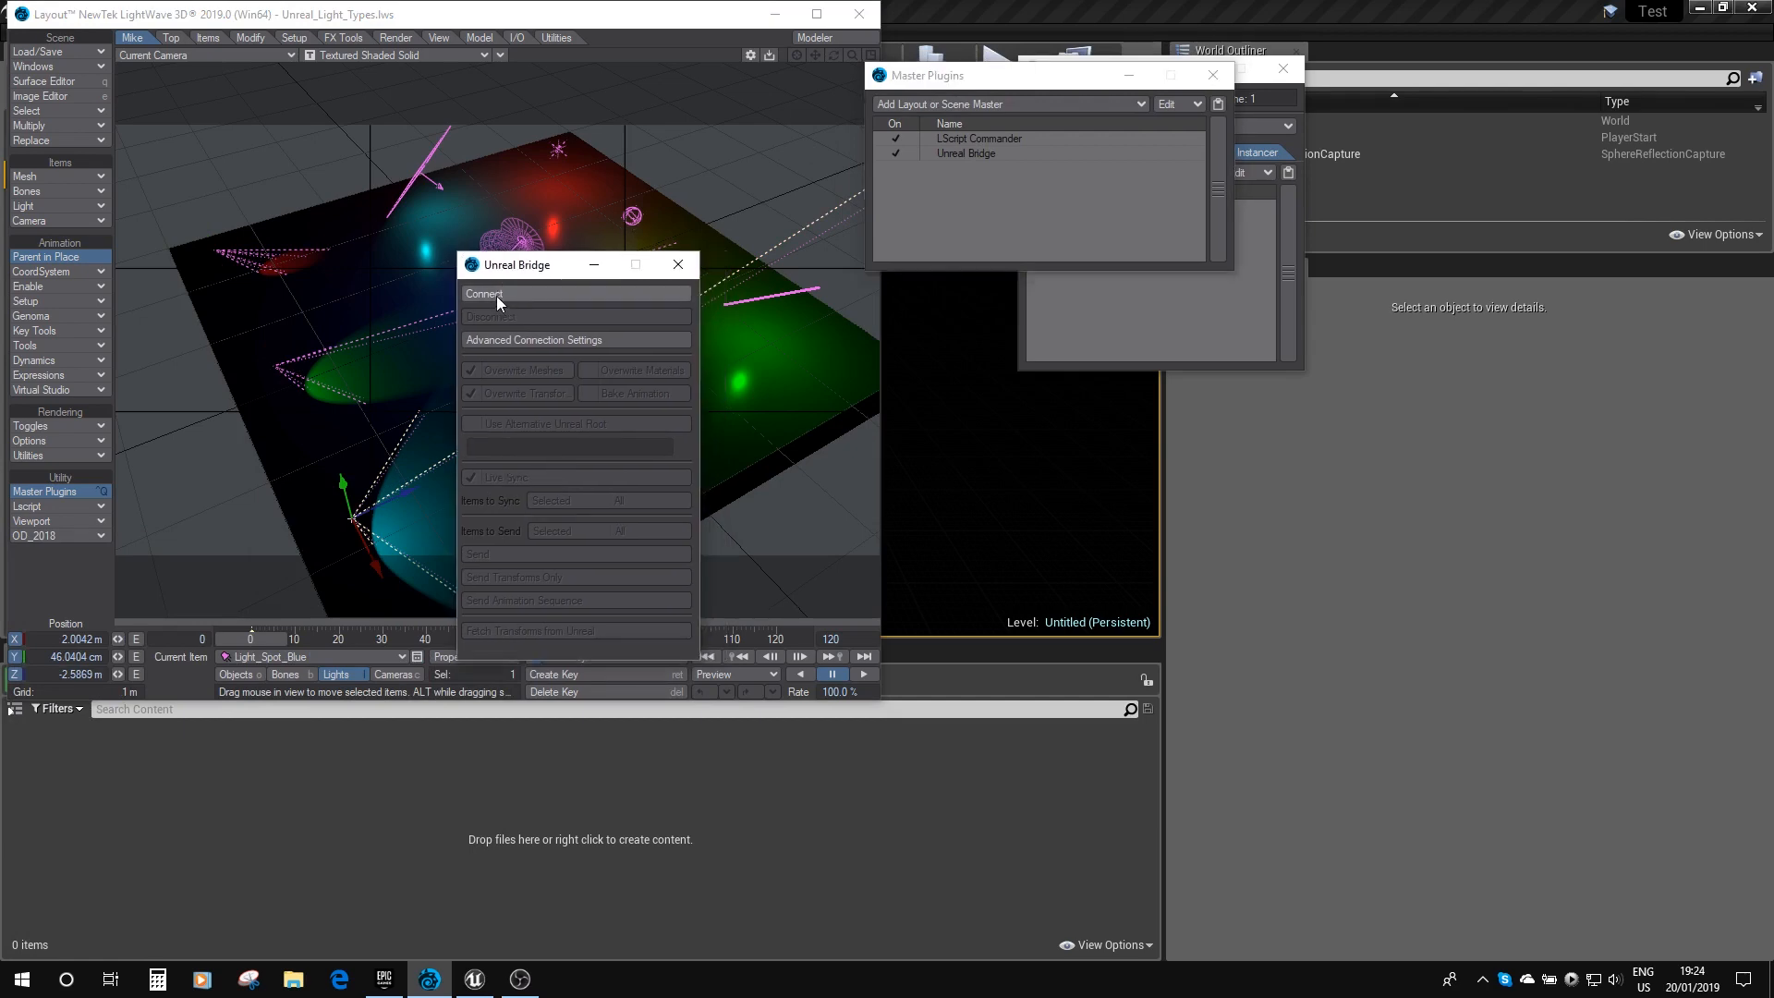
left_click(482, 294)
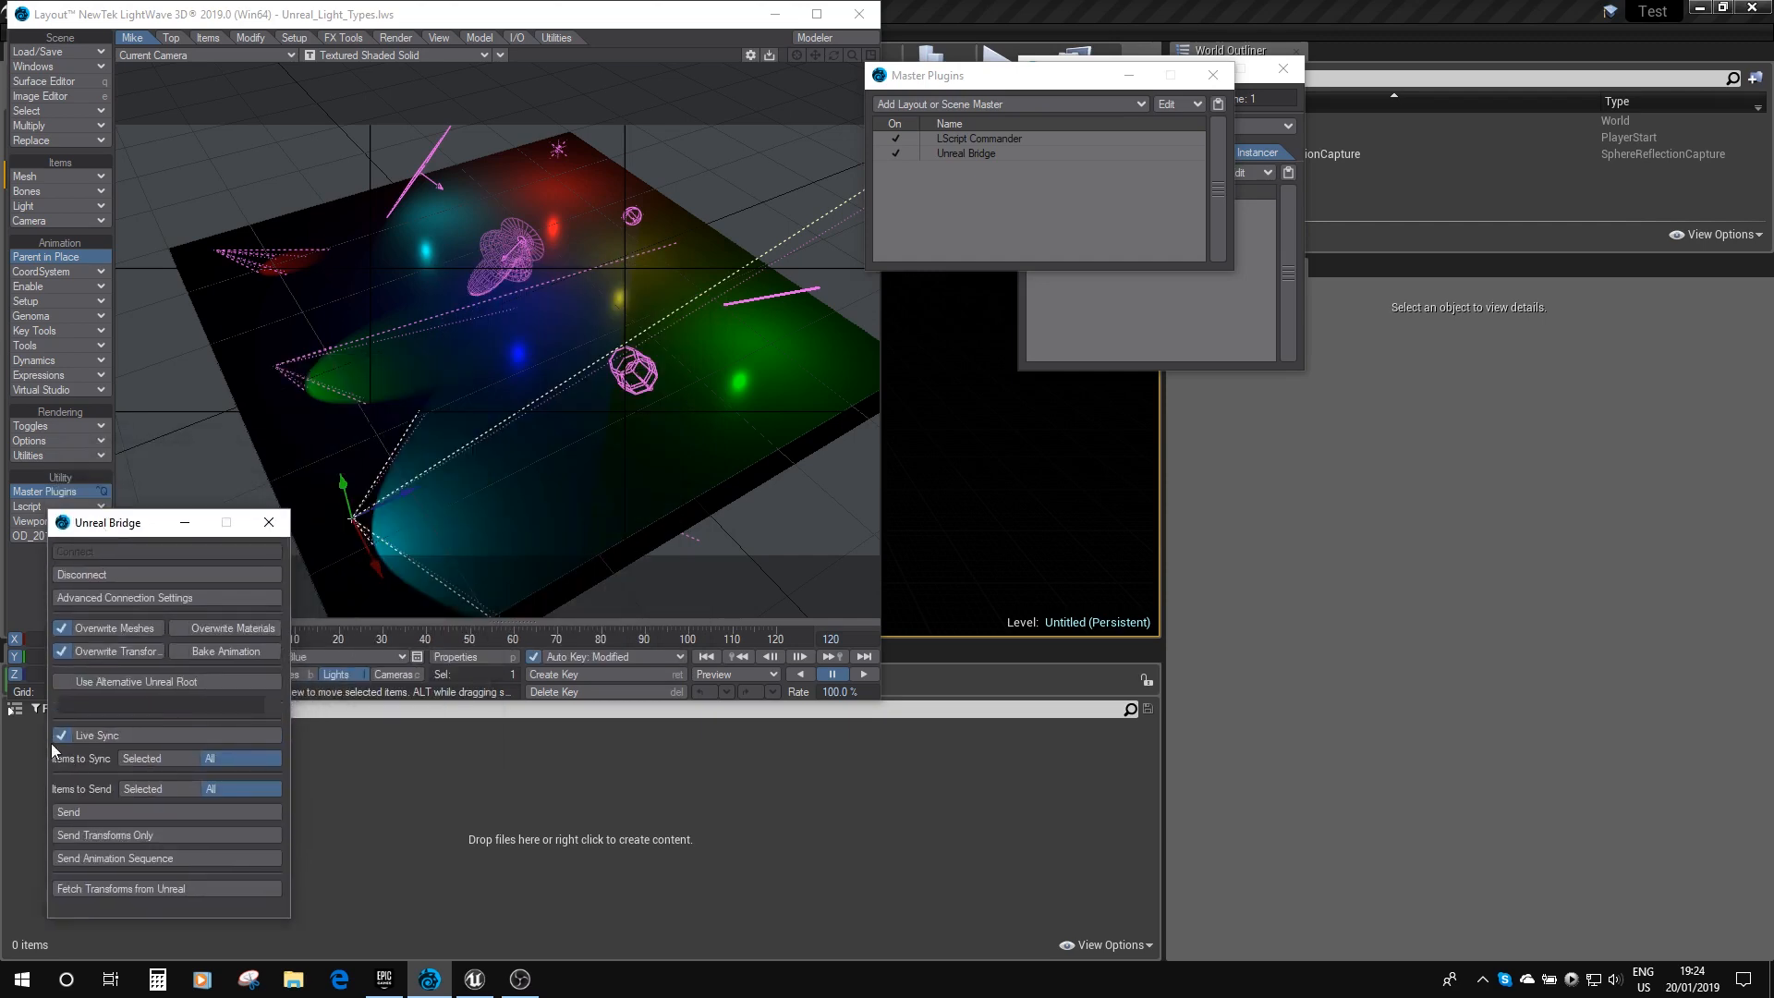
mouse_move(933, 246)
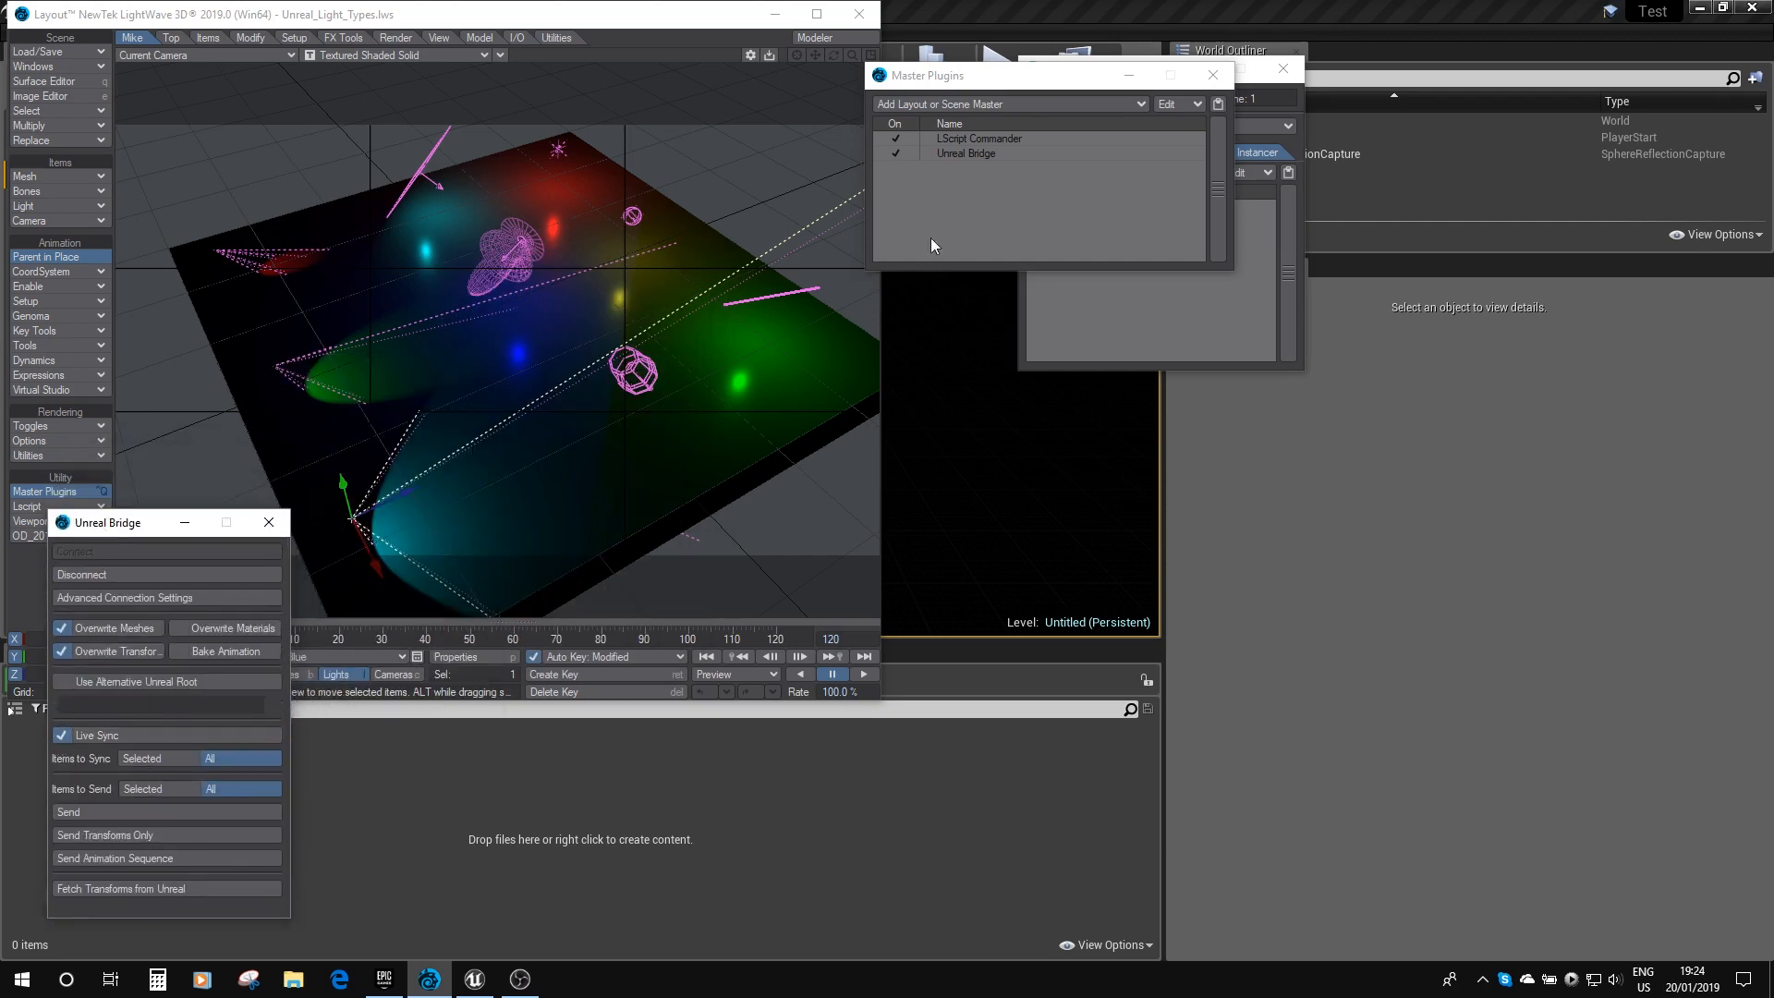
left_click(1212, 74)
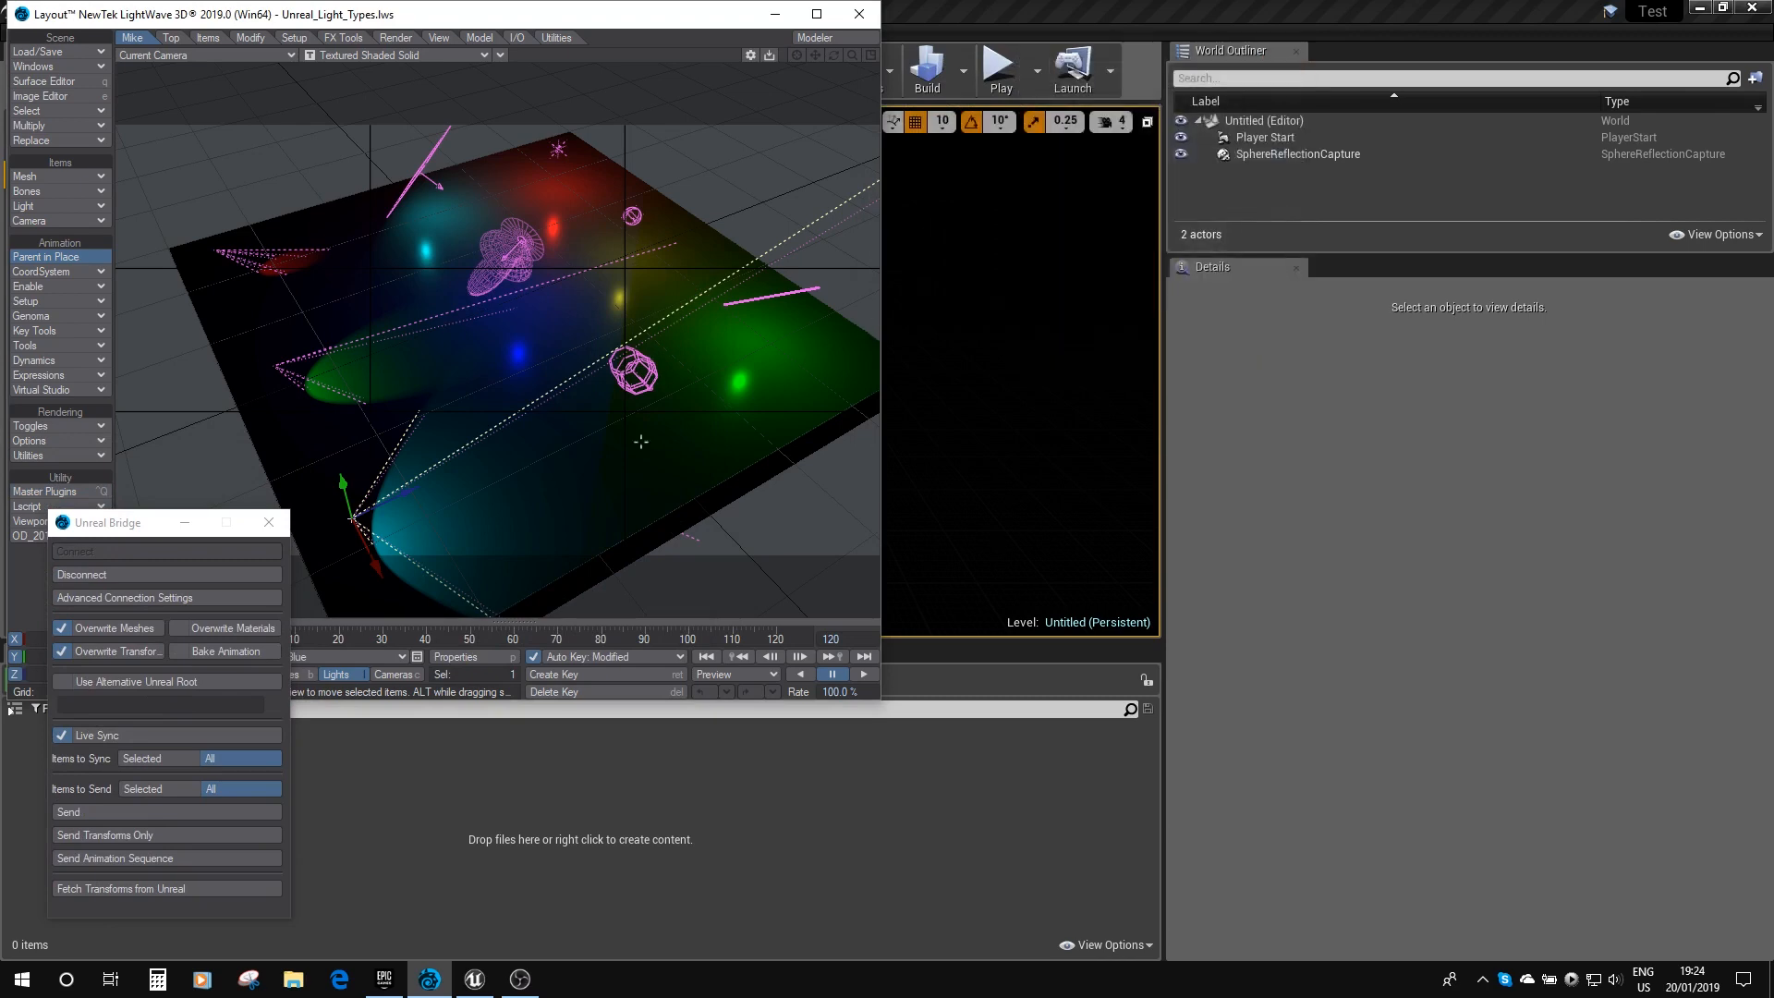
mouse_move(96, 813)
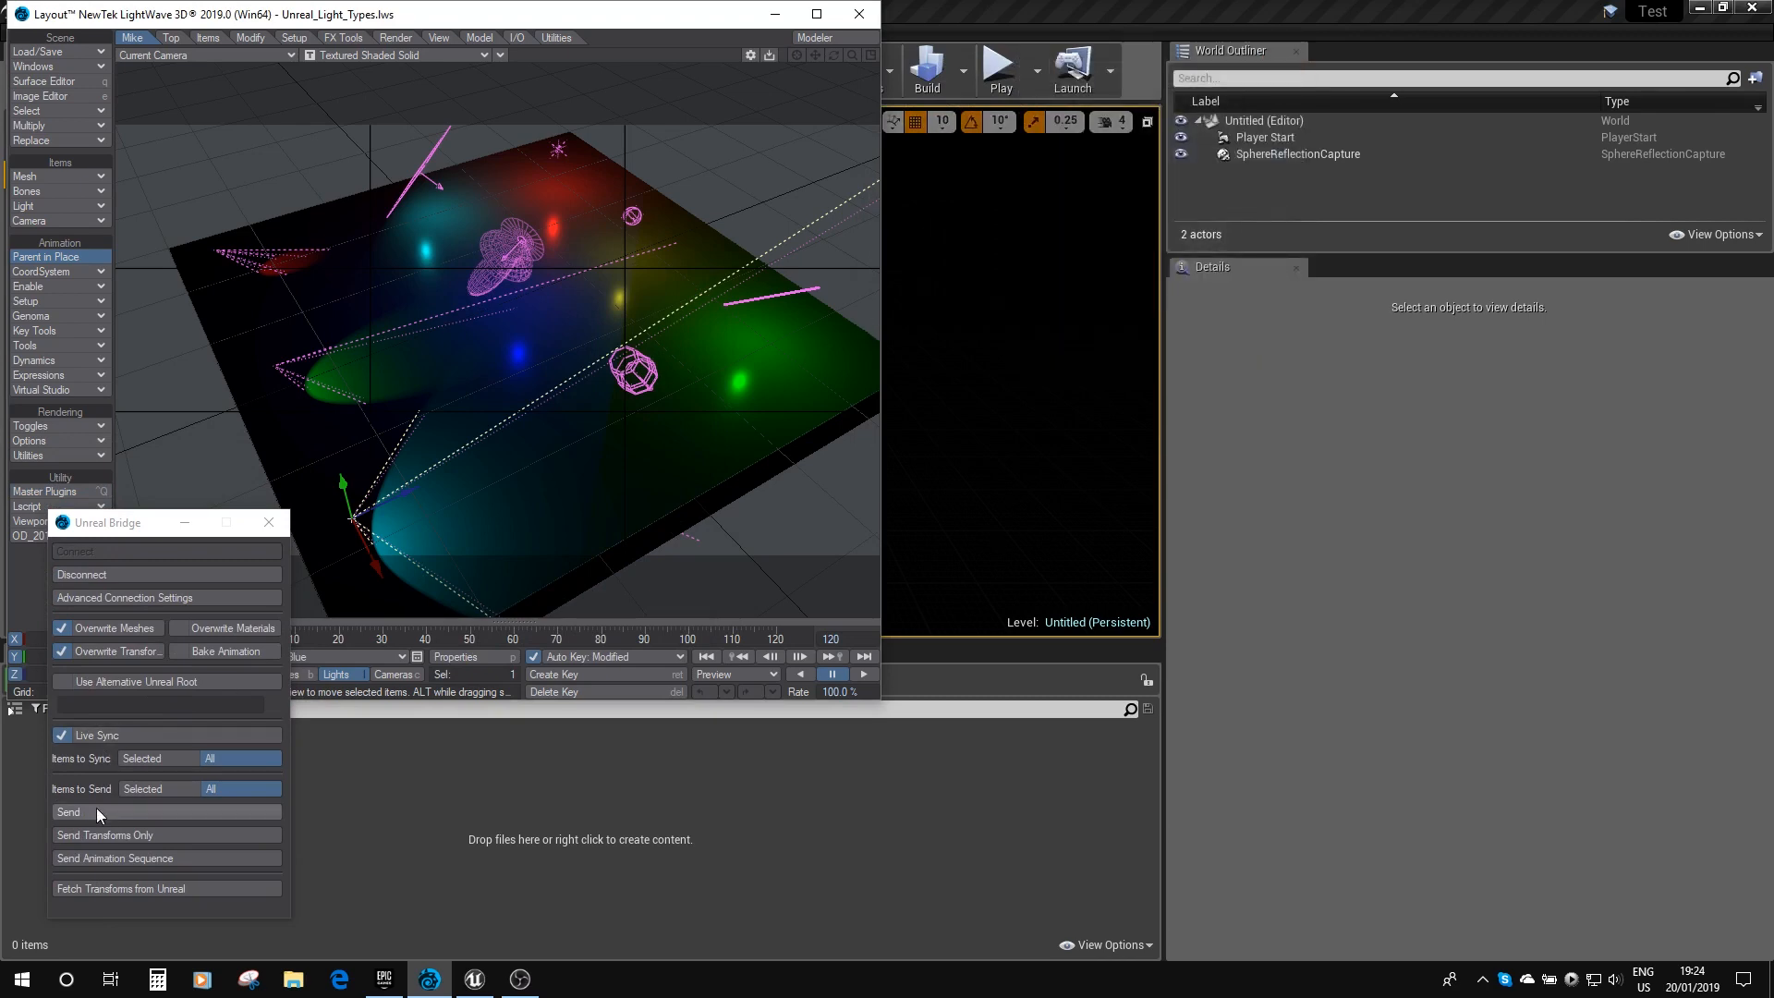
left_click(68, 811)
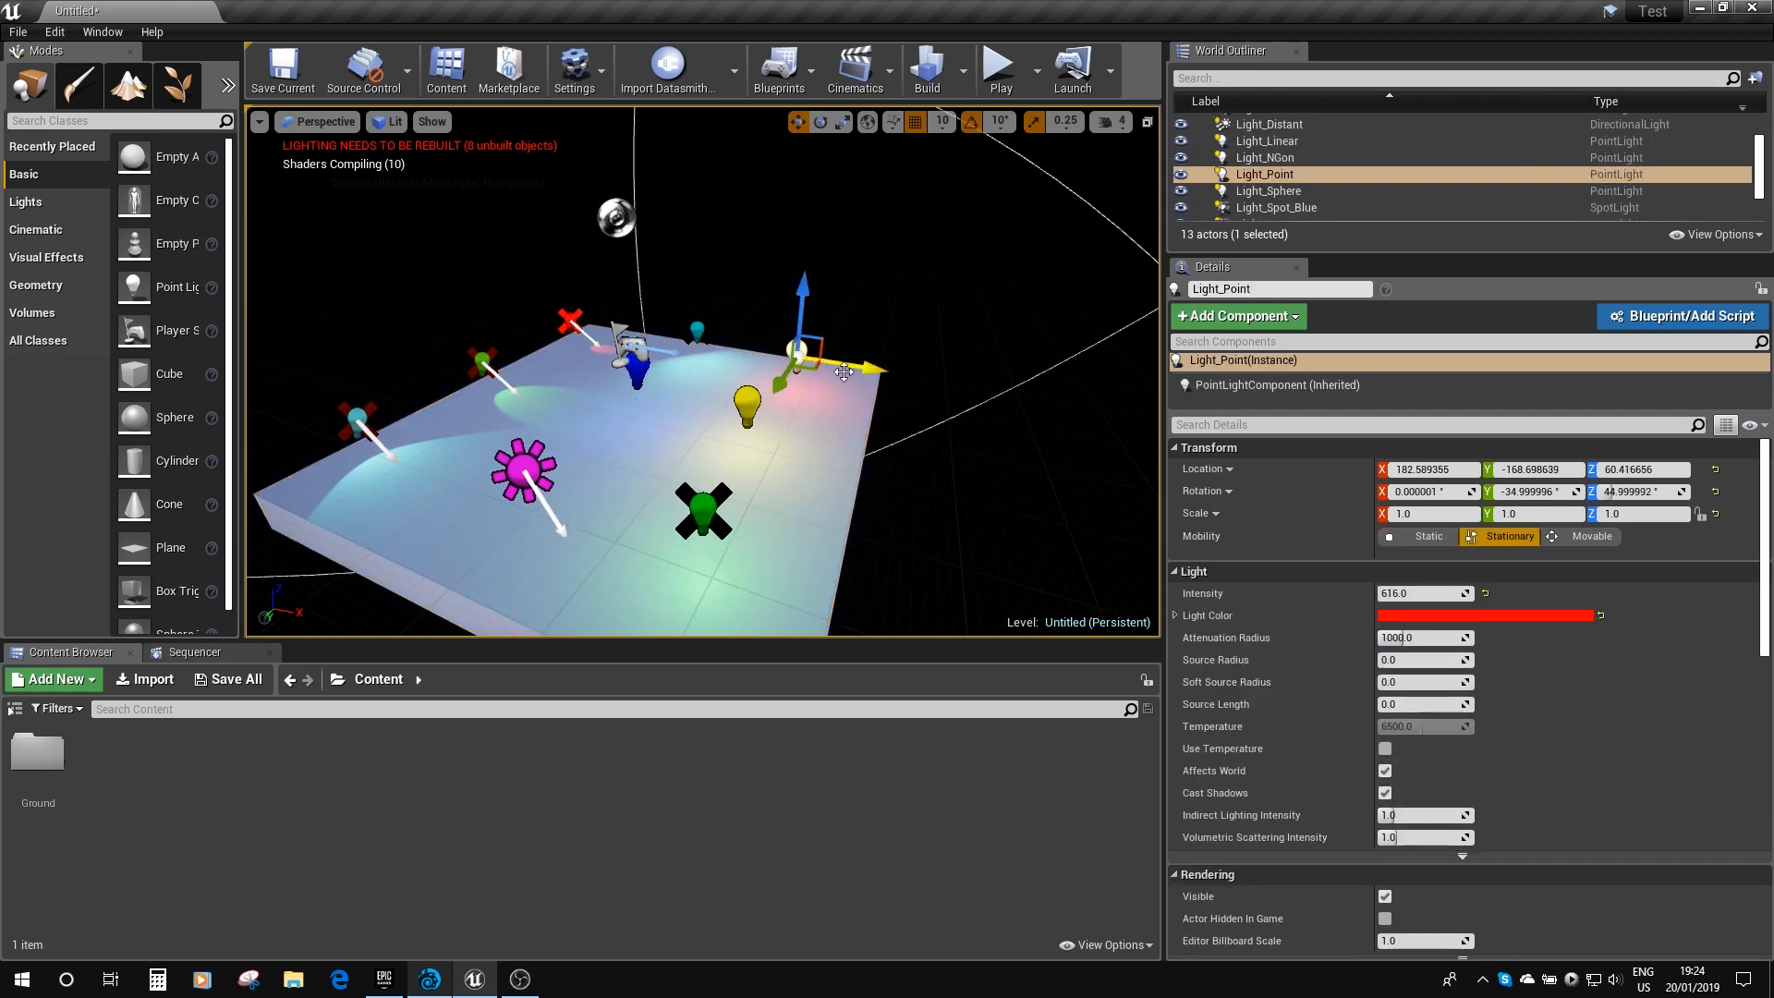
Step: Check the Light_Sphere, Light_Linear, Light_Area and Light_NGon lights' colour and 616 intensity in Details
left_click_drag(702, 396, 702, 351)
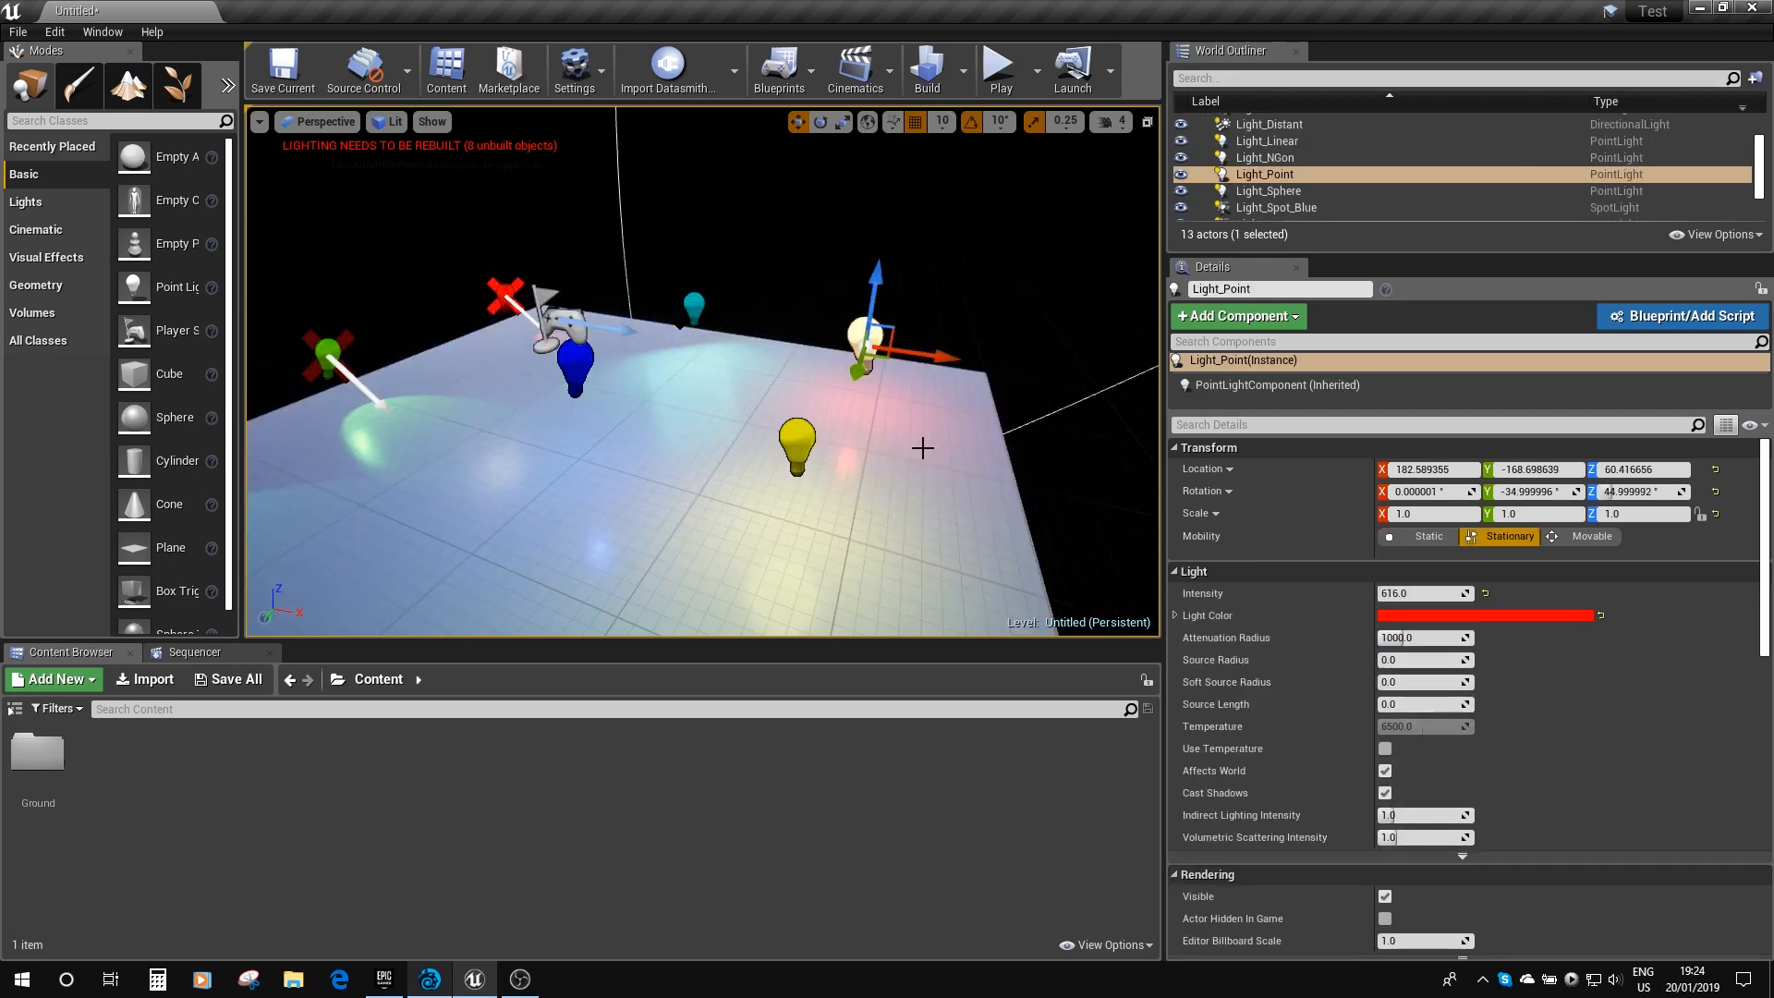
mouse_move(882, 445)
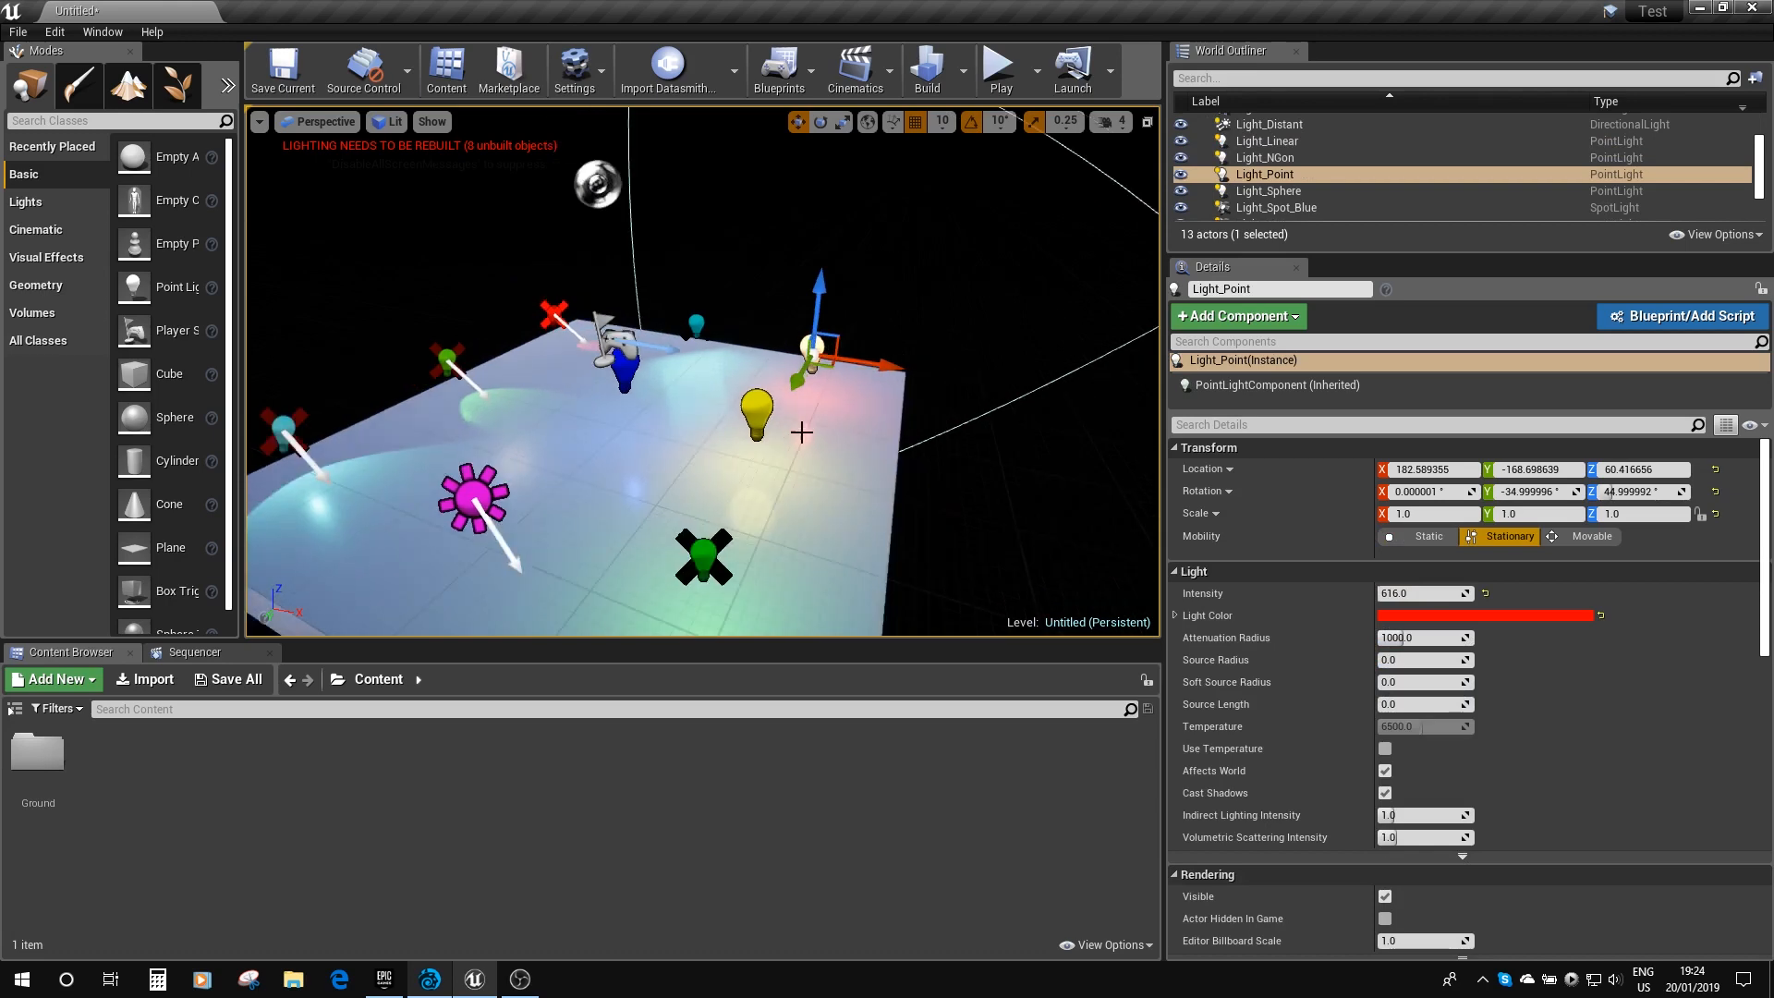
left_click(1268, 190)
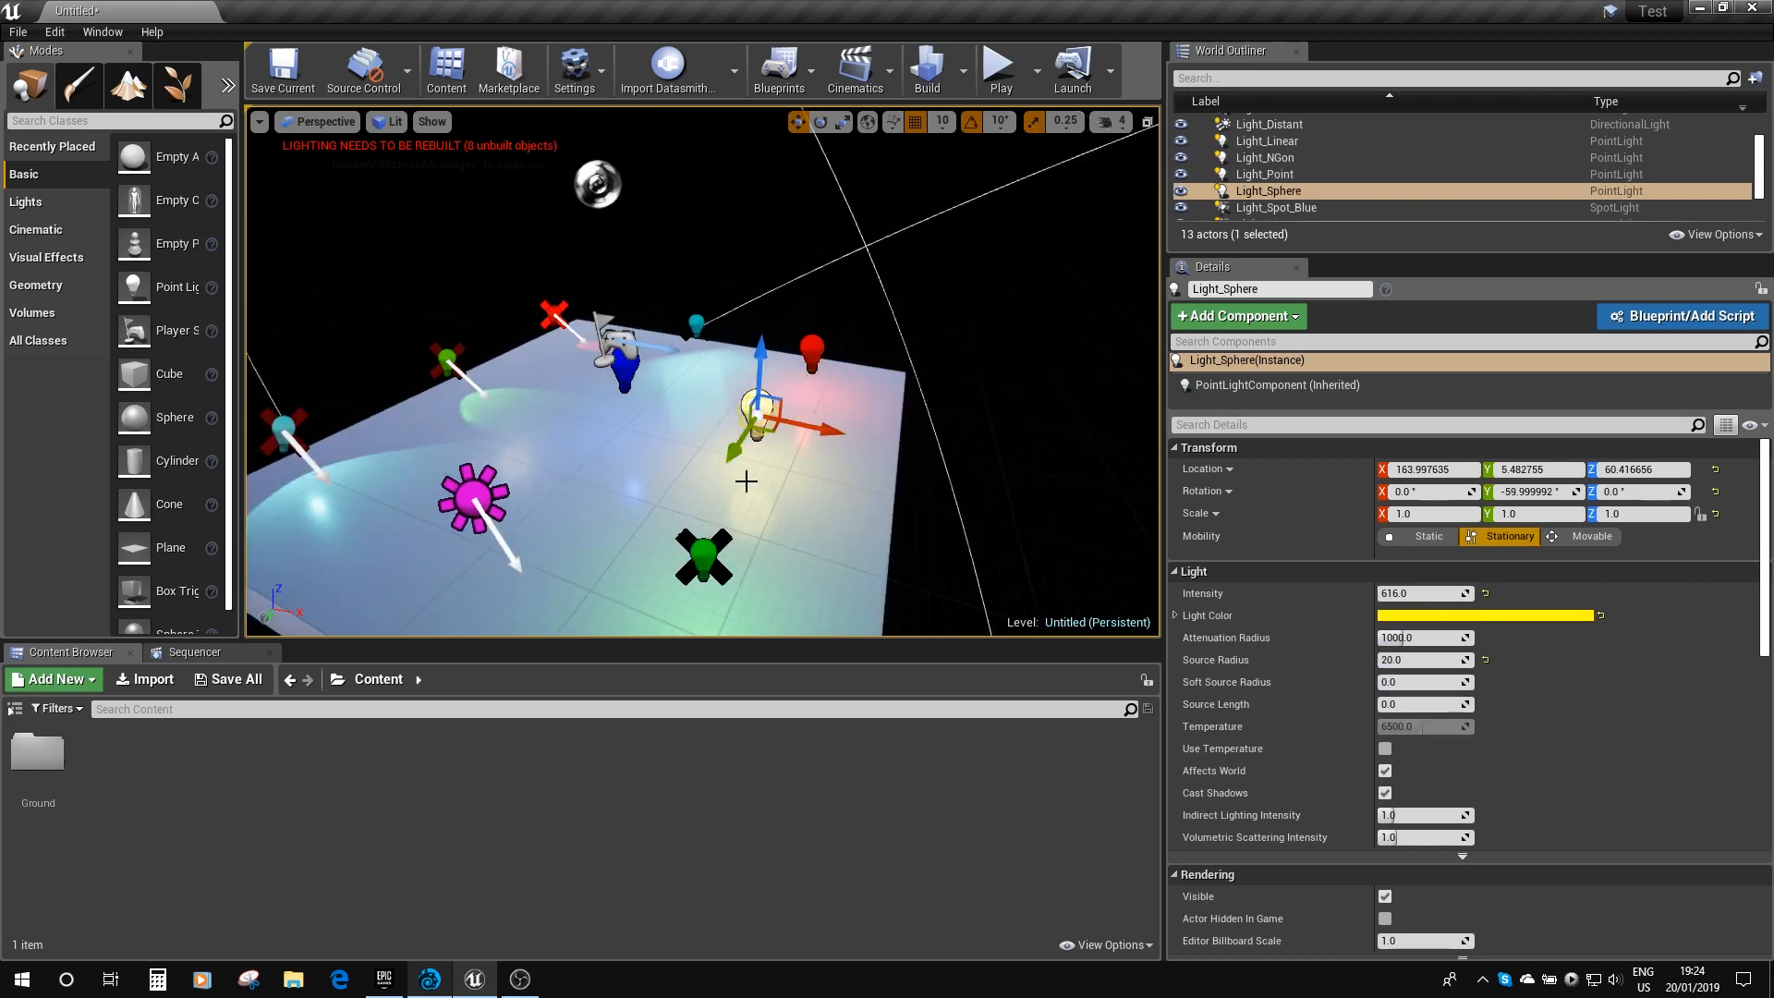
left_click_drag(703, 395, 736, 340)
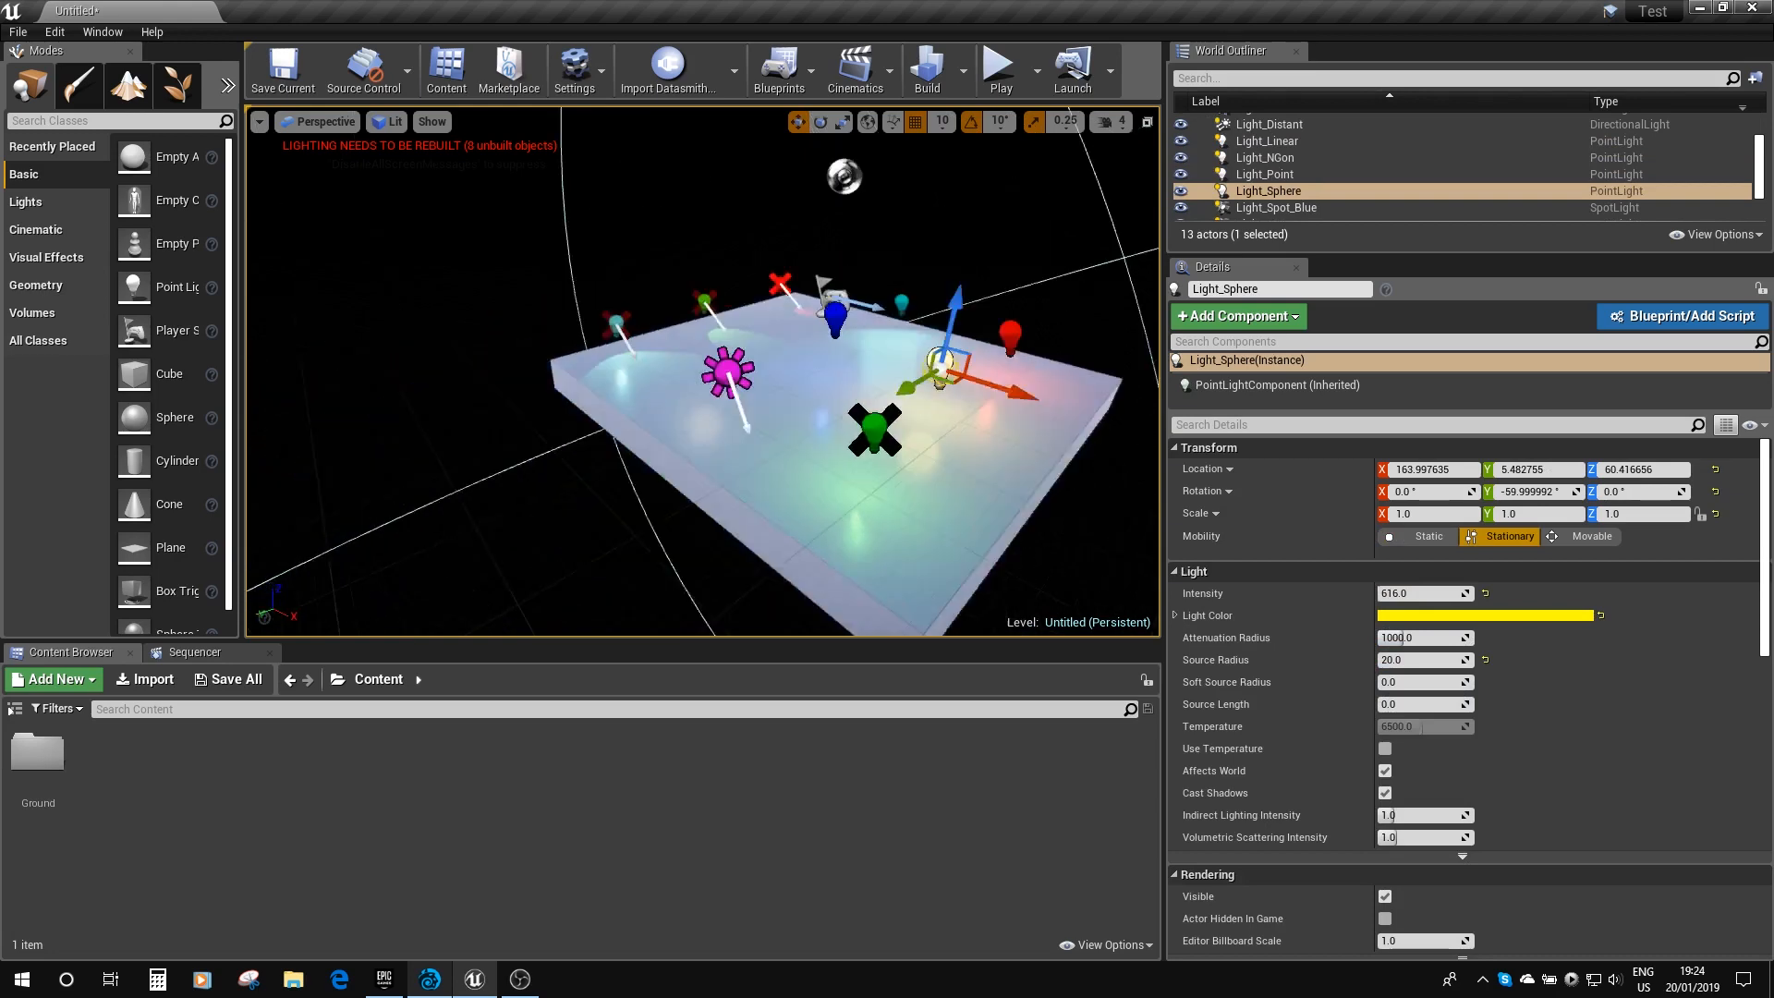
left_click(1264, 140)
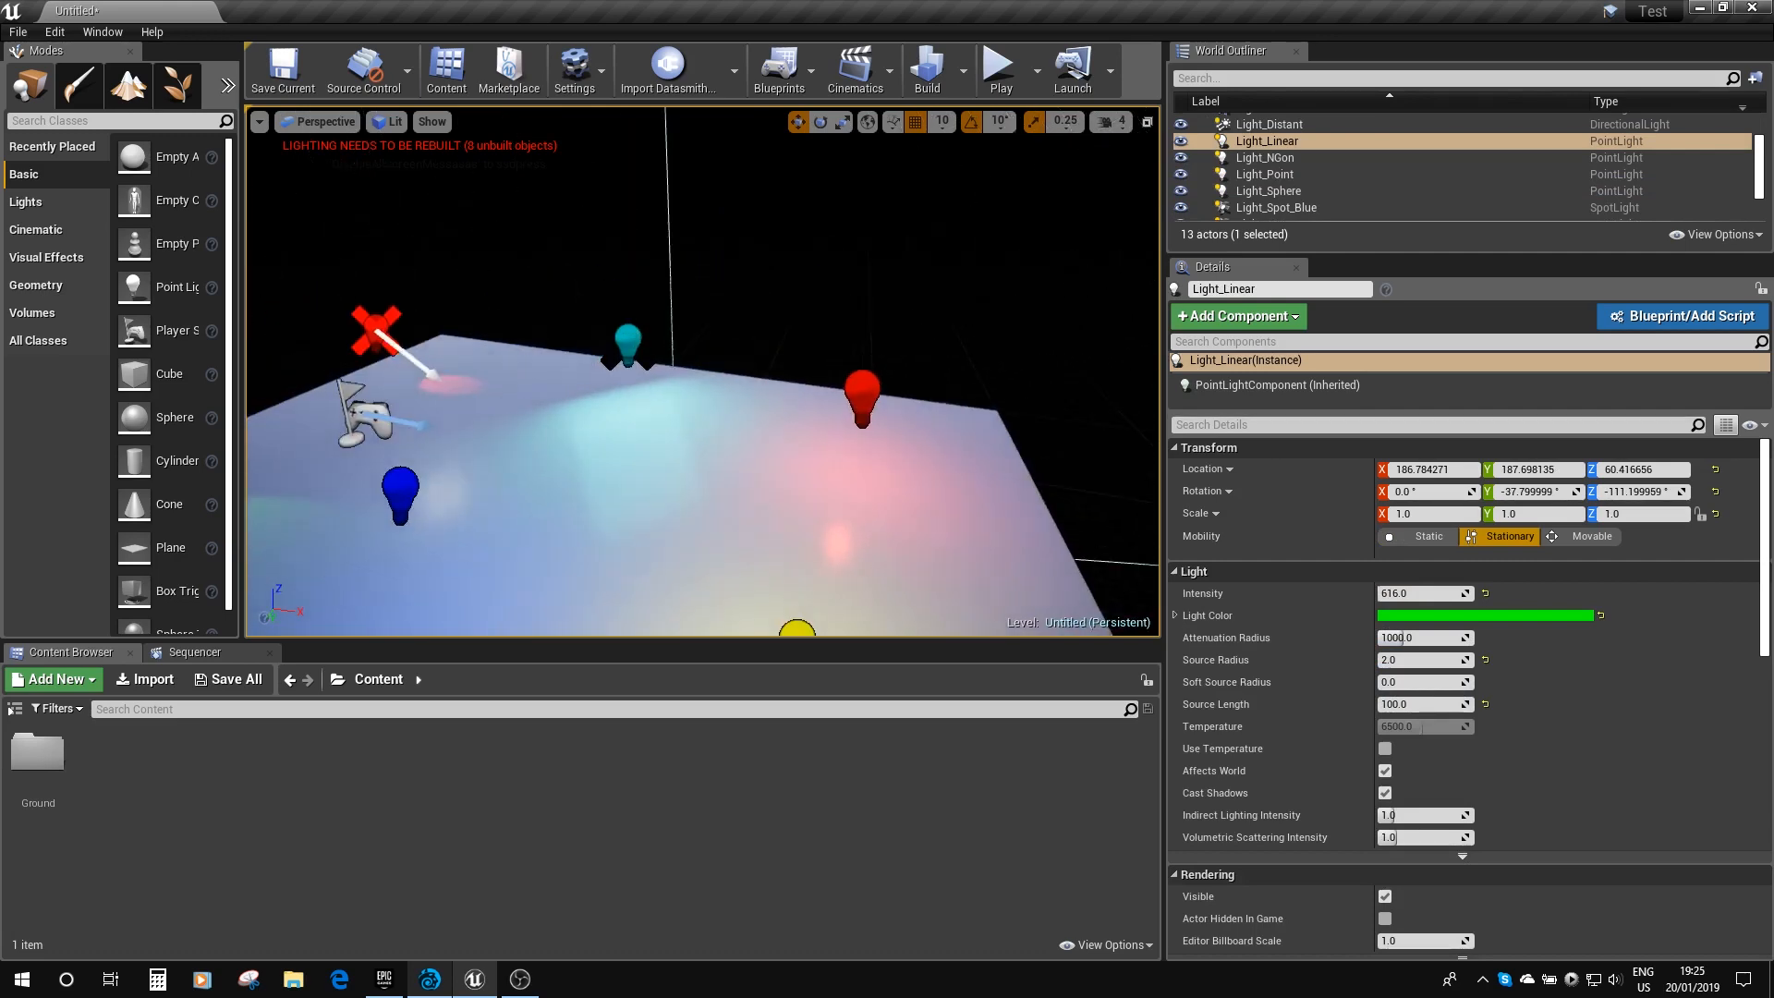
left_click(629, 351)
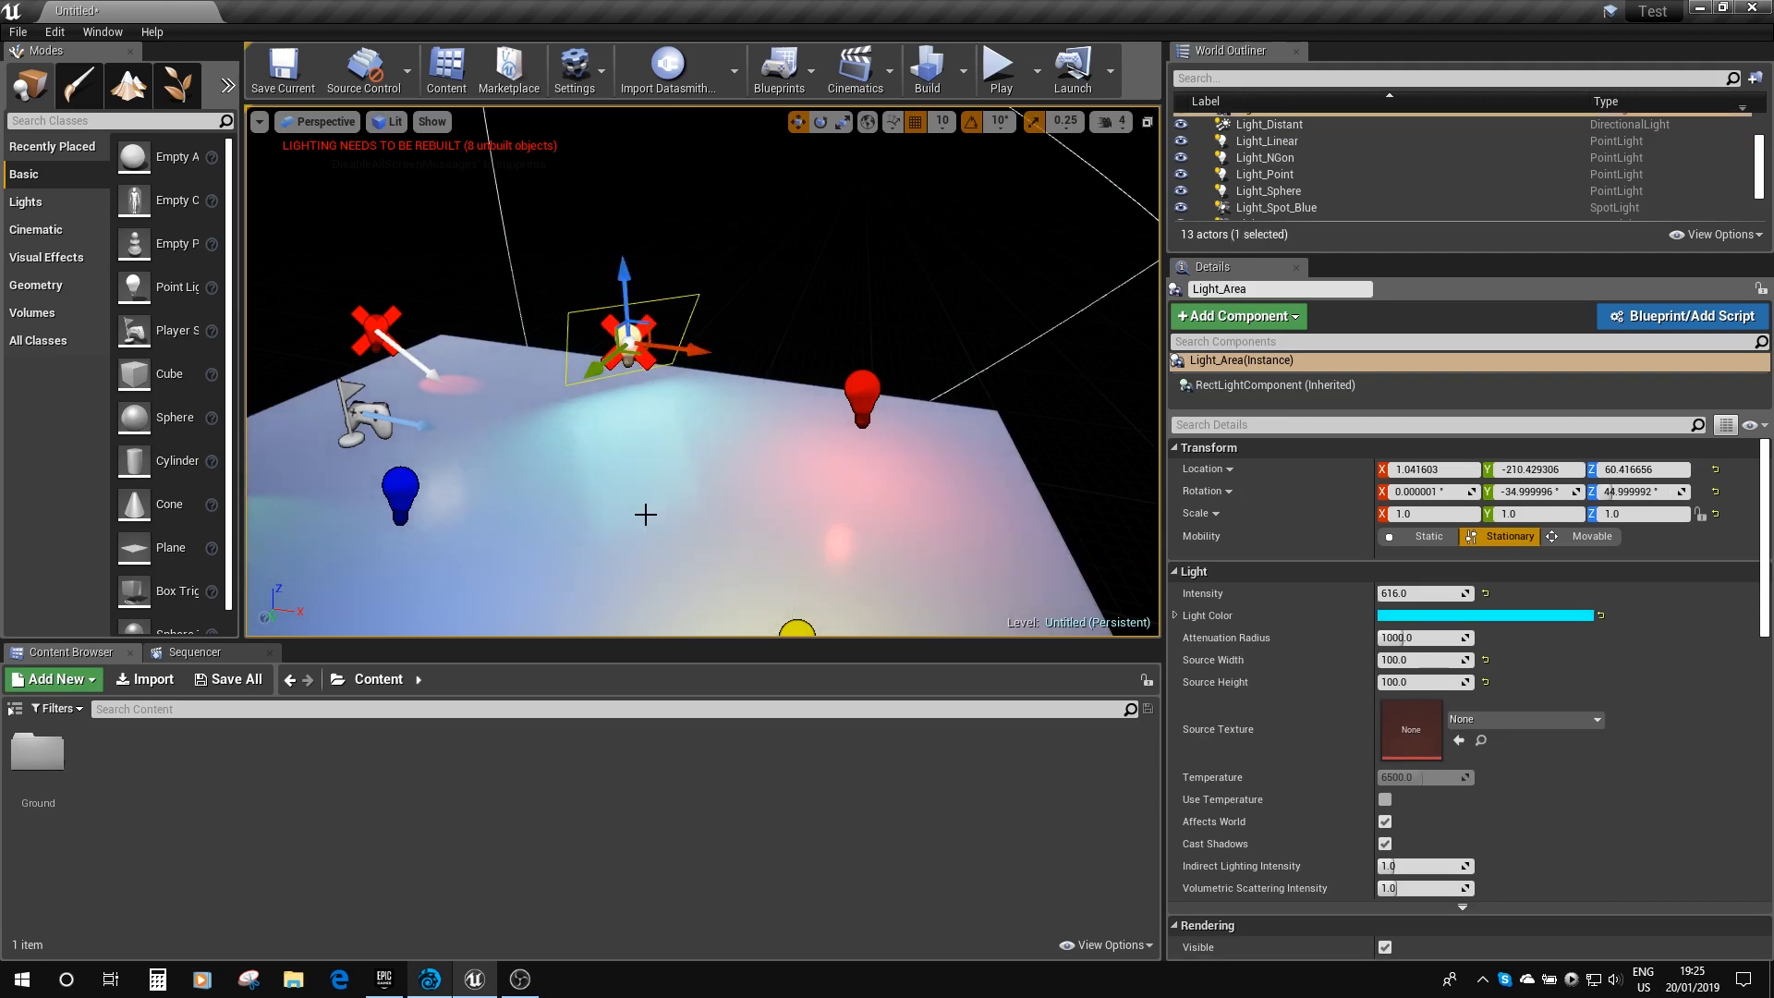
mouse_move(621, 410)
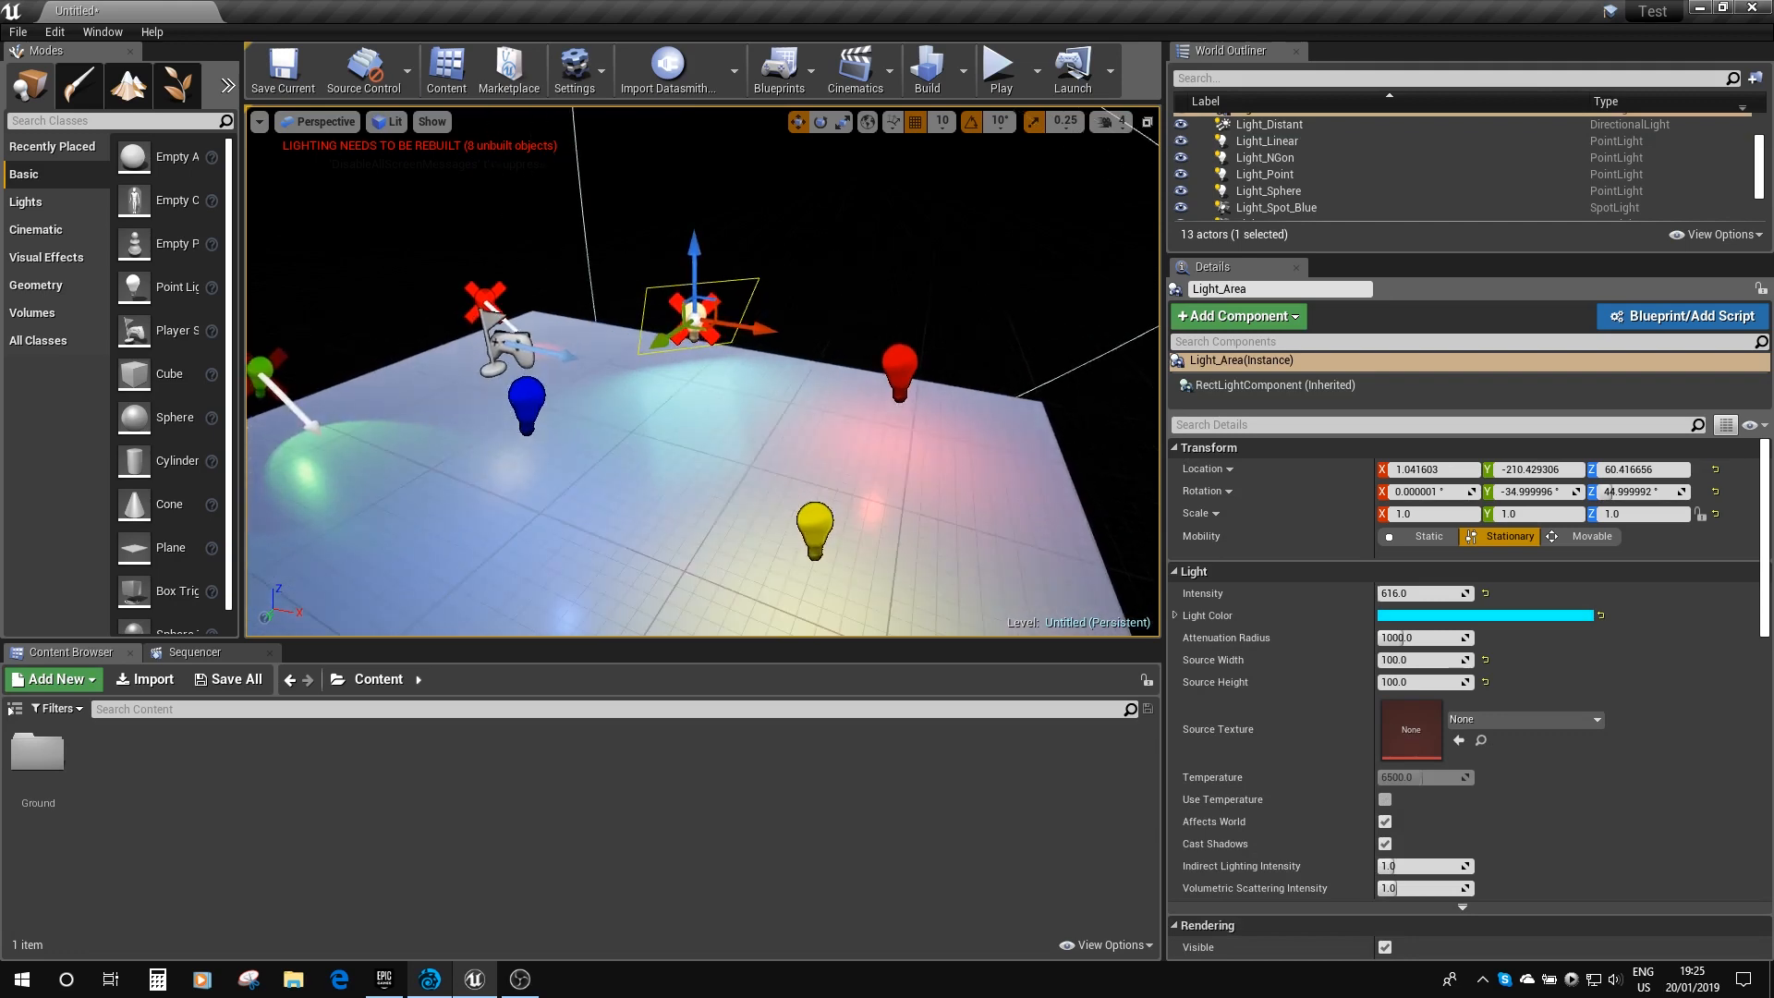
left_click(1264, 157)
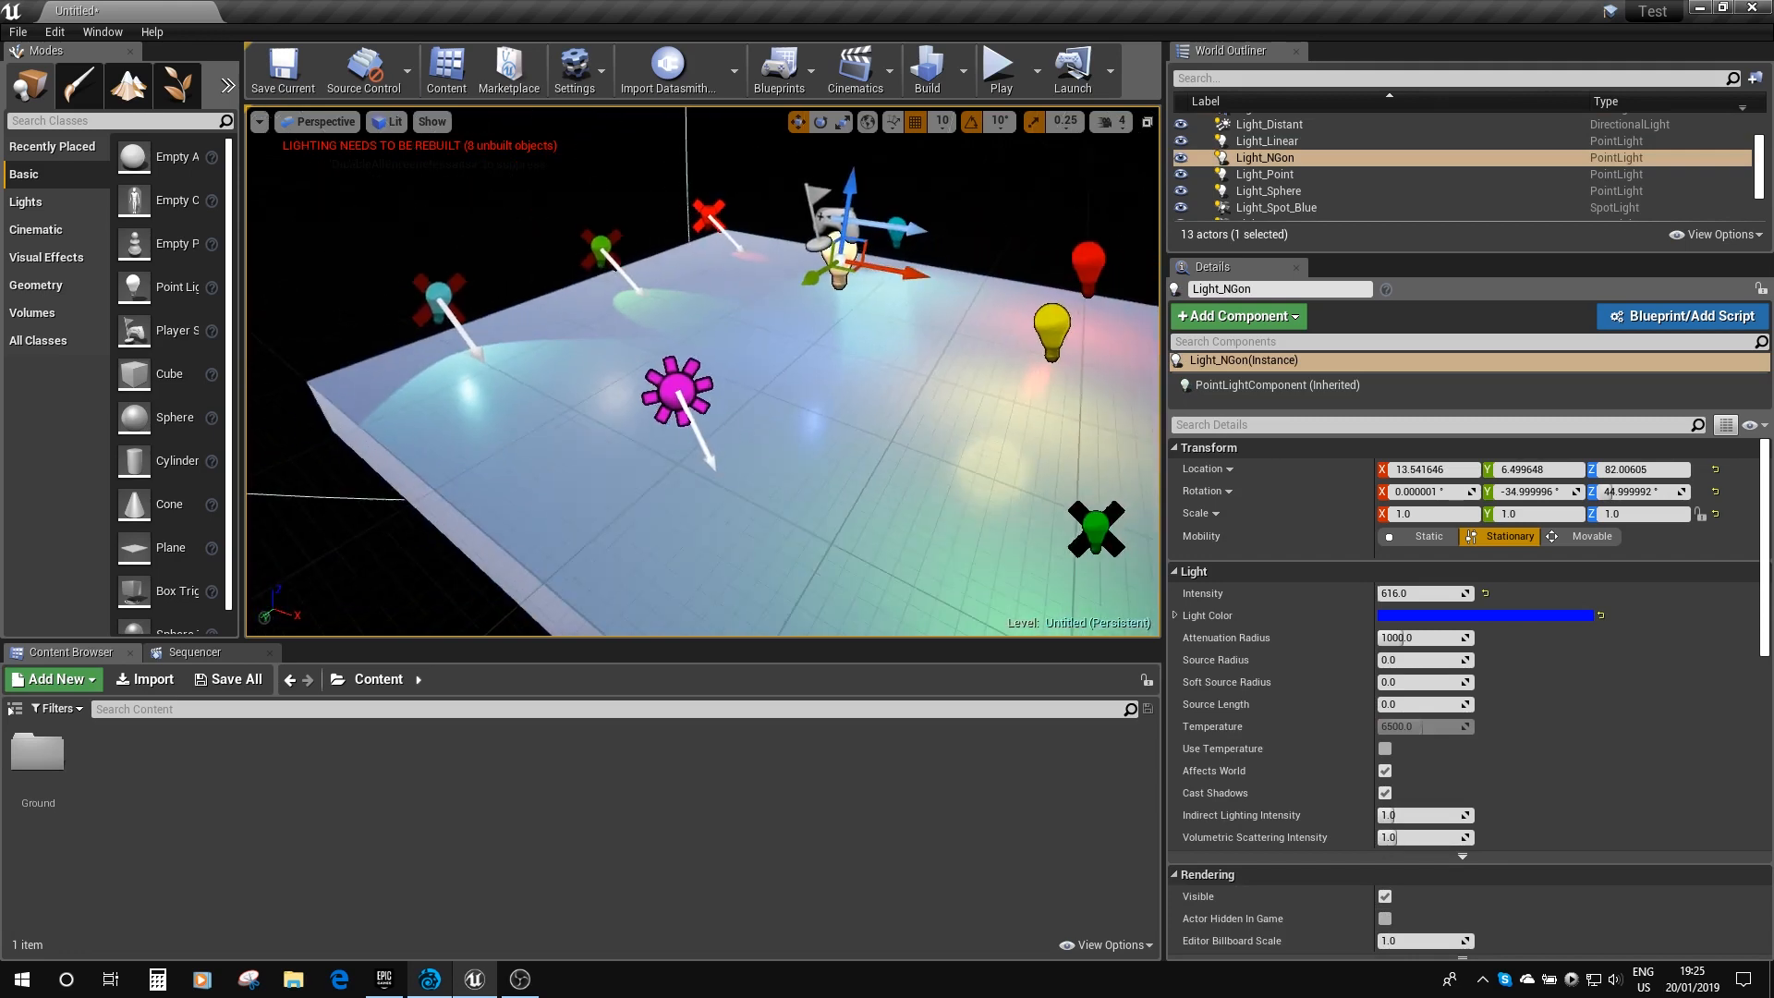
Step: Check the Light_Distant and Light_Spot_Red lights, including the red spot's 10°/15° cone angles
left_click(1267, 123)
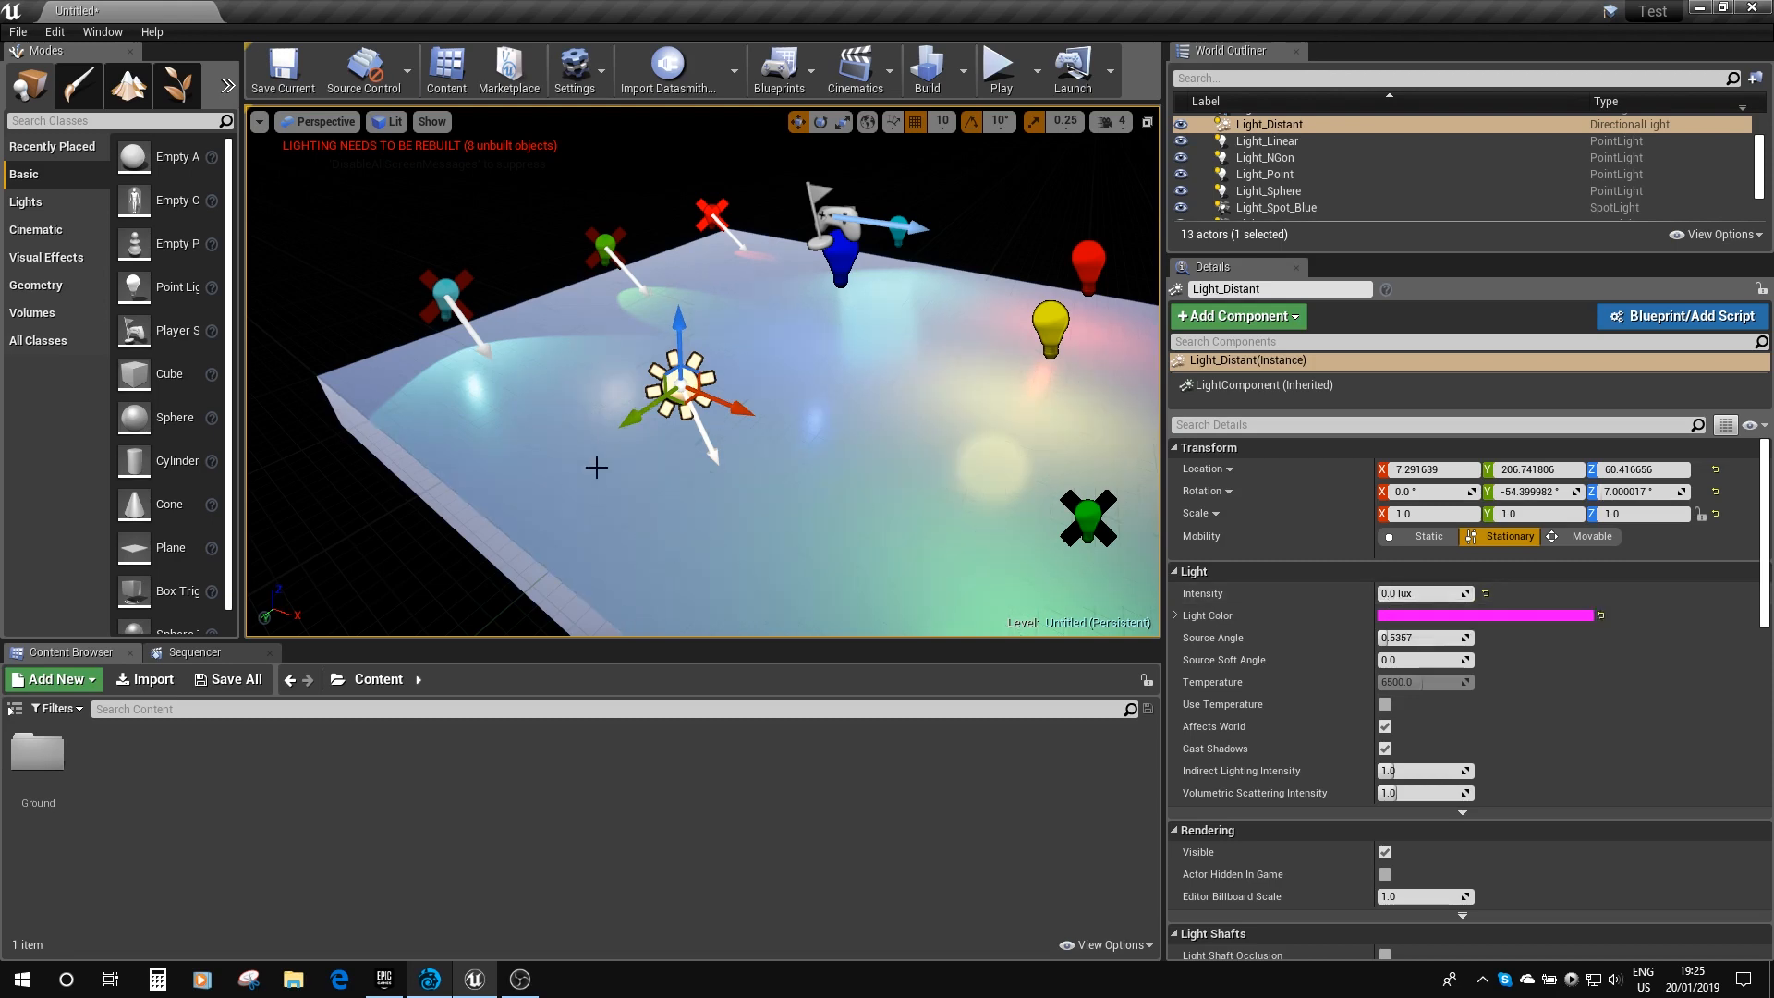
mouse_move(597, 467)
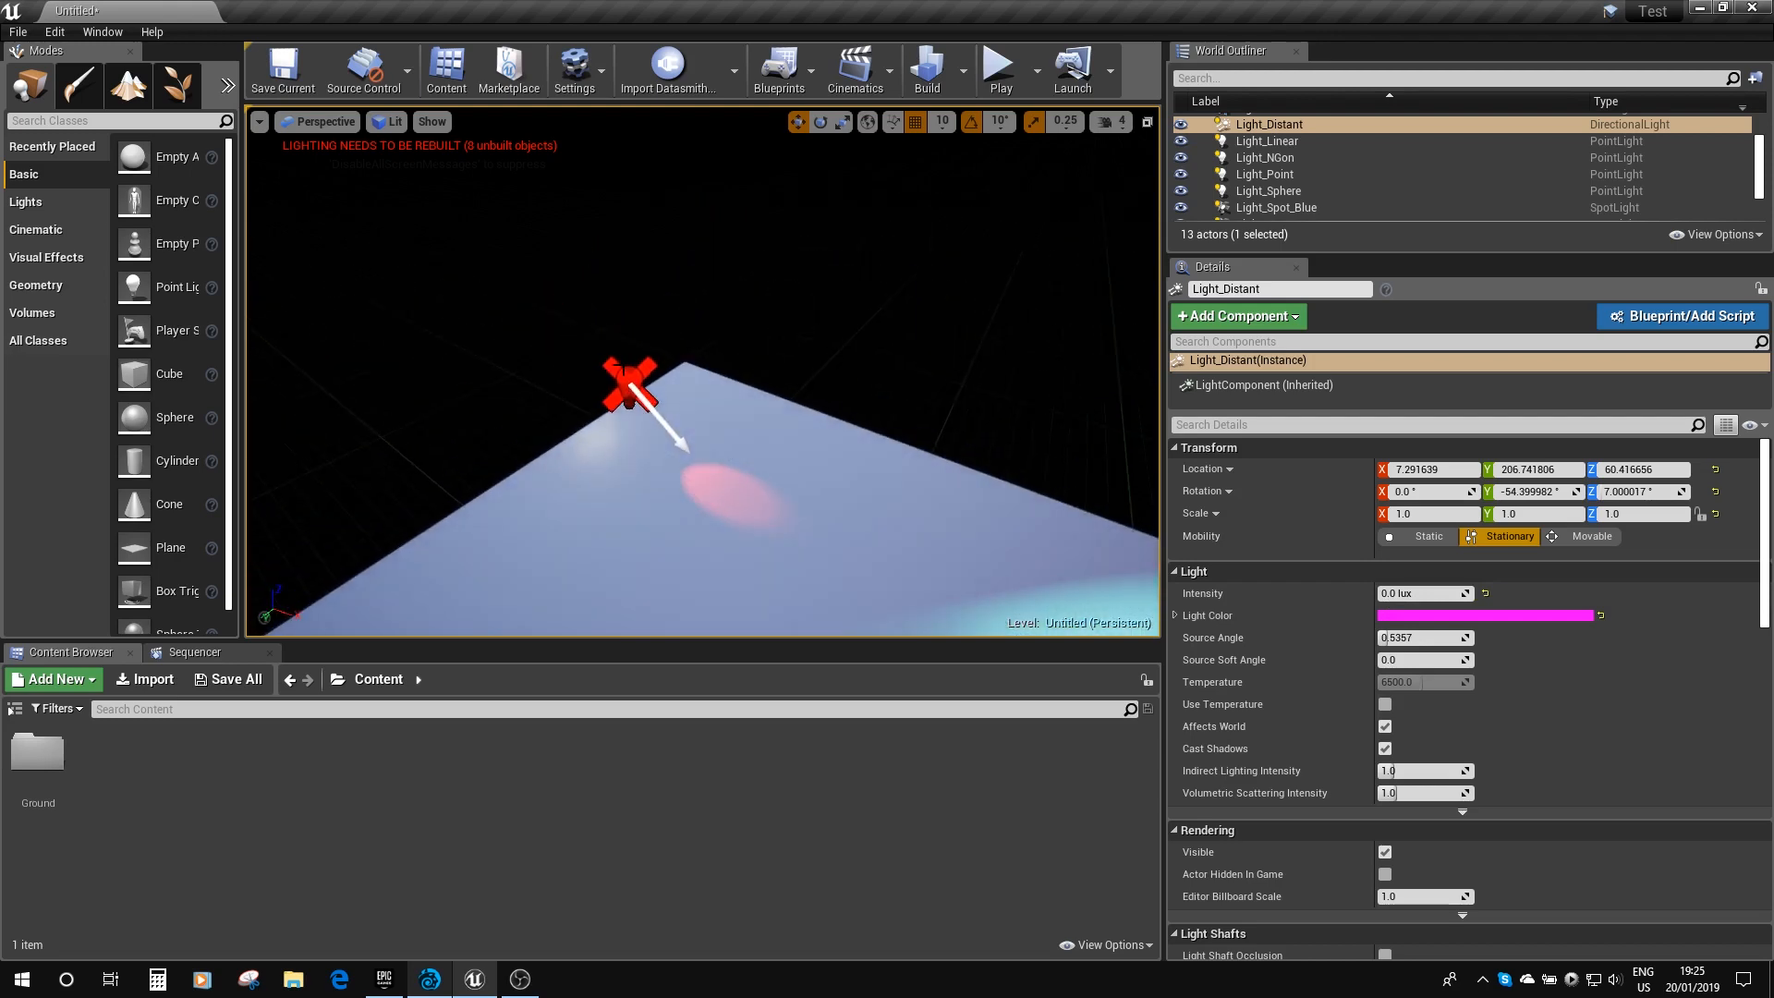
left_click(1277, 178)
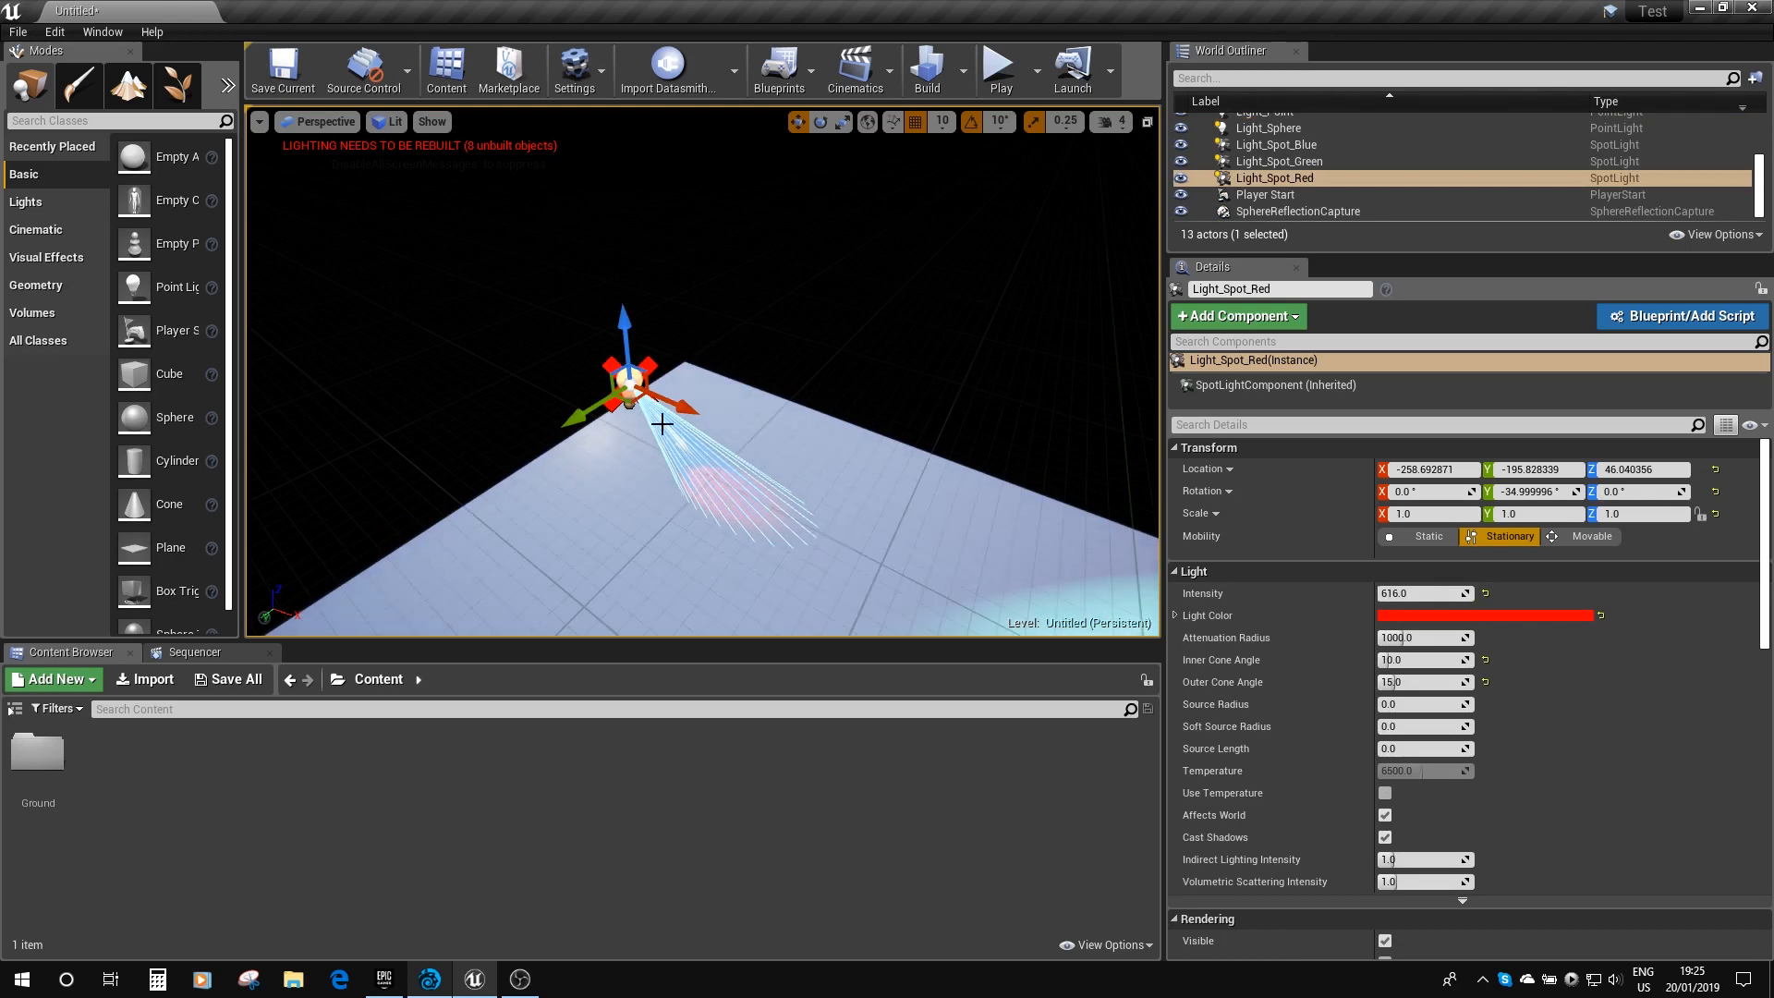
left_click_drag(622, 384, 793, 316)
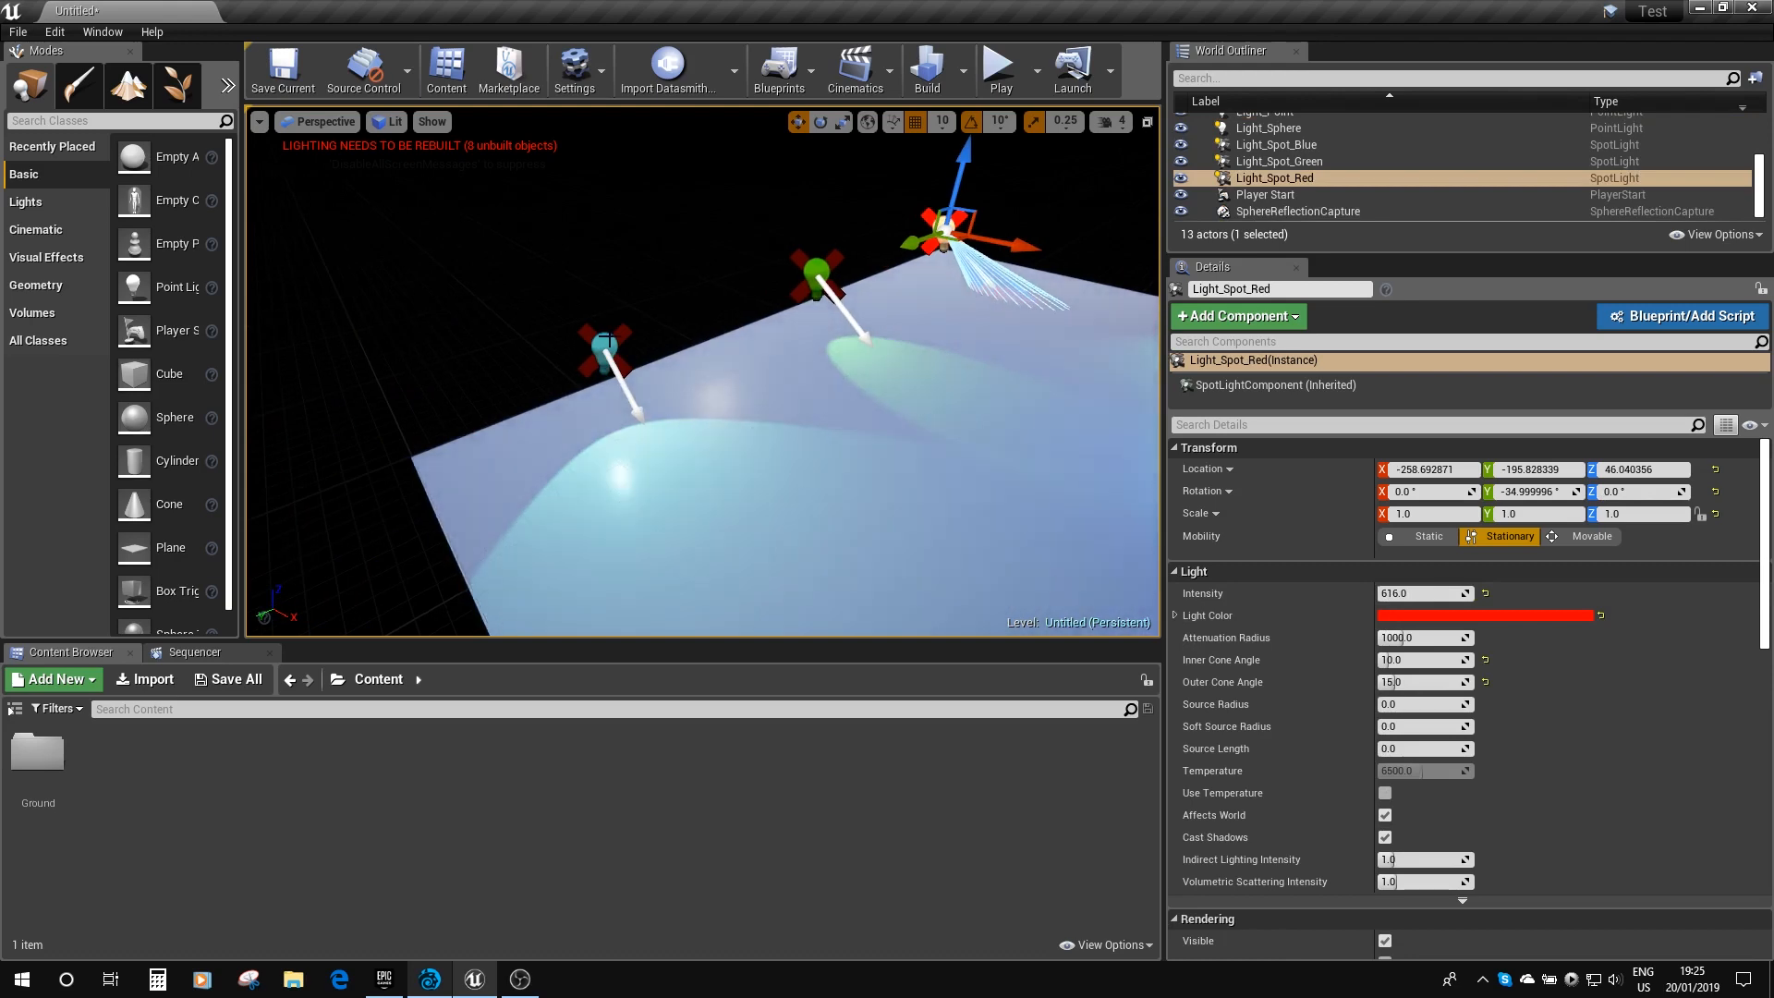
left_click(1277, 144)
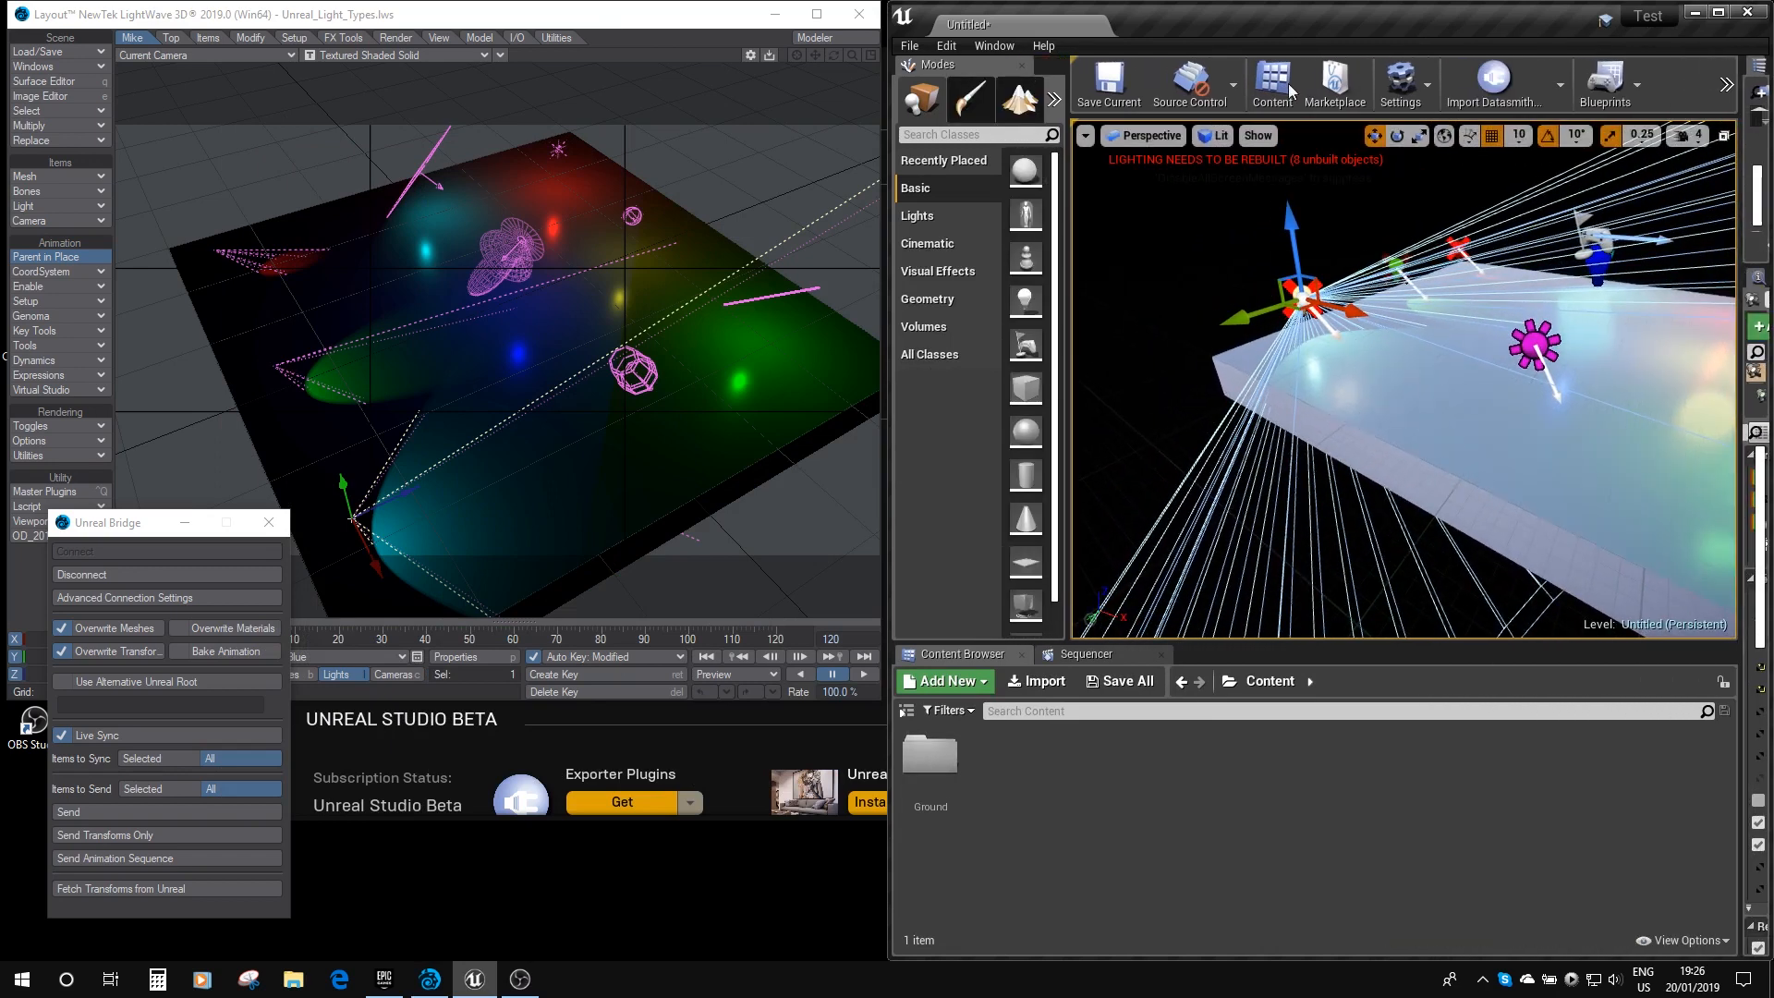
Step: Confirm Use Less CPU when in Background is off in Editor Preferences > Performance, then close preferences
left_click(946, 44)
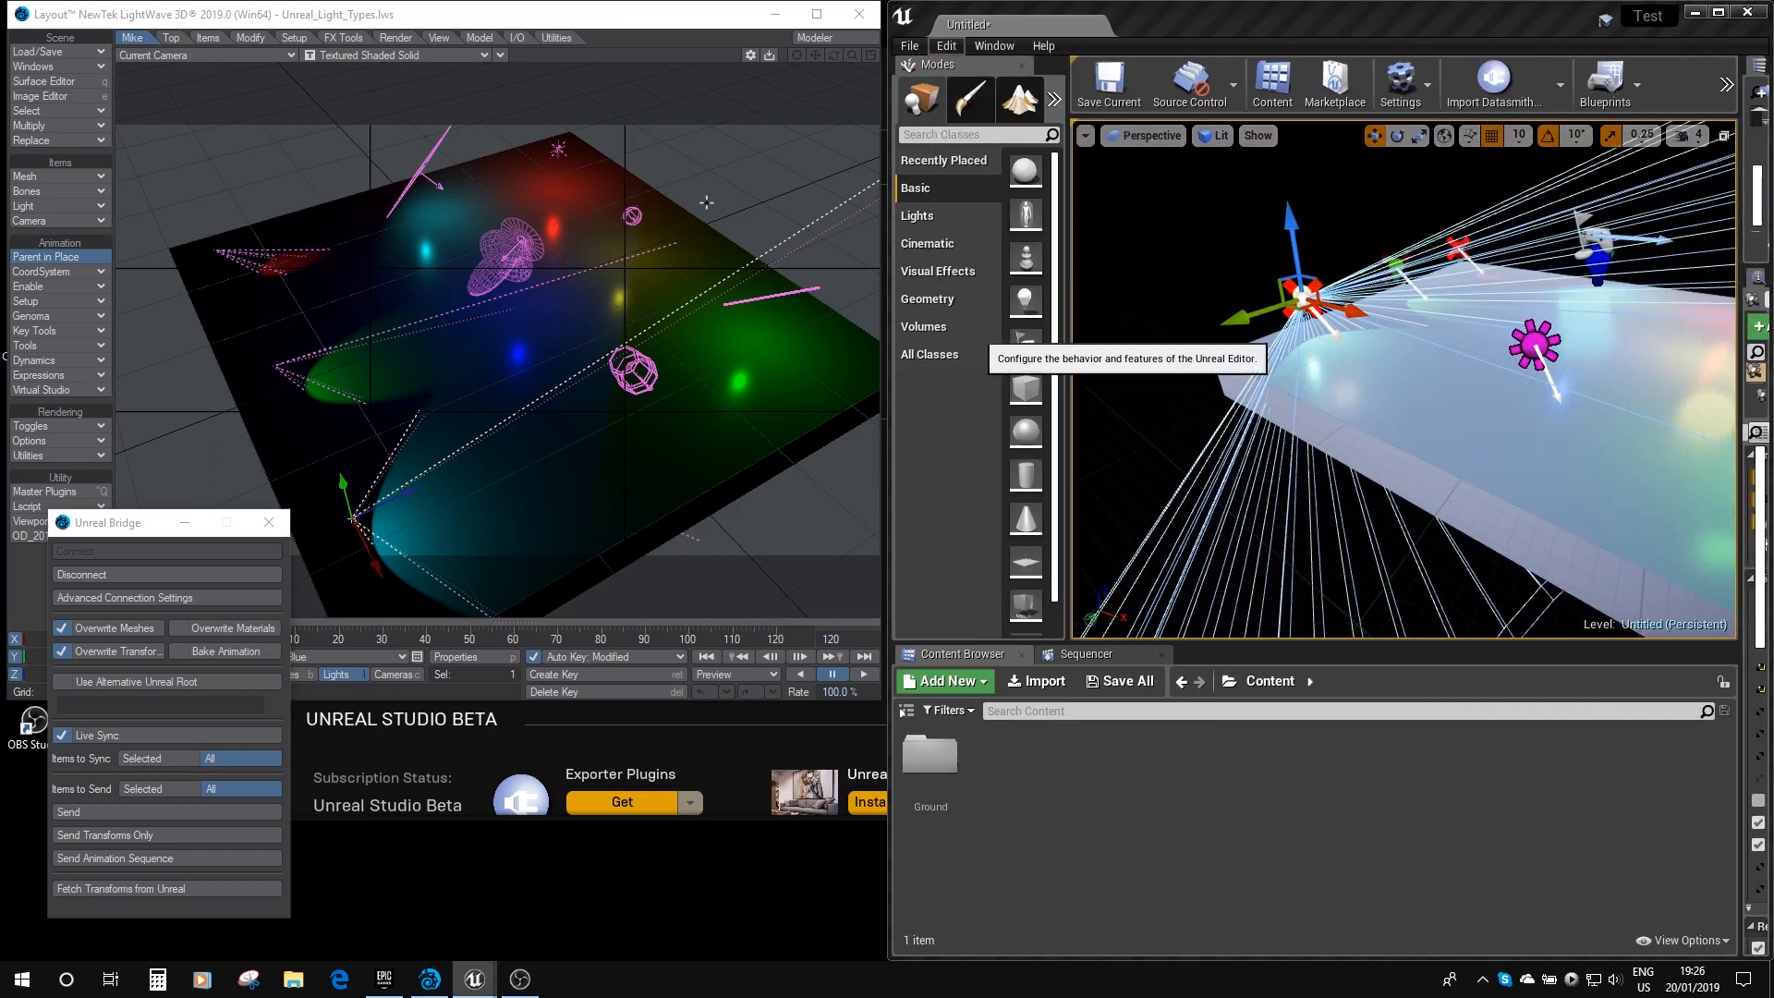
left_click(1399, 83)
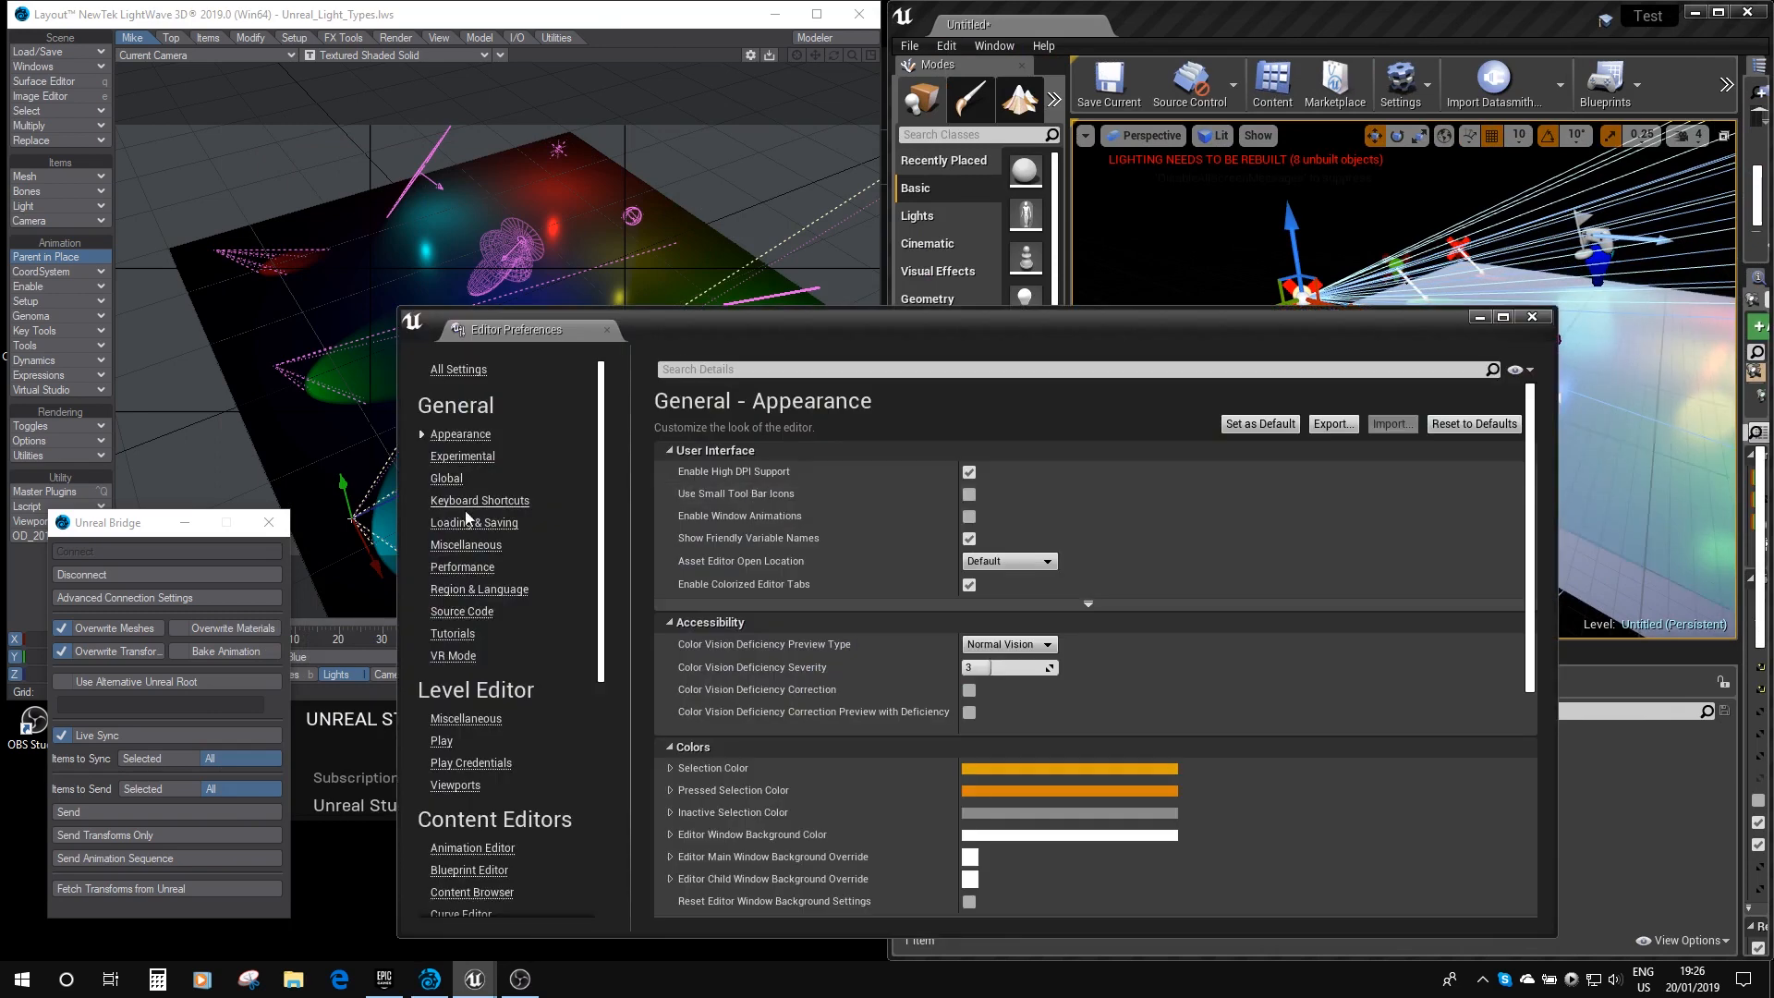
left_click(462, 568)
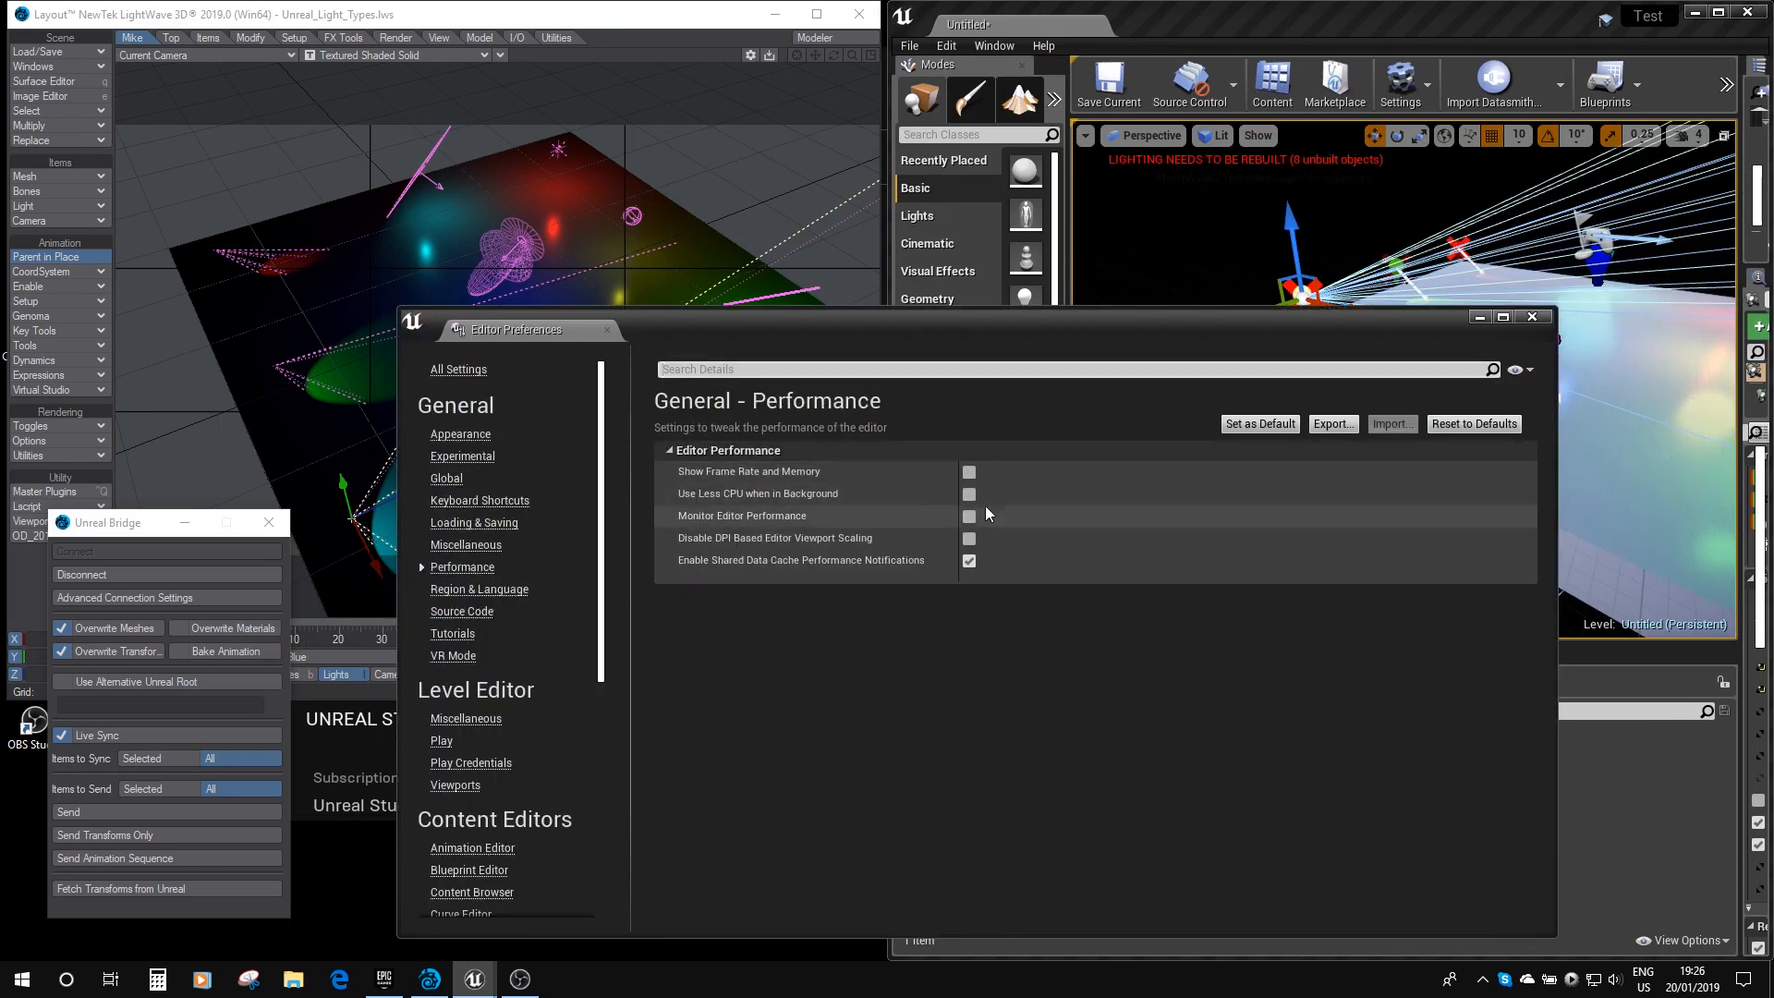
mouse_move(757, 493)
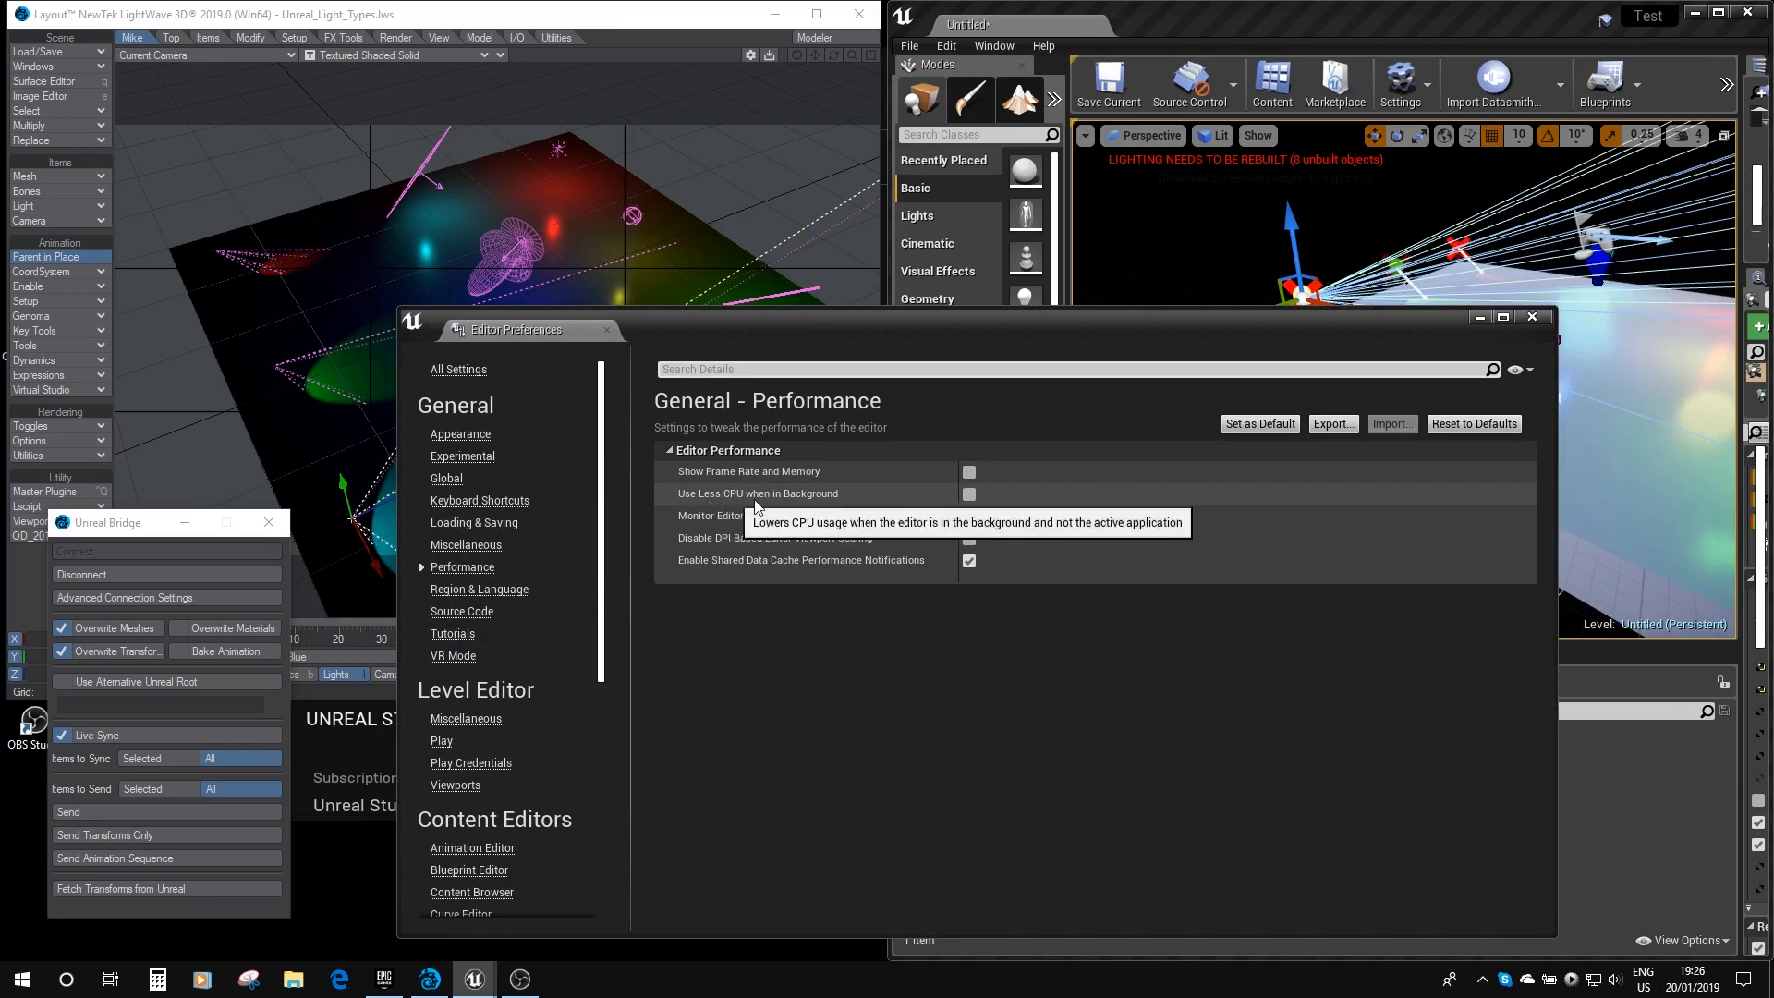
mouse_move(1430, 357)
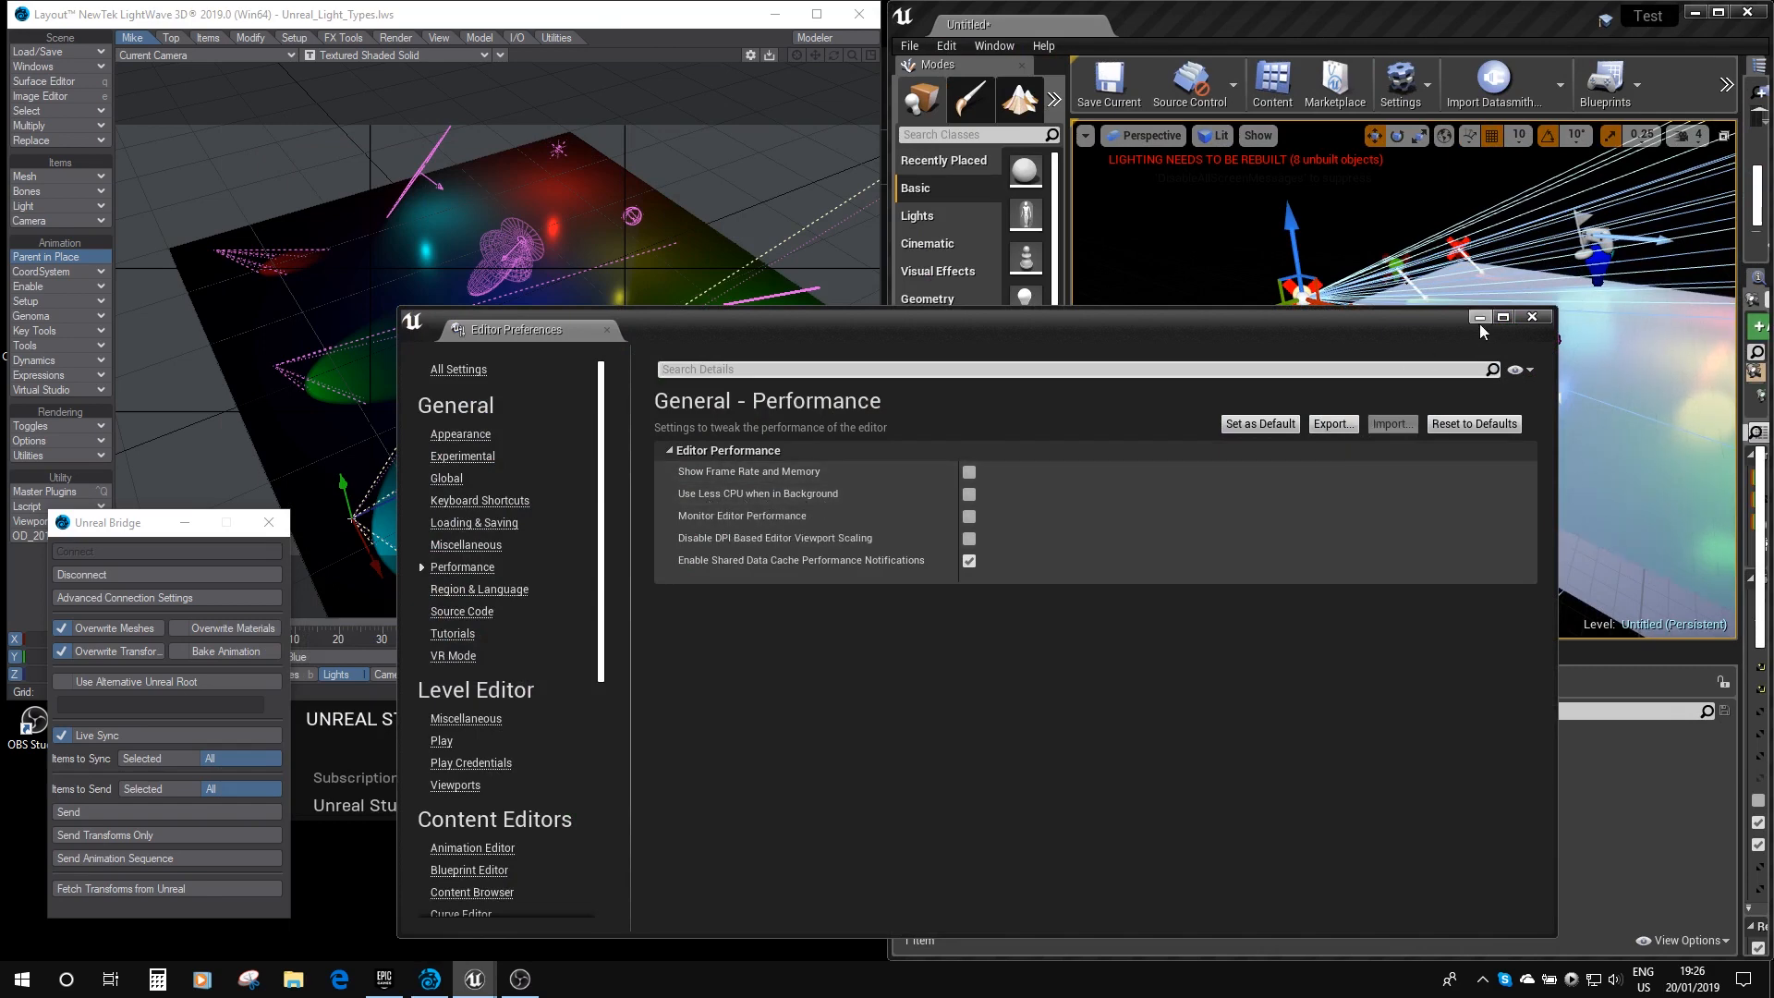
left_click(1532, 316)
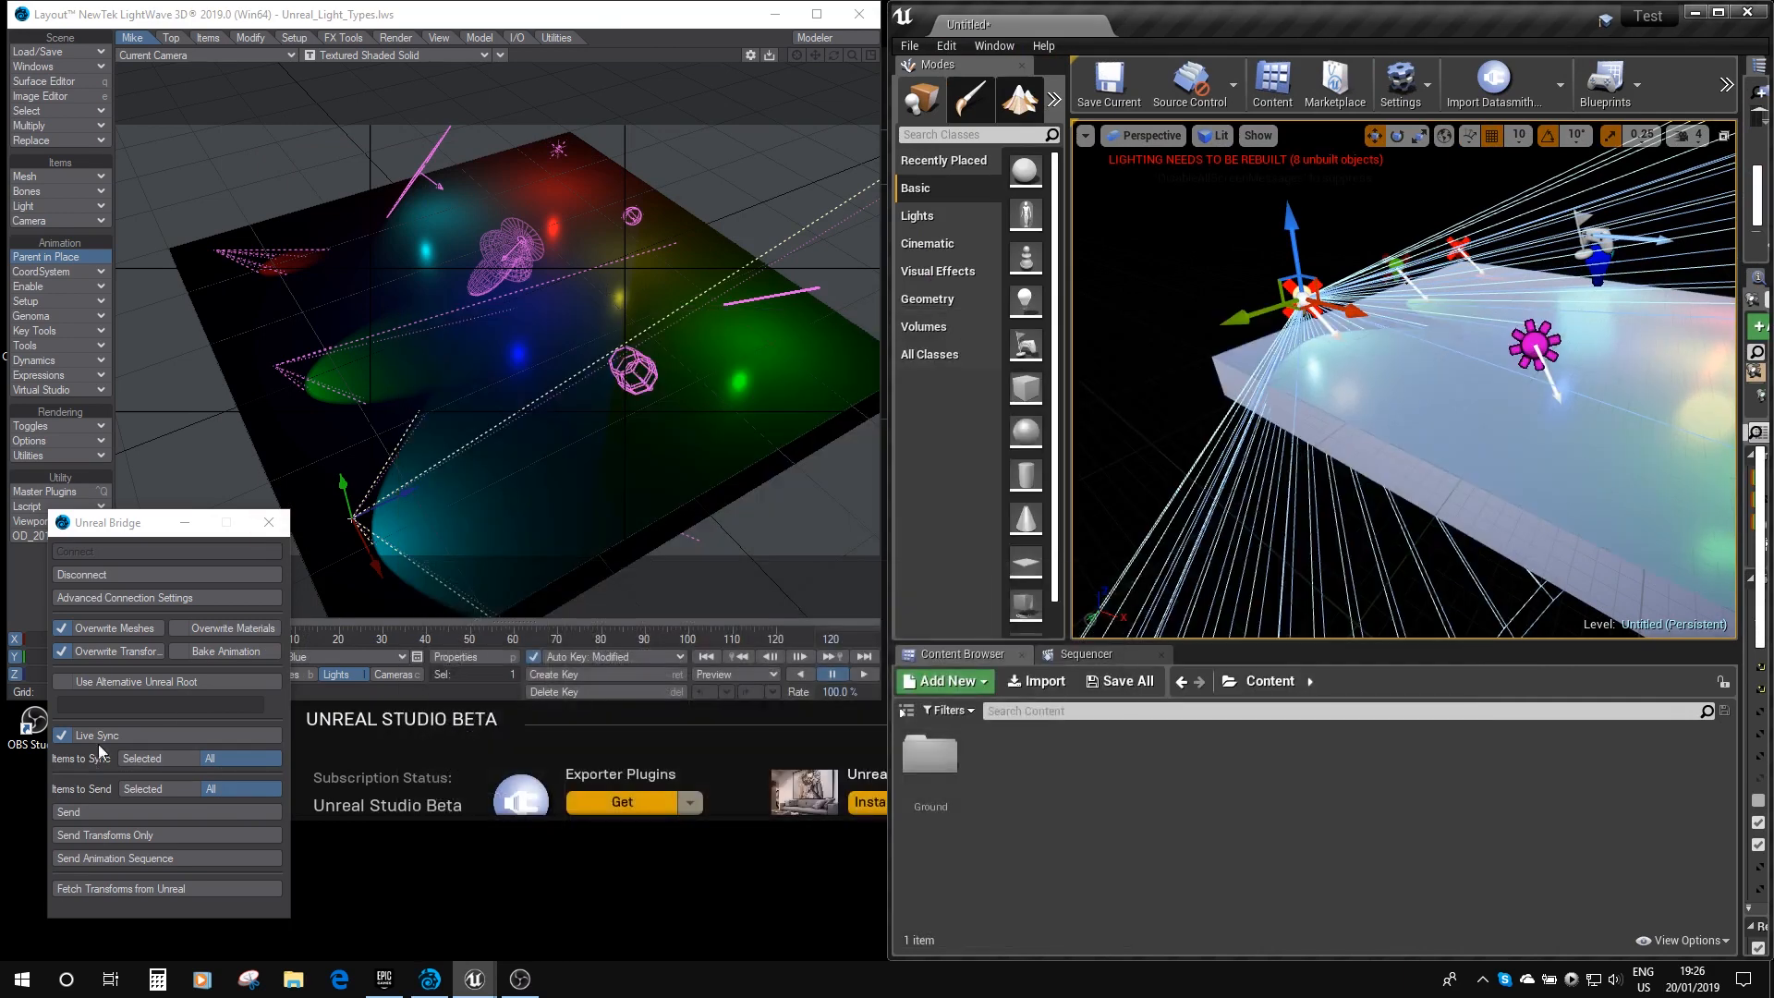
mouse_move(270, 523)
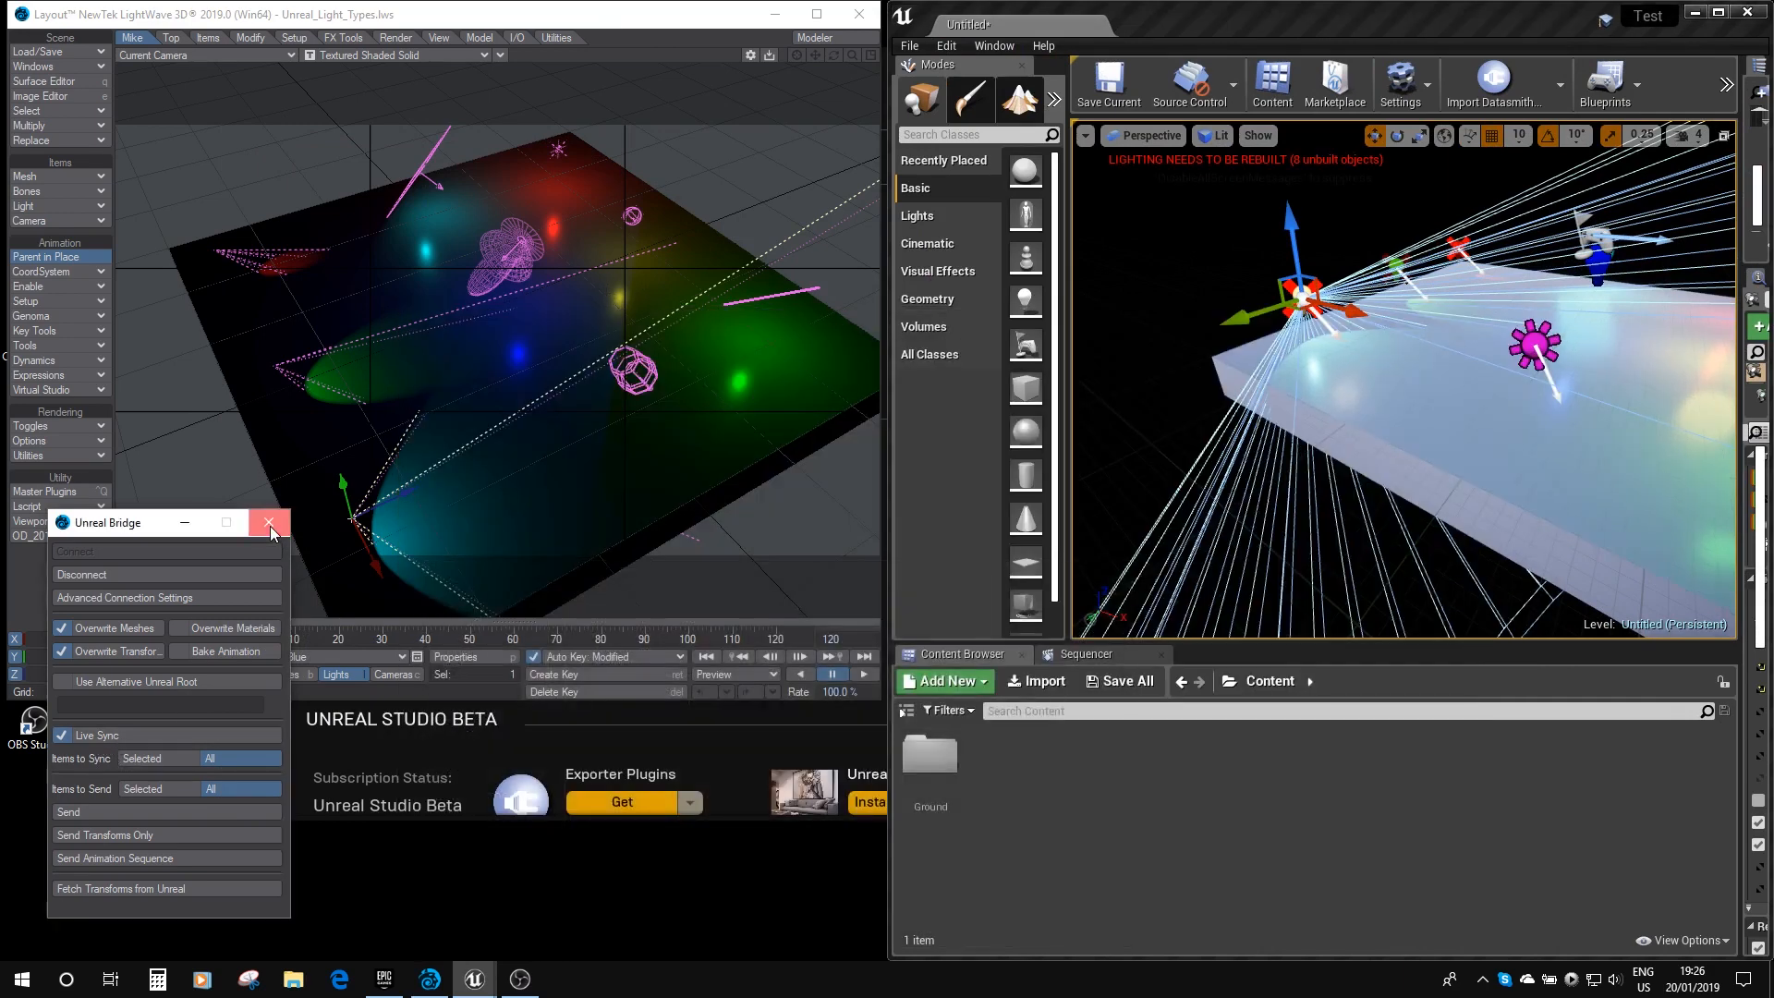
Step: Close Unreal Bridge and raise the red Light_Point intensity to about 3.5 lx in Light Properties
left_click(270, 521)
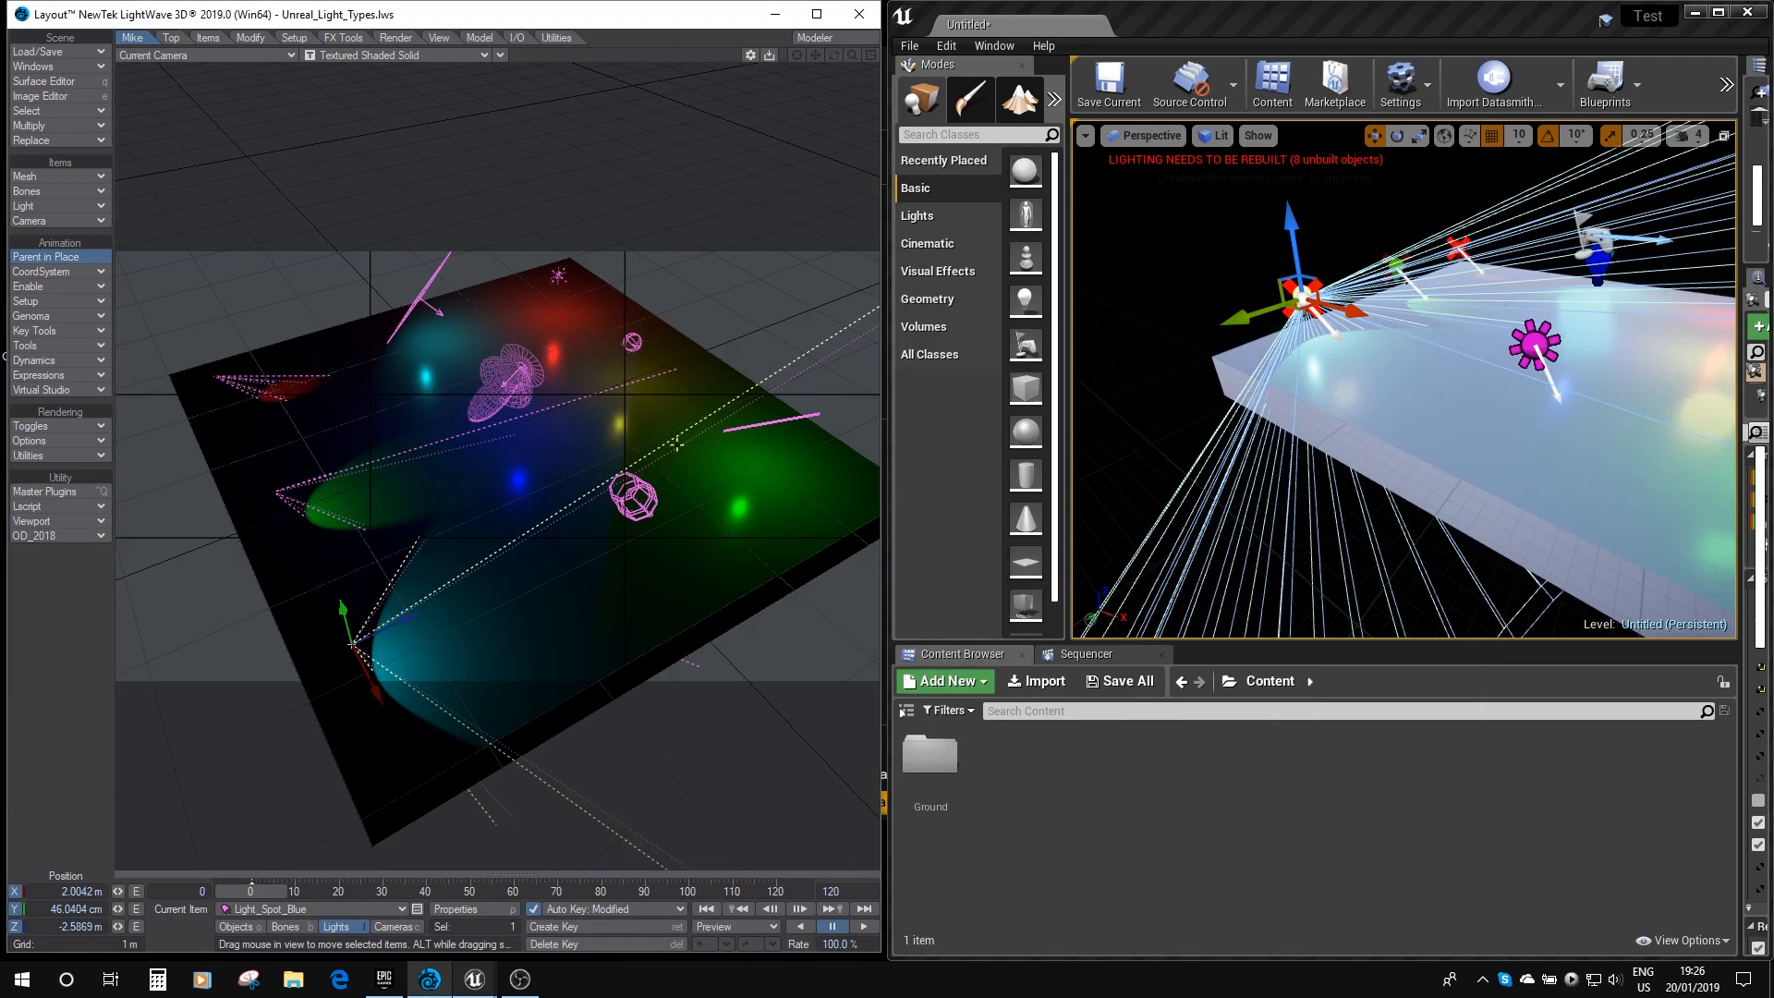
left_click(456, 909)
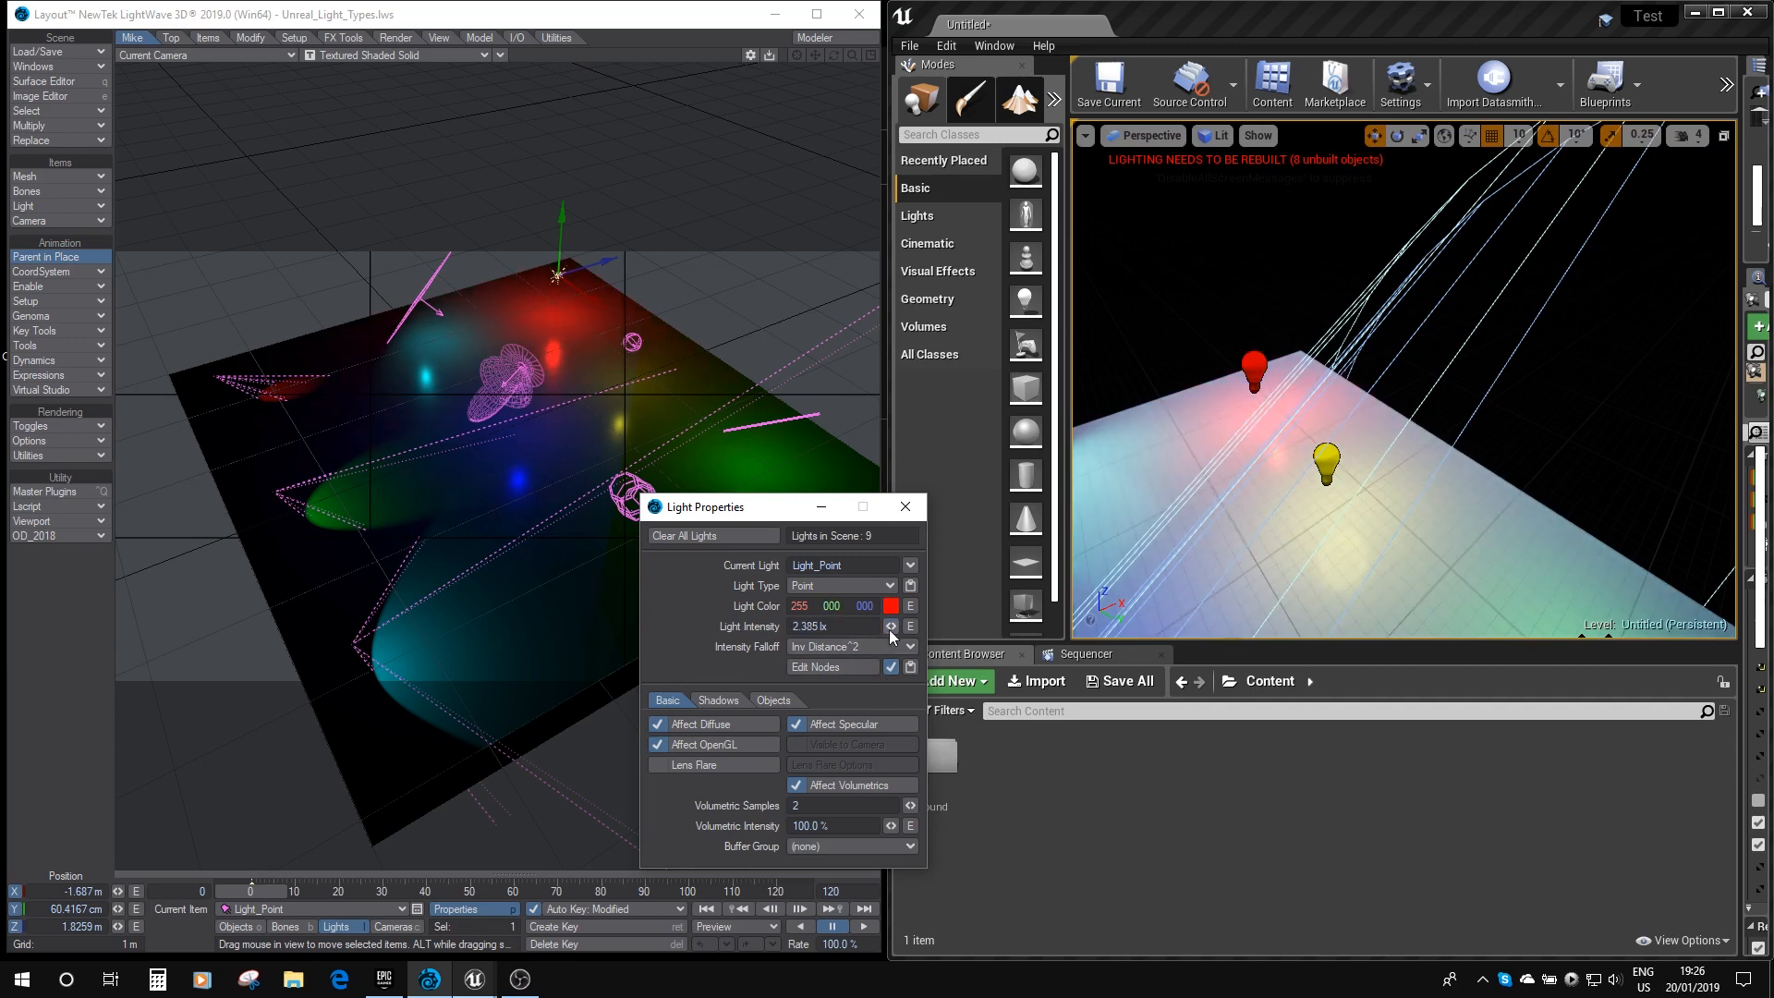
left_click(891, 626)
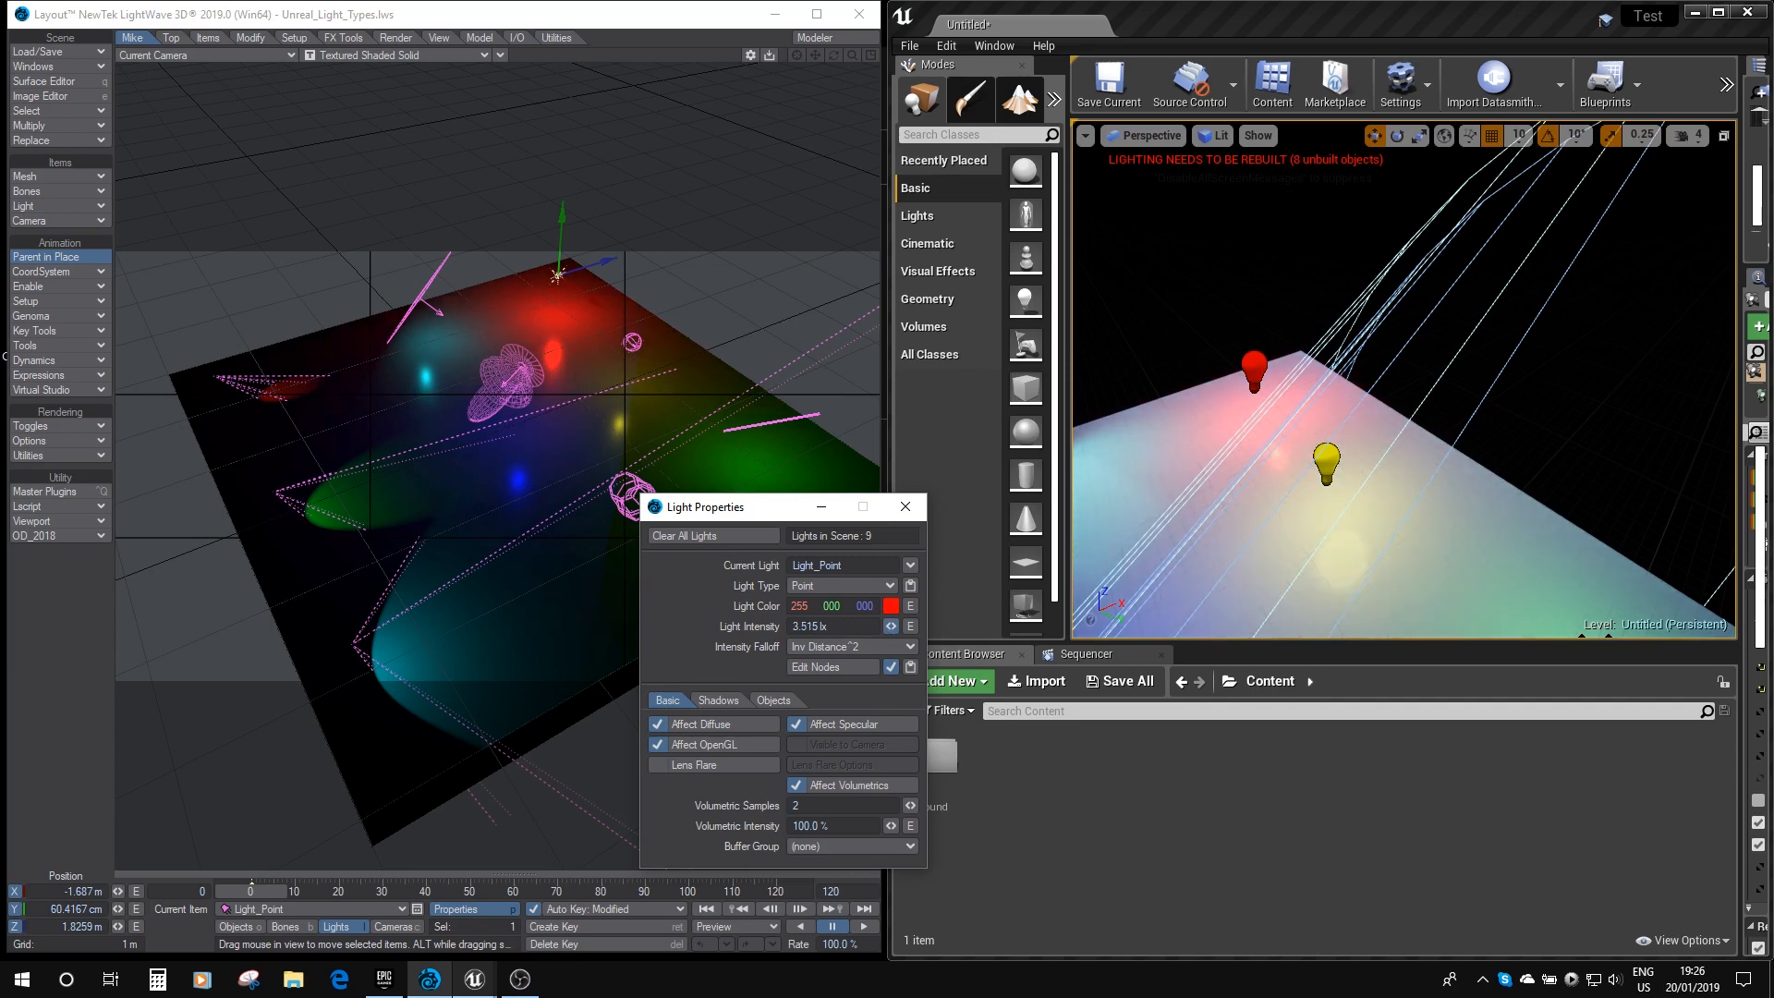
left_click(828, 627)
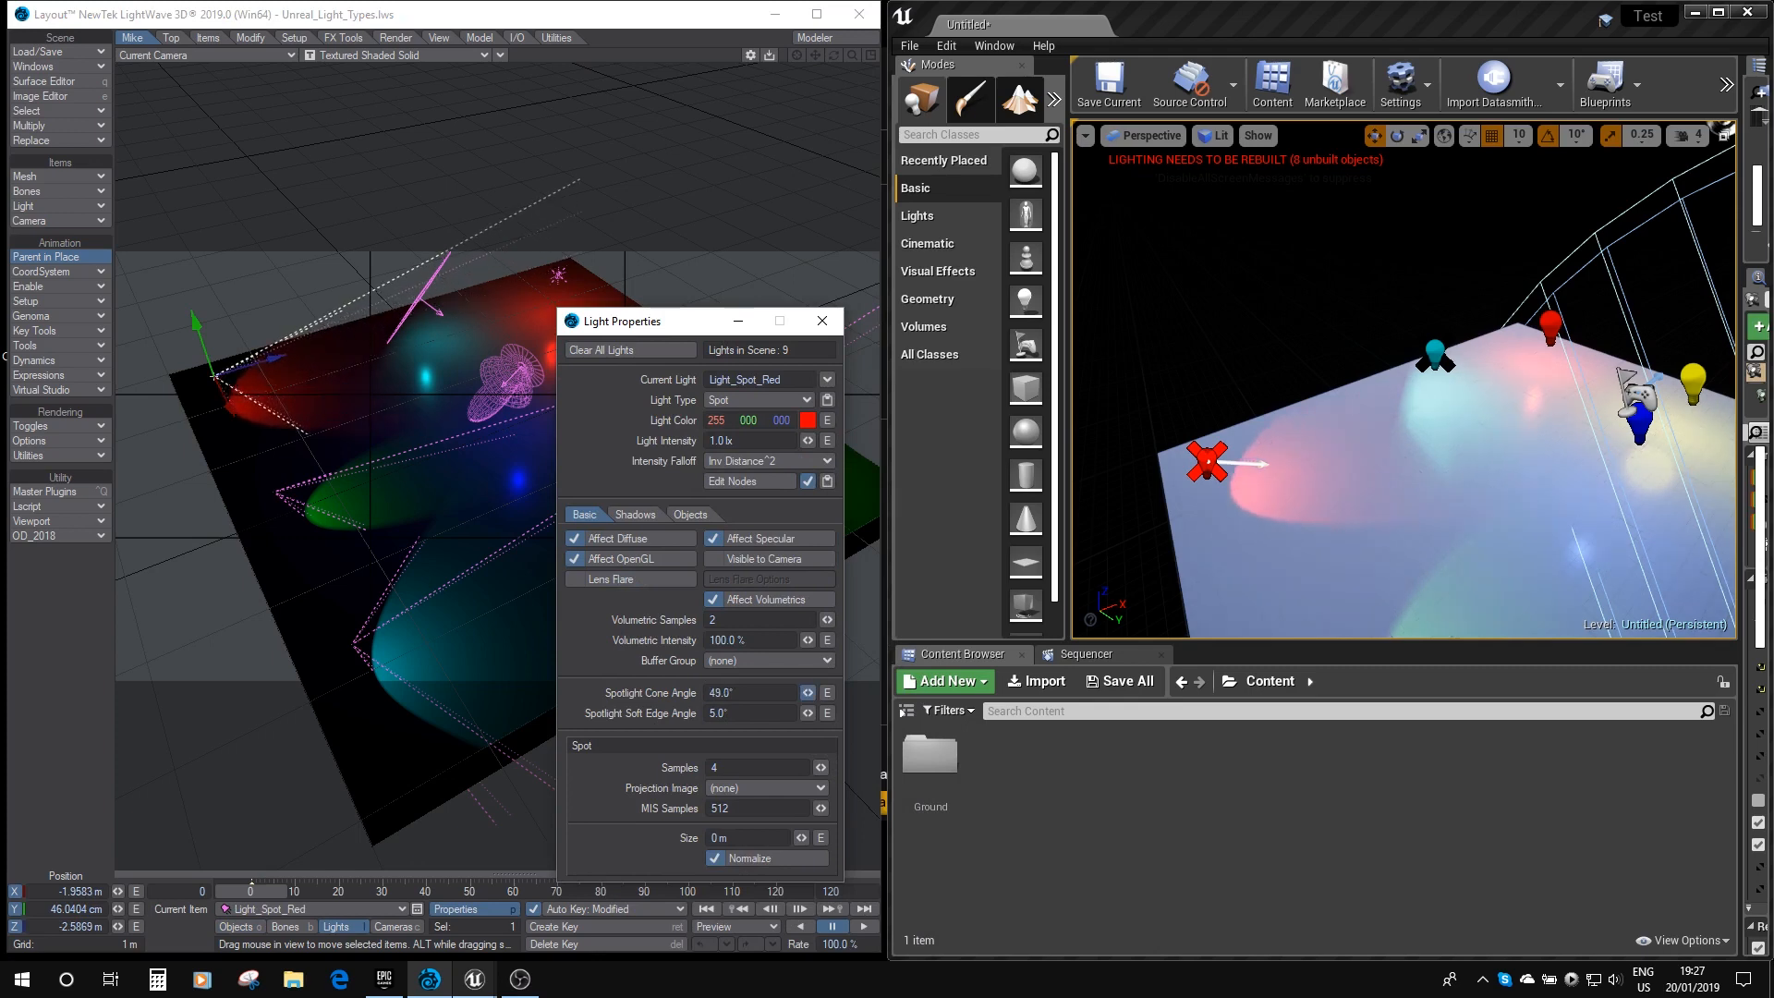
Step: Give Light_Spot_Red a 47.5° cone angle and a 9.5° soft edge angle
left_click(720, 691)
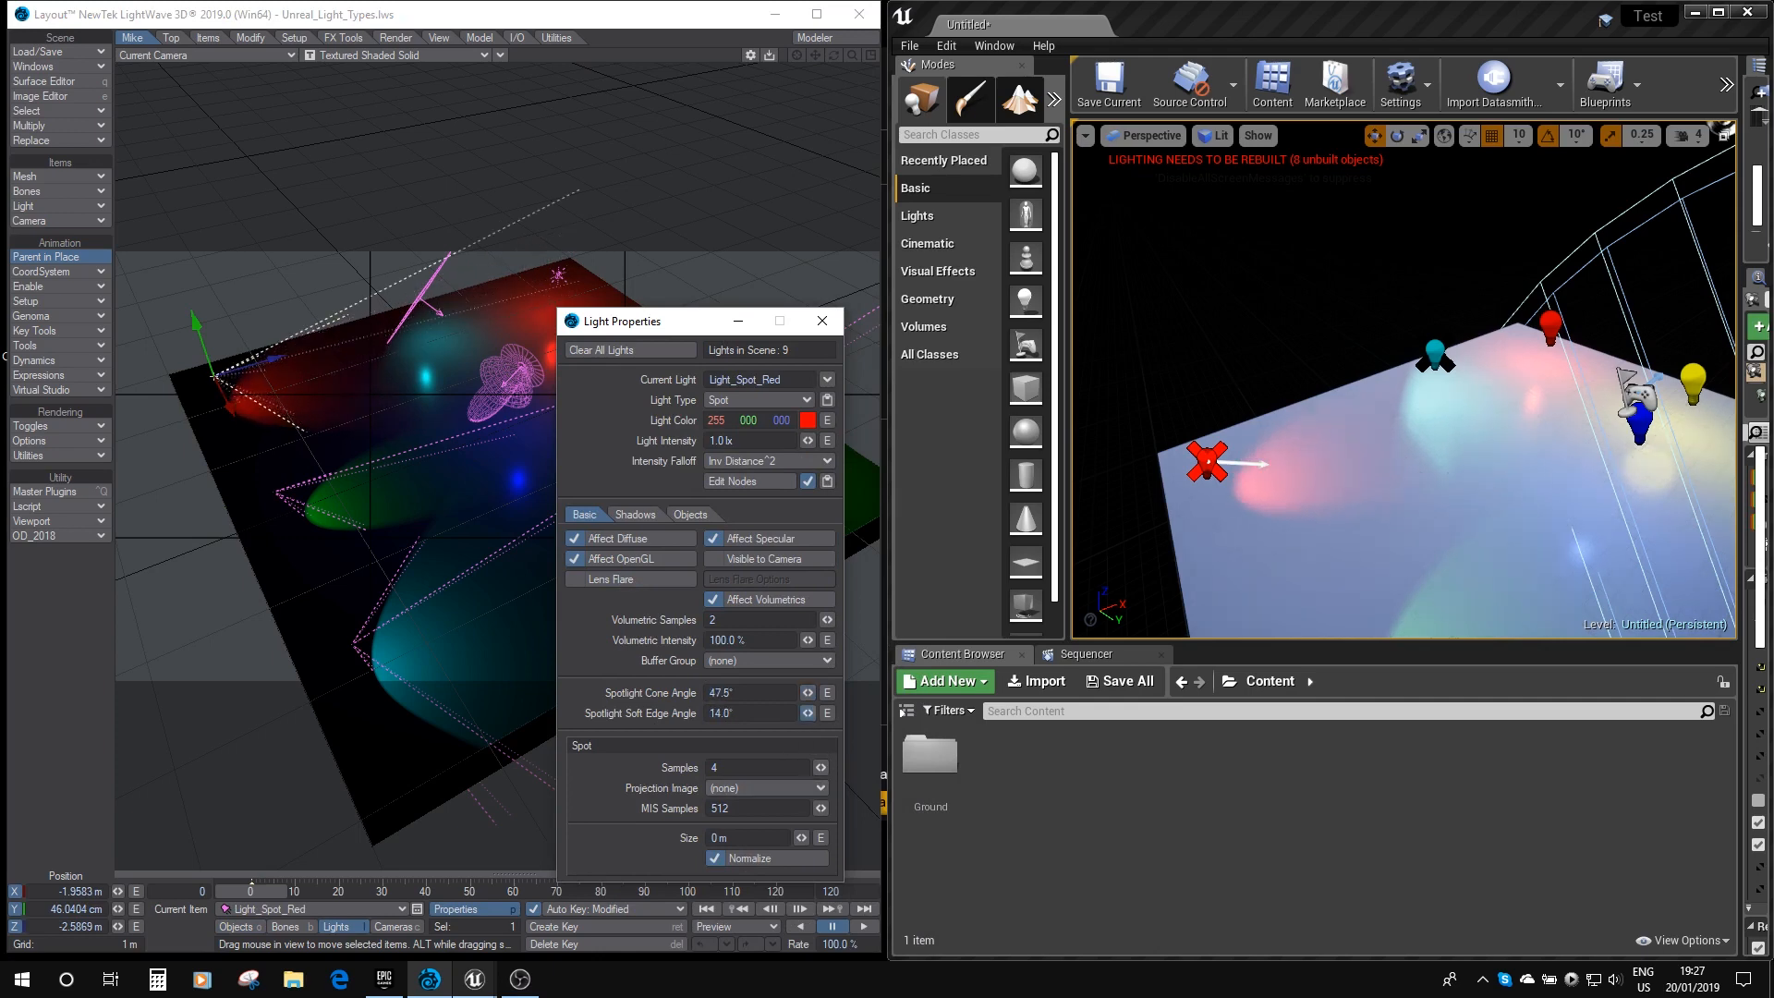
left_click(720, 713)
type("9.5")
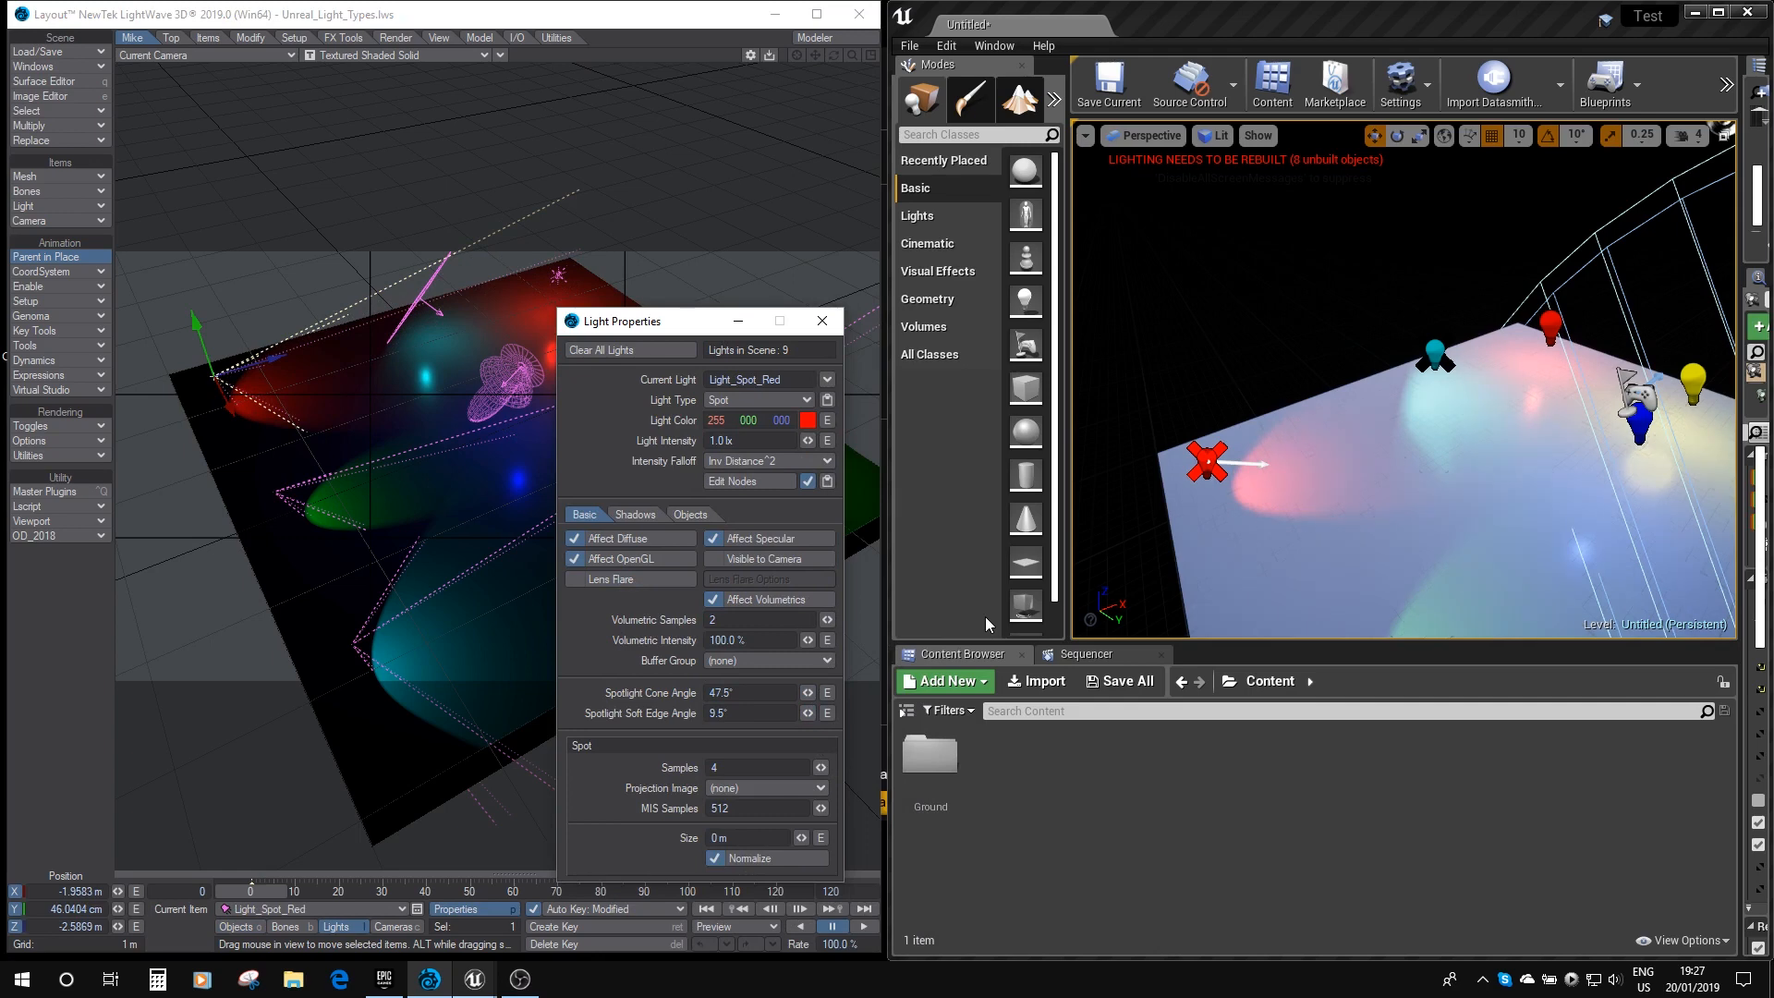
mouse_move(739, 264)
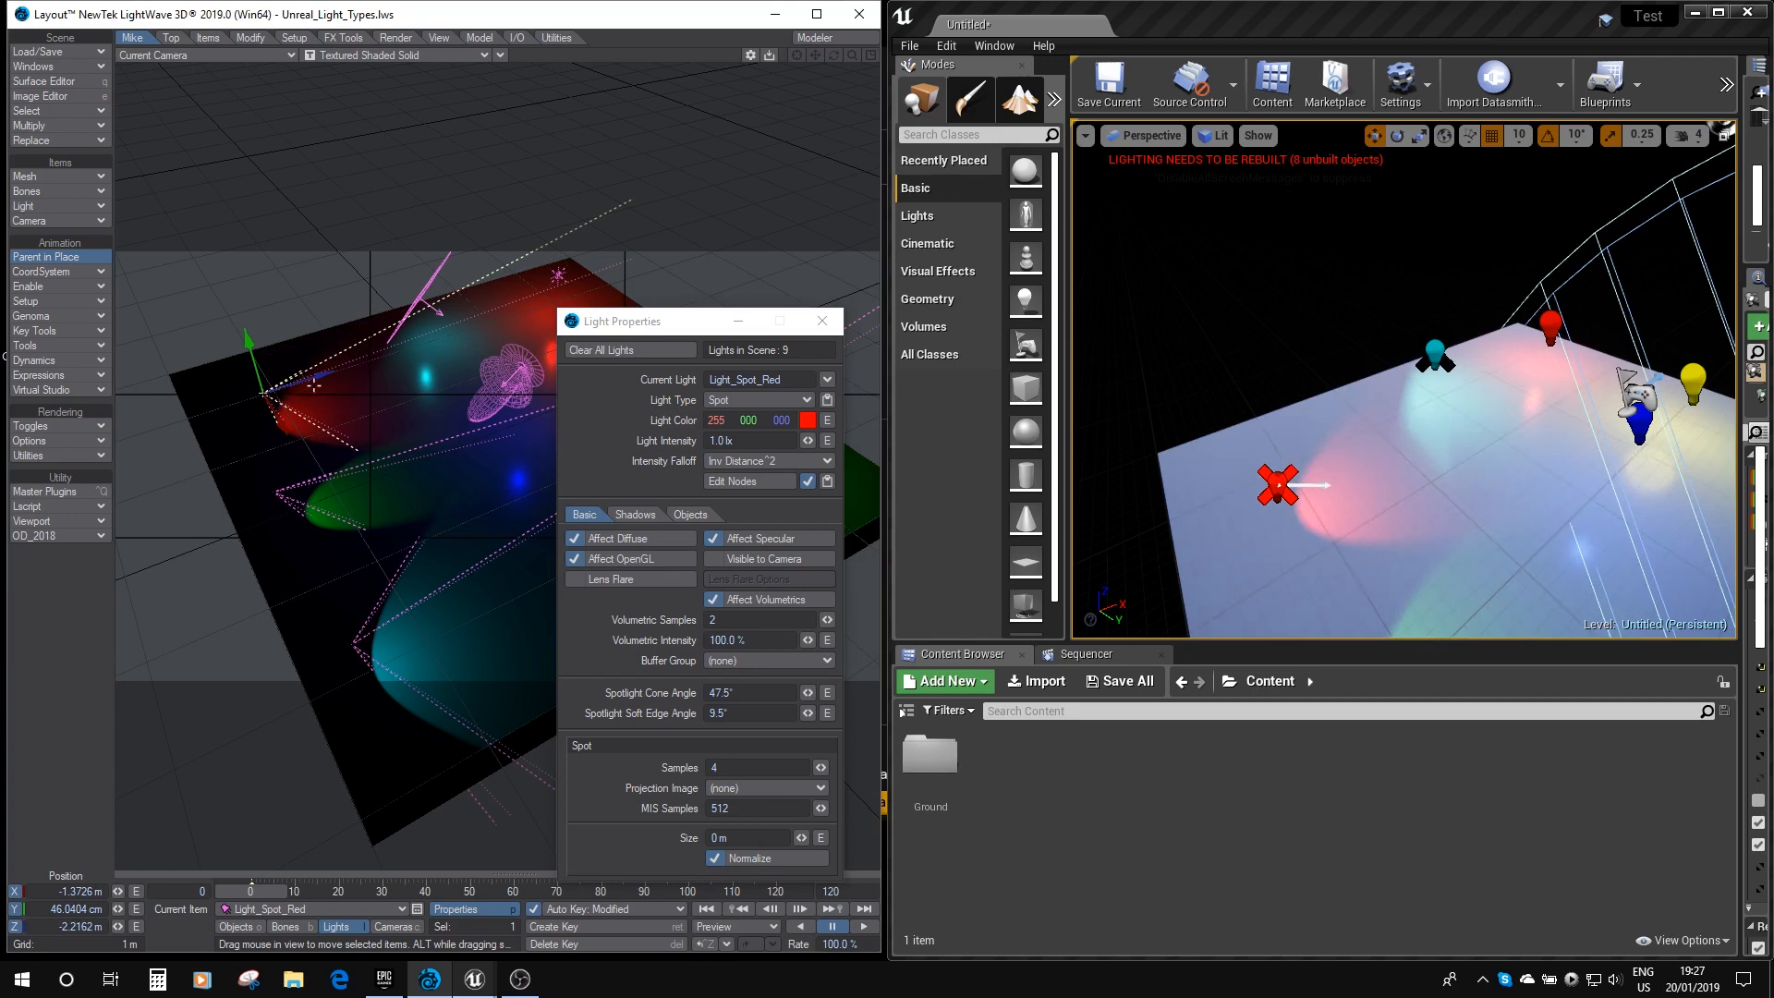
mouse_move(745, 369)
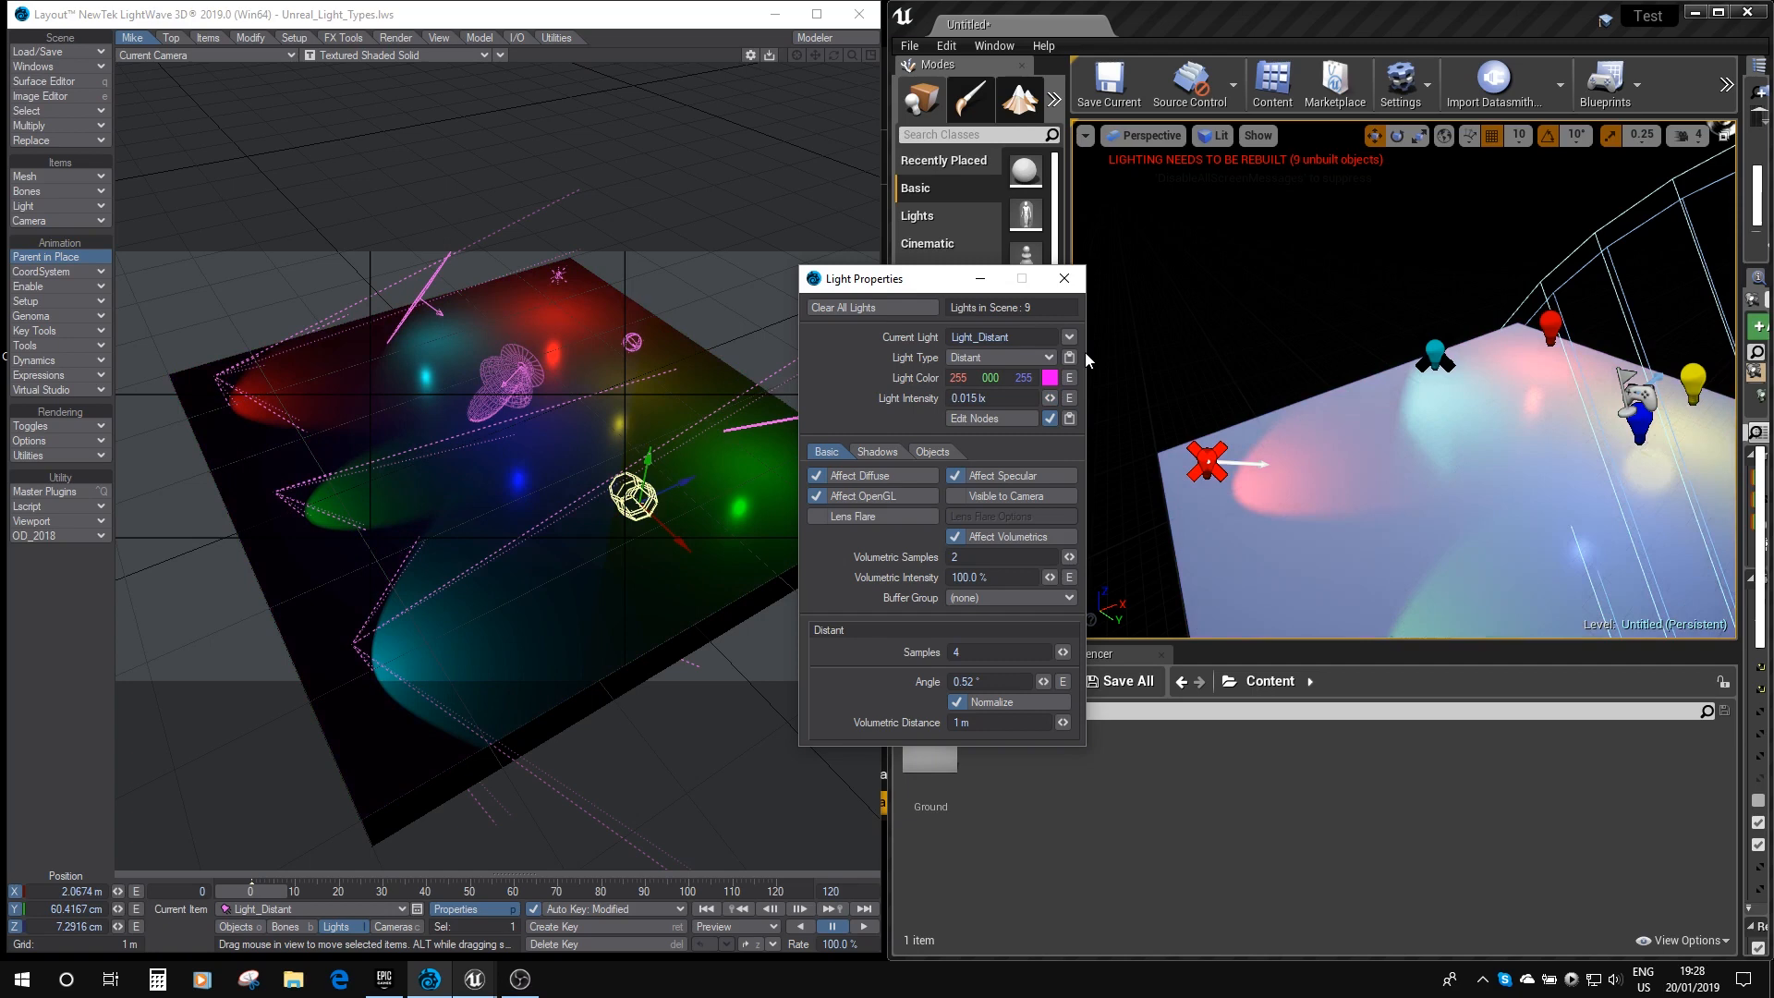
mouse_move(1279, 310)
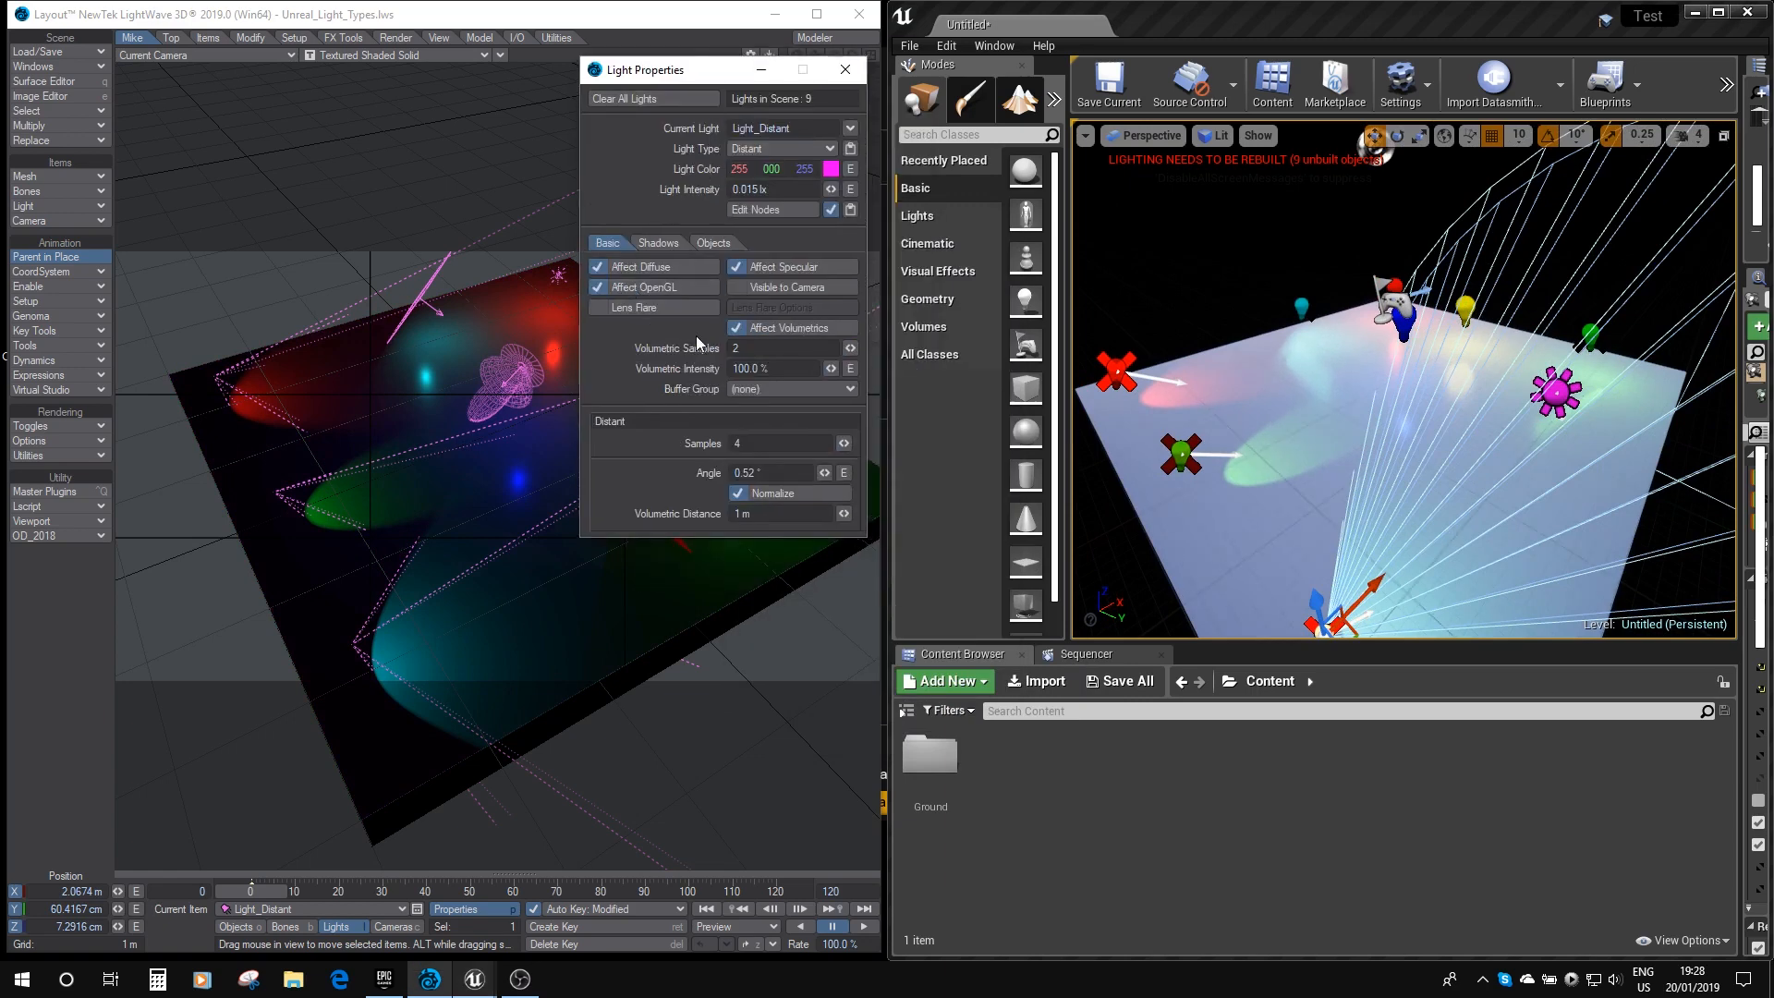
mouse_move(678, 353)
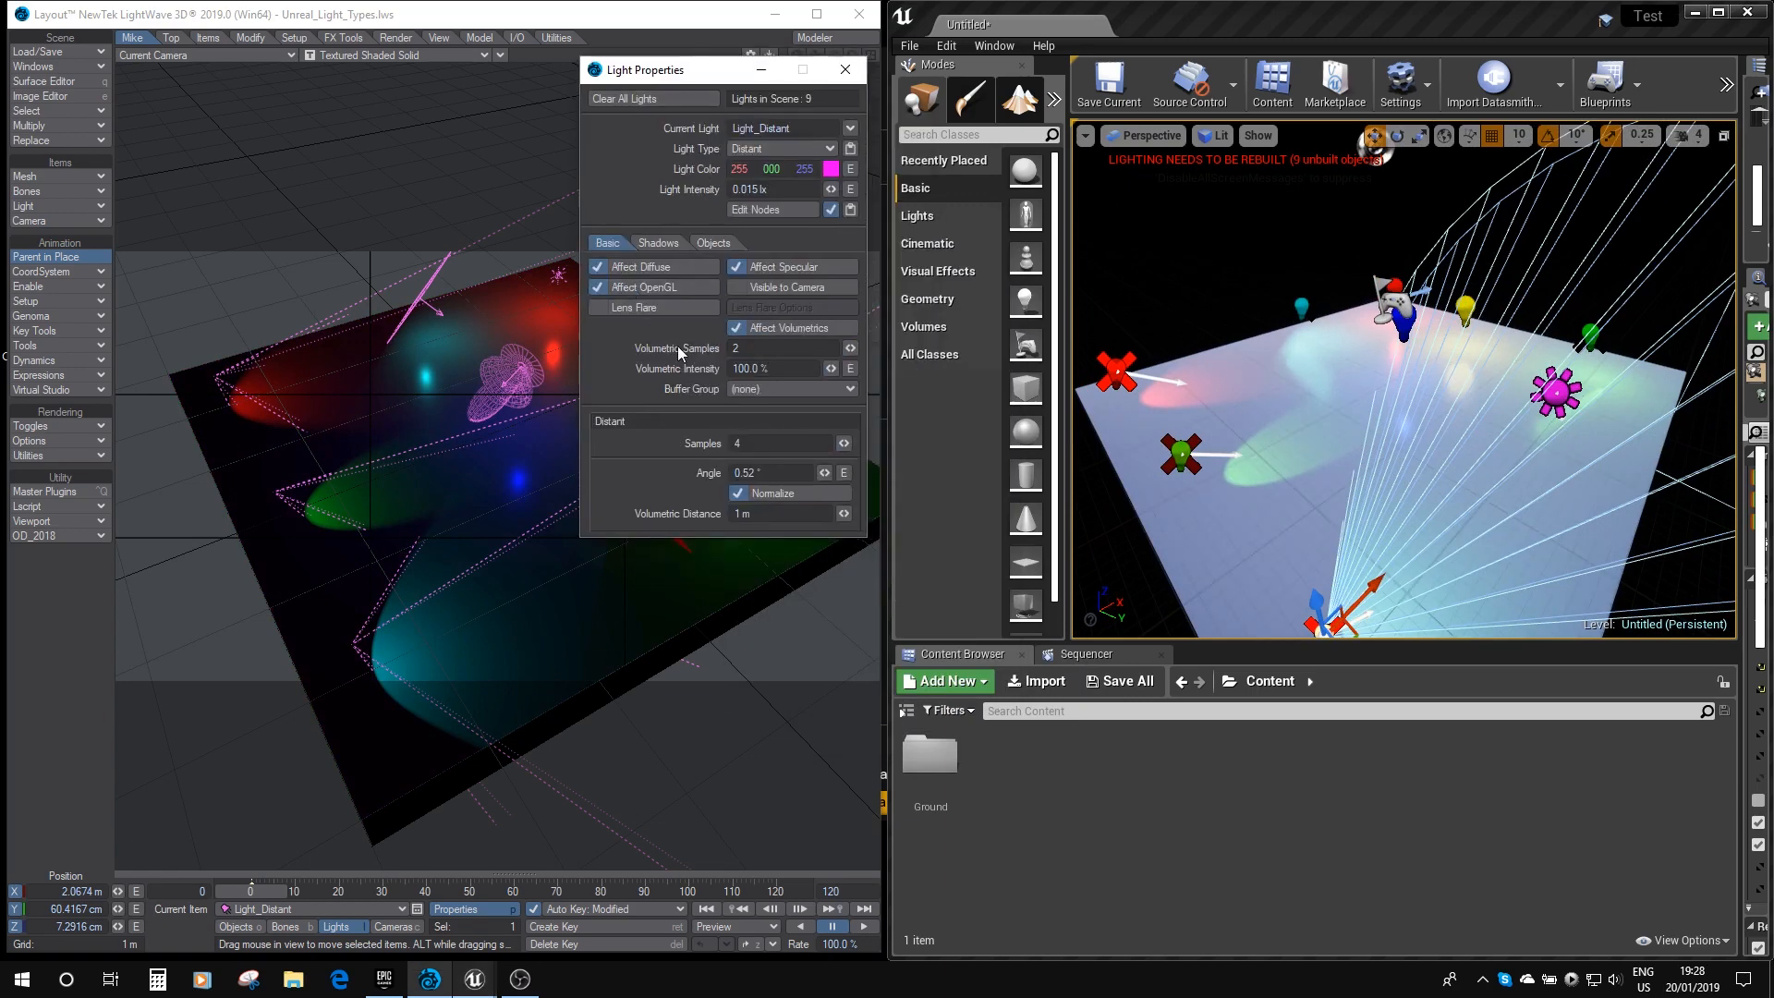